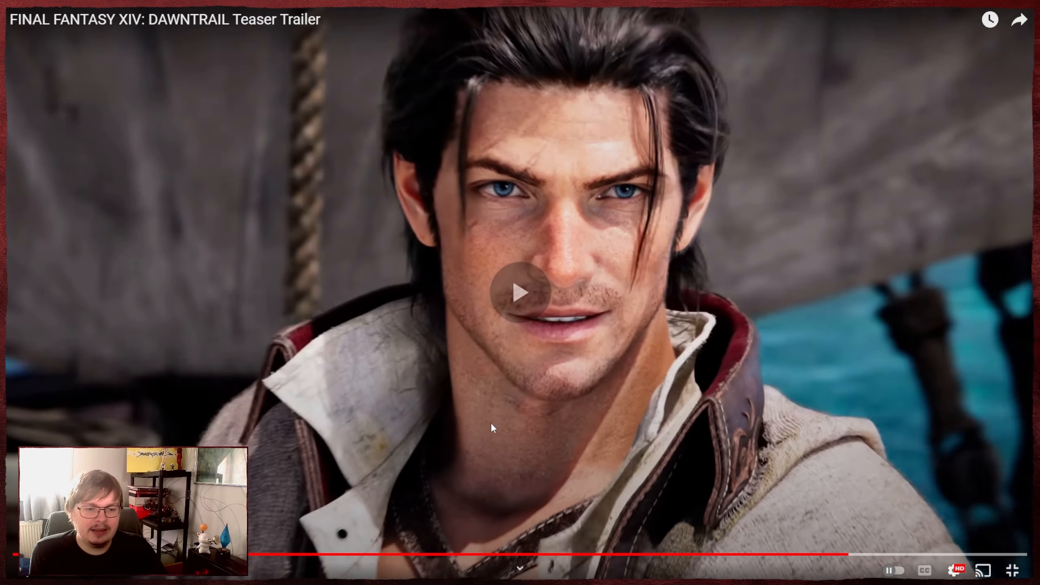
Resume the Dawntrail teaser and rewind it from 2:07 to about 2:03.
{"action": "left_click", "coordinate": [520, 292]}
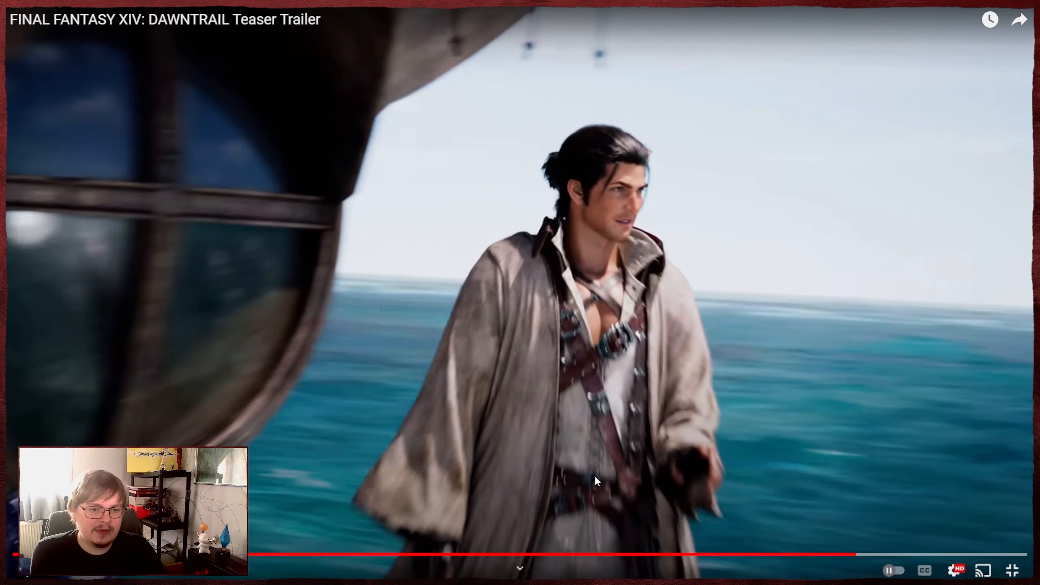
{"action": "mouse_move", "coordinate": [856, 557]}
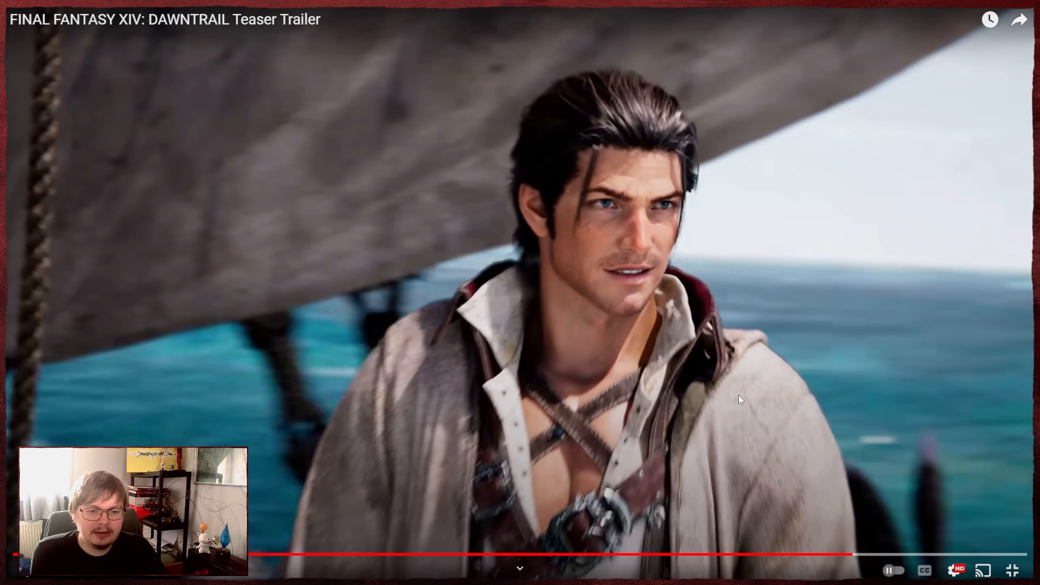
{"action": "mouse_move", "coordinate": [642, 522]}
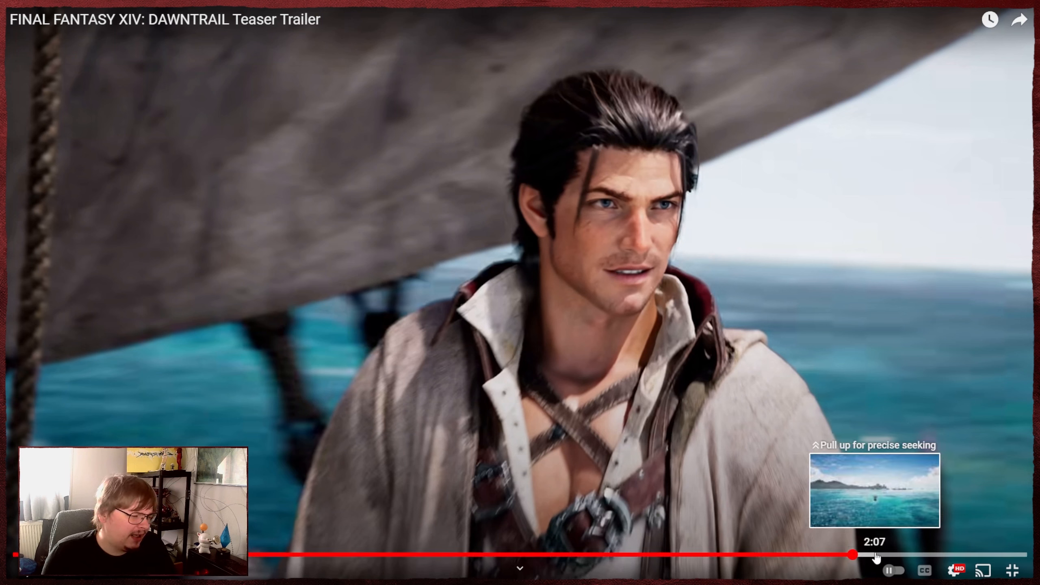
{"action": "left_click_drag", "start_coordinate": [876, 555], "coordinate": [853, 555]}
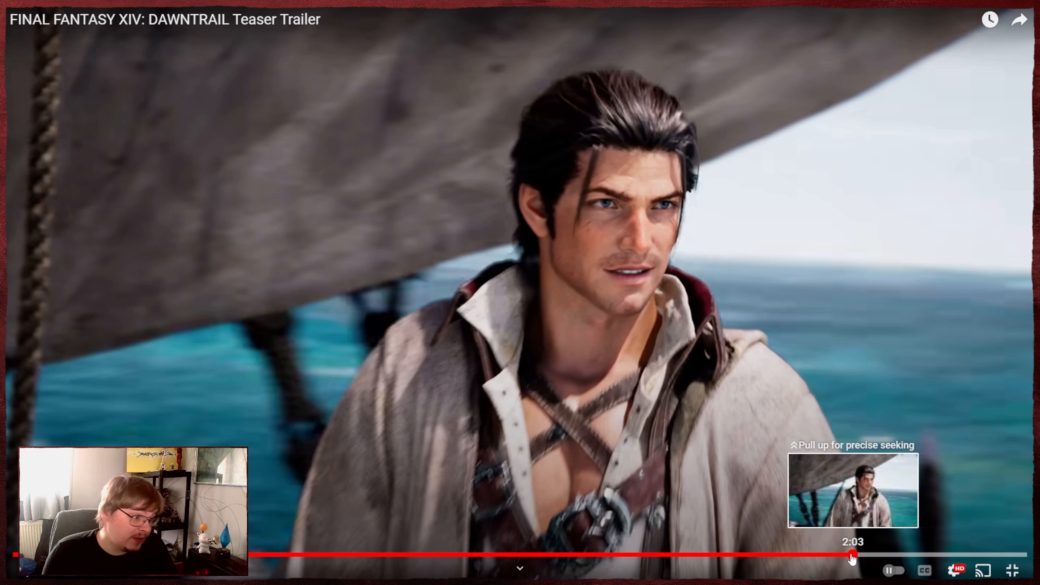
{"action": "mouse_move", "coordinate": [852, 545]}
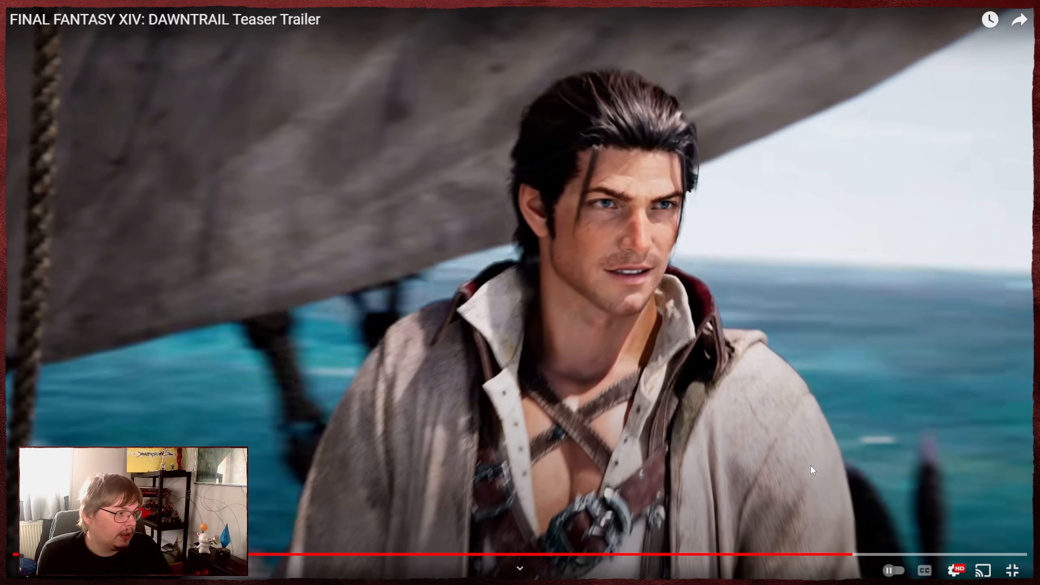
{"action": "mouse_move", "coordinate": [816, 462]}
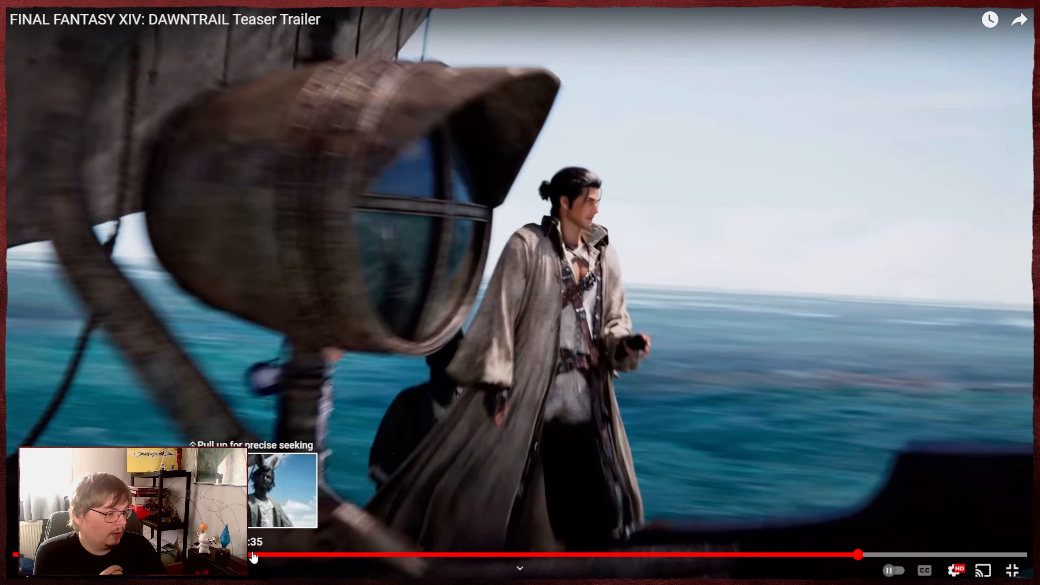
{"action": "mouse_move", "coordinate": [519, 557]}
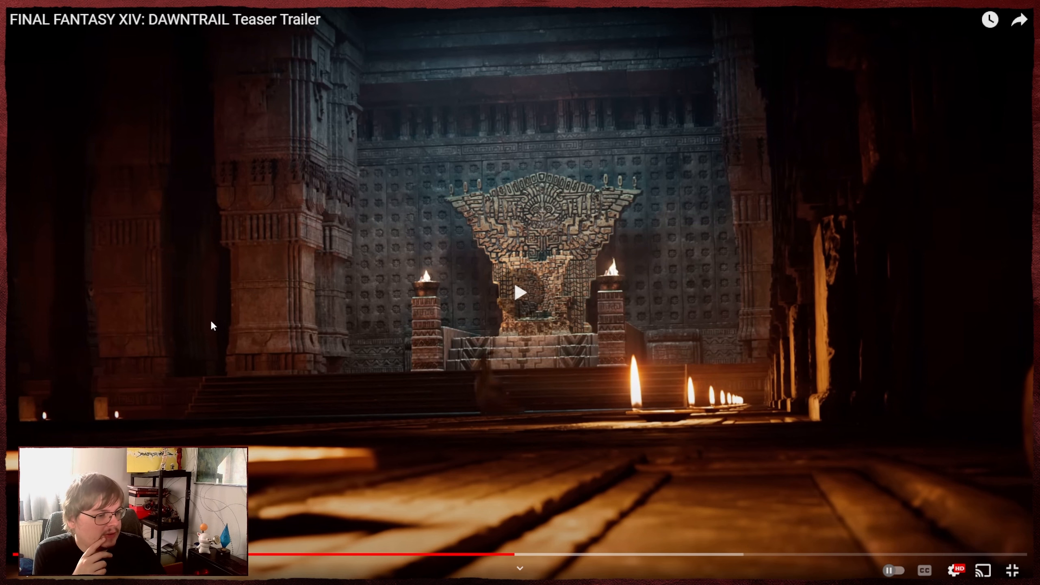
Resume the Dawntrail teaser from the throne-room scene into the fiery hooded-figure scene.
{"action": "left_click", "coordinate": [519, 293]}
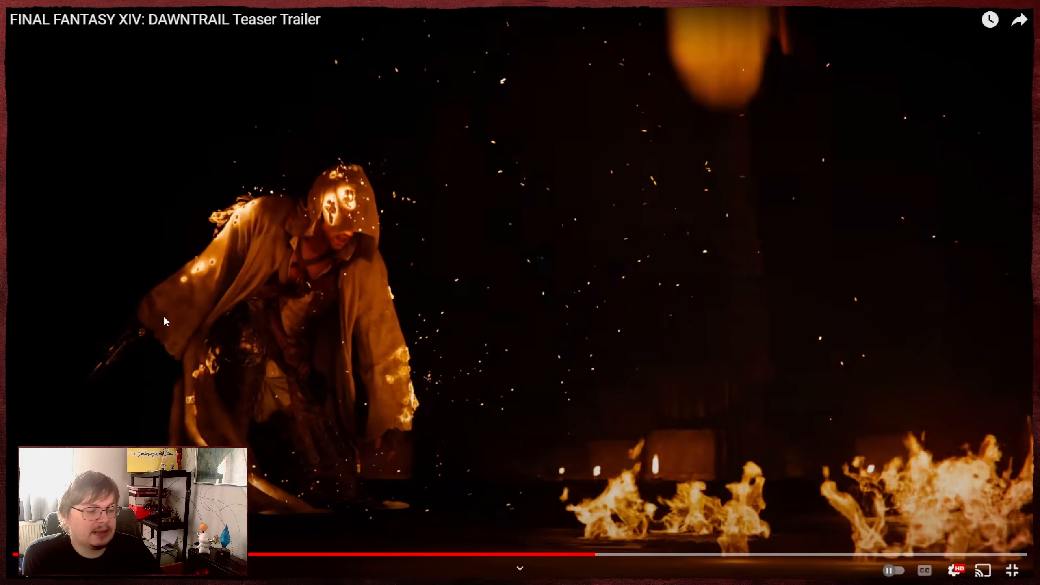
{"action": "mouse_move", "coordinate": [278, 360]}
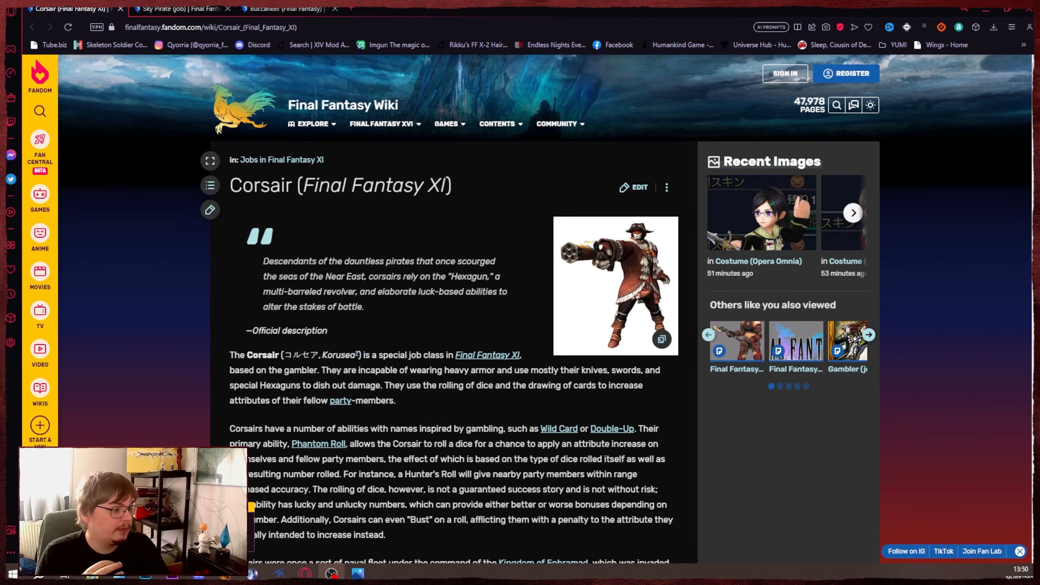
Enlarge the Corsair infobox artwork in the image viewer, then dismiss it.
{"action": "left_click", "coordinate": [615, 285]}
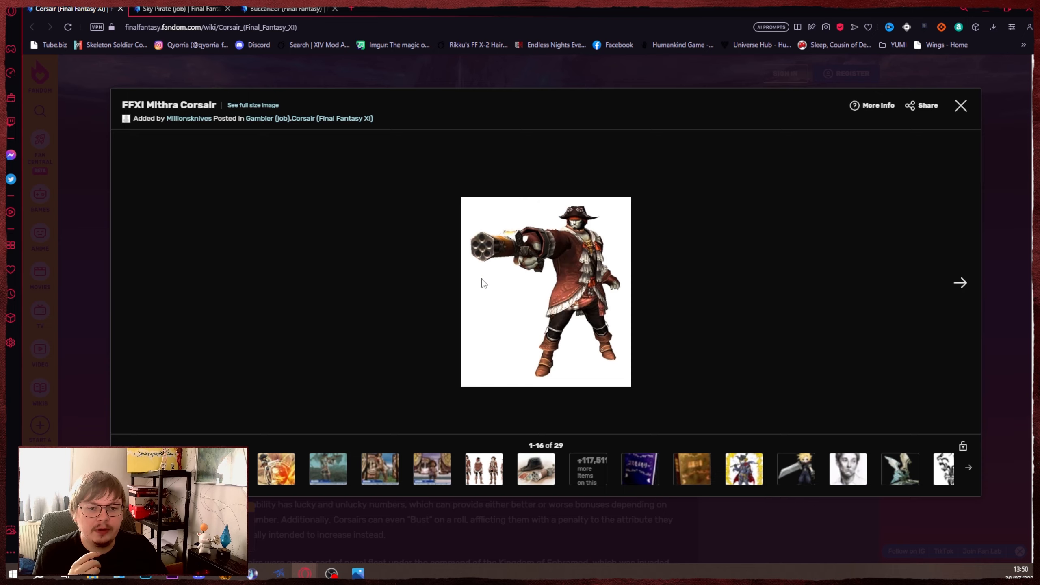
{"action": "left_click", "coordinate": [960, 106]}
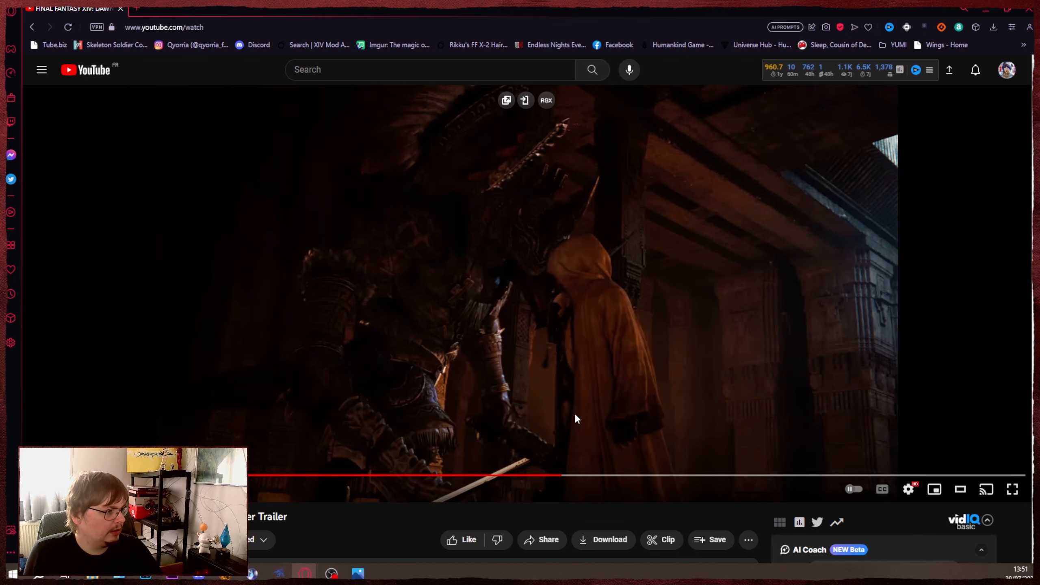
{"action": "mouse_move", "coordinate": [548, 421]}
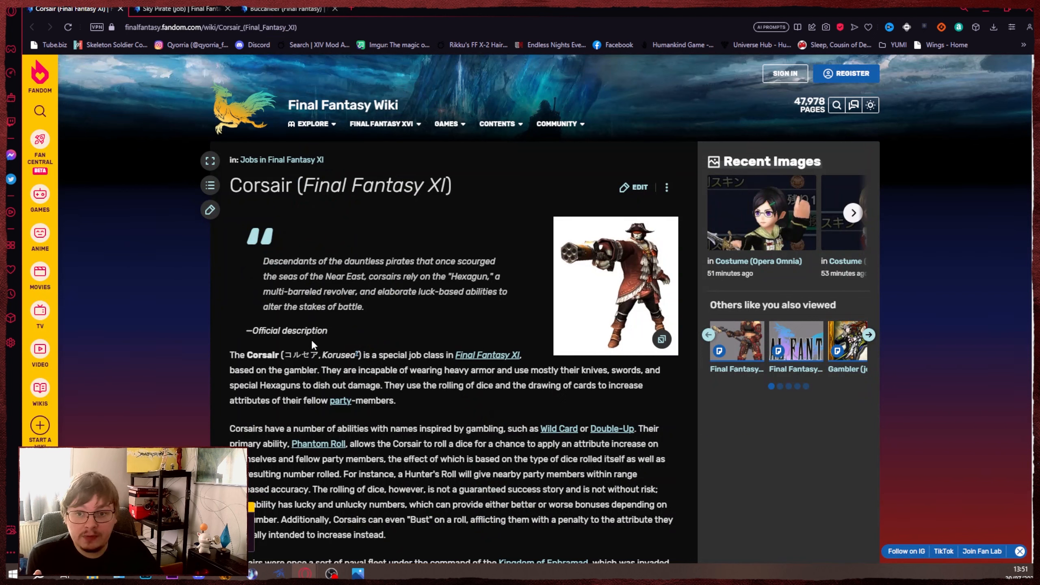
{"action": "mouse_move", "coordinate": [376, 339]}
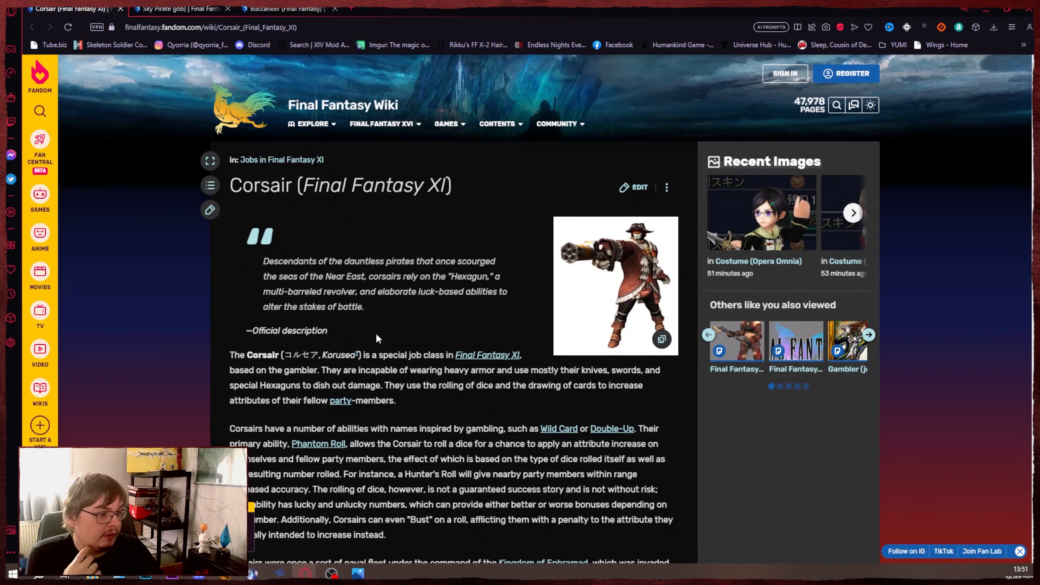
Scroll the Corsair (Final Fantasy XI) article through Support Jobs and Other appearances, then back up.
{"action": "scroll", "scroll_direction": "down", "scroll_amount": 3}
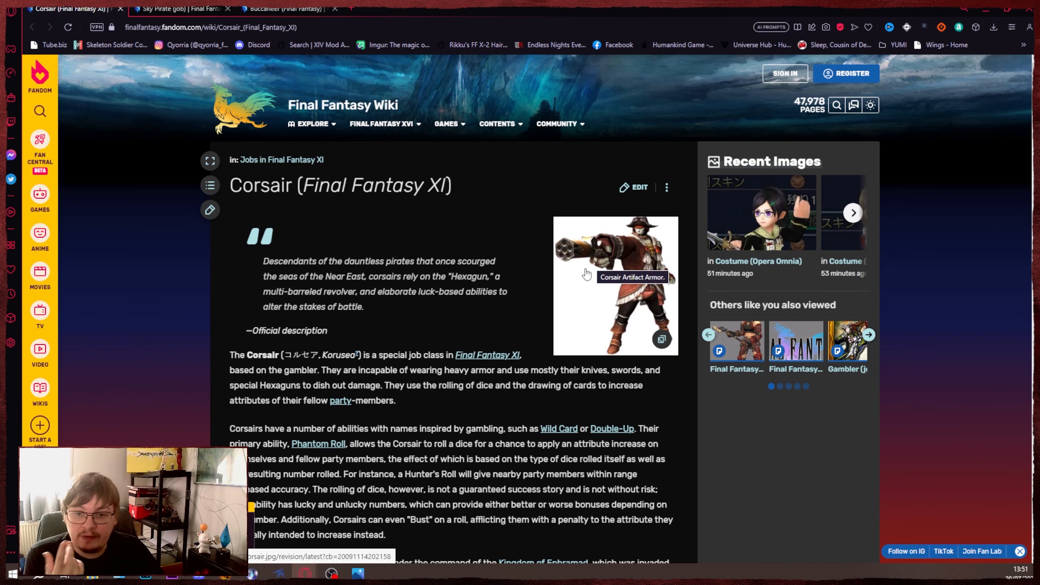
{"action": "scroll", "scroll_direction": "down", "scroll_amount": 3}
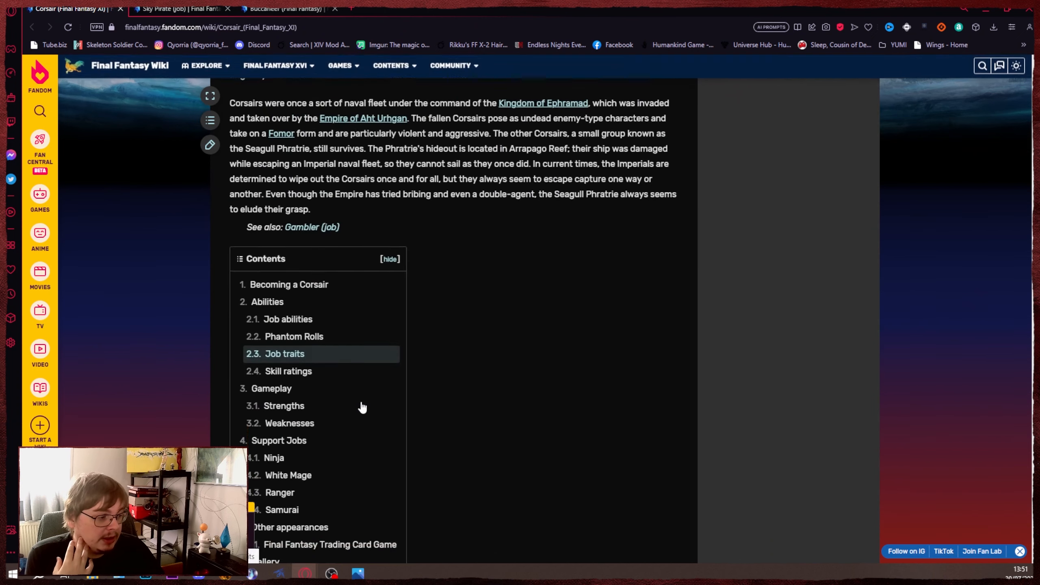
{"action": "scroll", "scroll_direction": "down", "scroll_amount": 3}
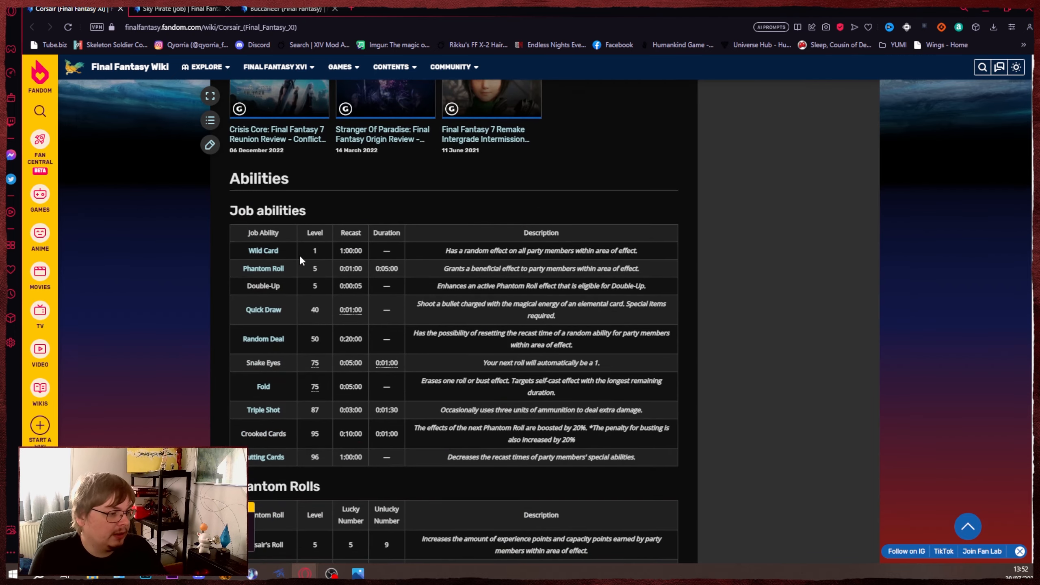
{"action": "scroll", "scroll_direction": "down", "scroll_amount": 3}
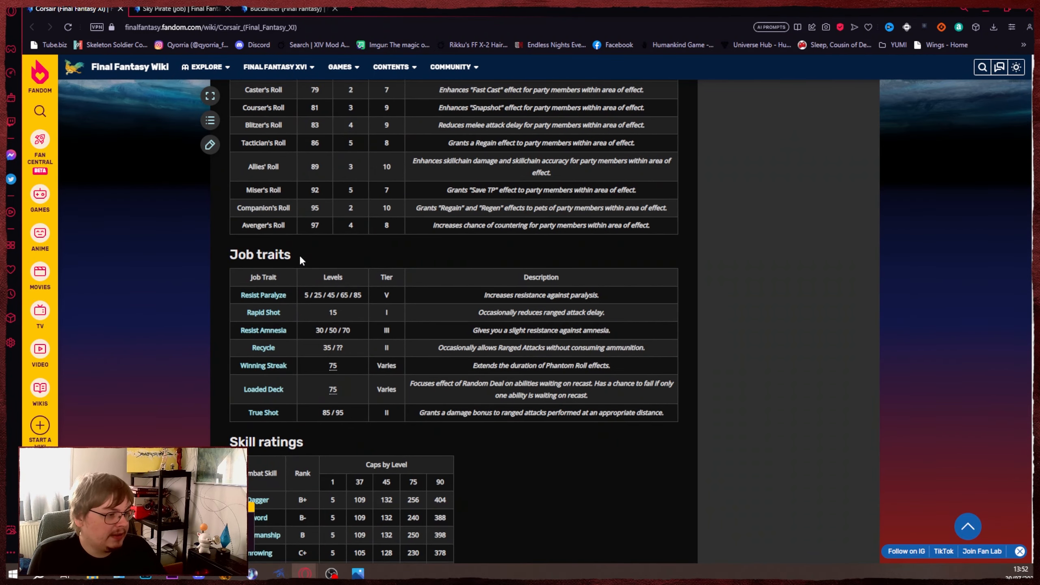
{"action": "scroll", "scroll_direction": "down", "scroll_amount": 3}
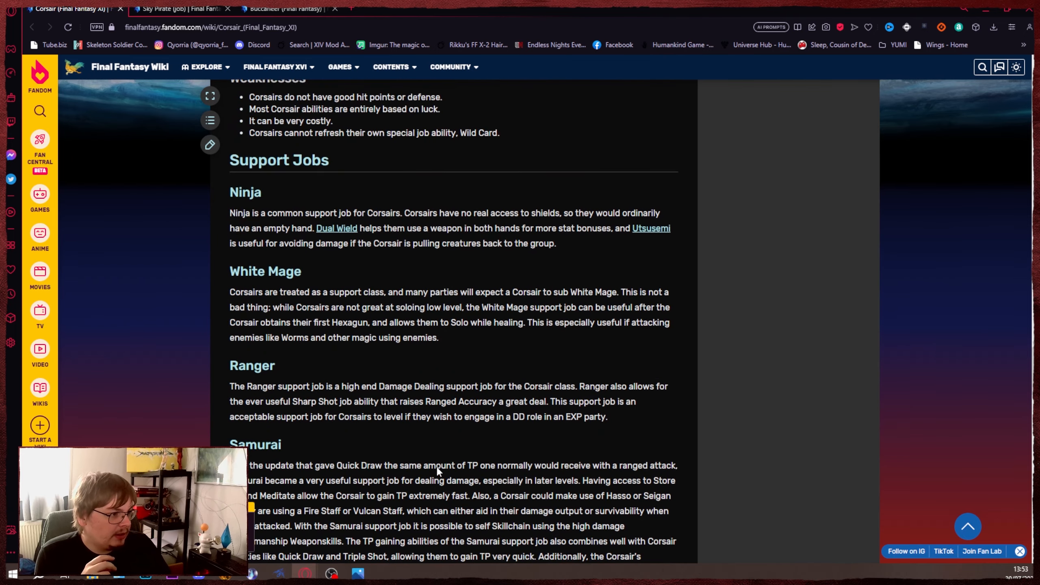
{"action": "scroll", "scroll_direction": "down", "scroll_amount": 3}
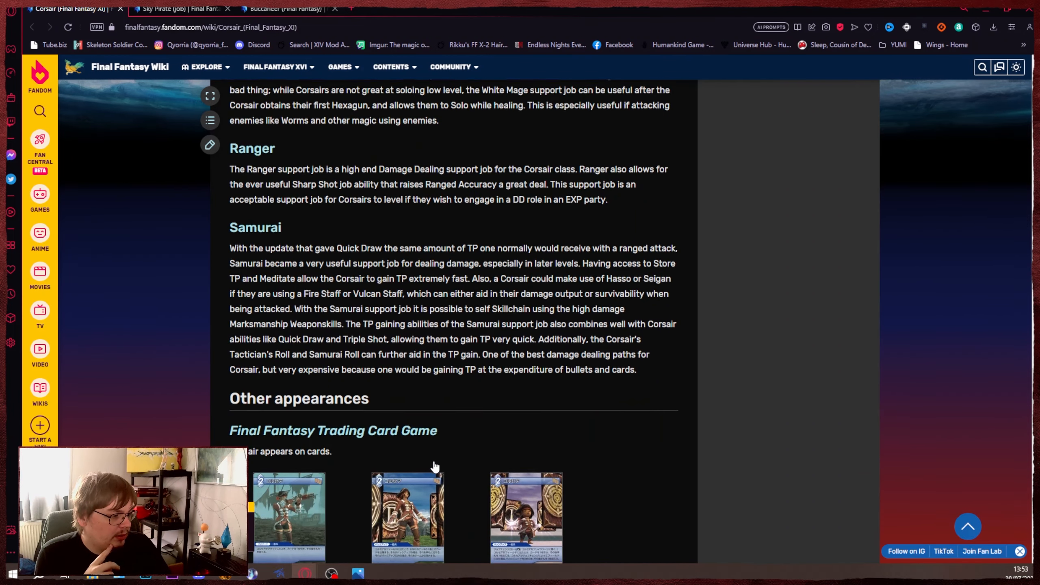
{"action": "scroll", "scroll_direction": "up", "scroll_amount": 3}
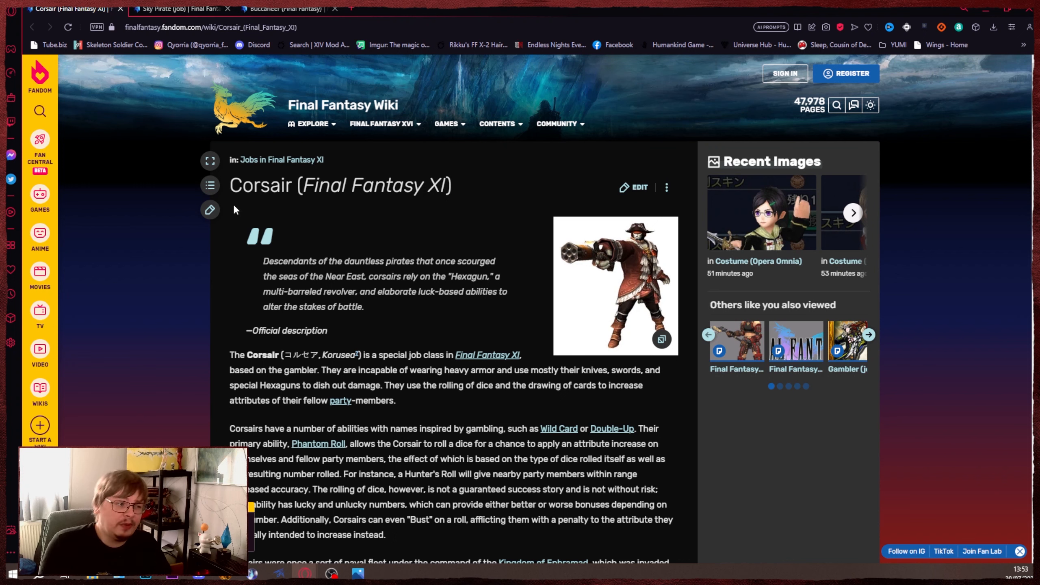
{"action": "mouse_move", "coordinate": [226, 171]}
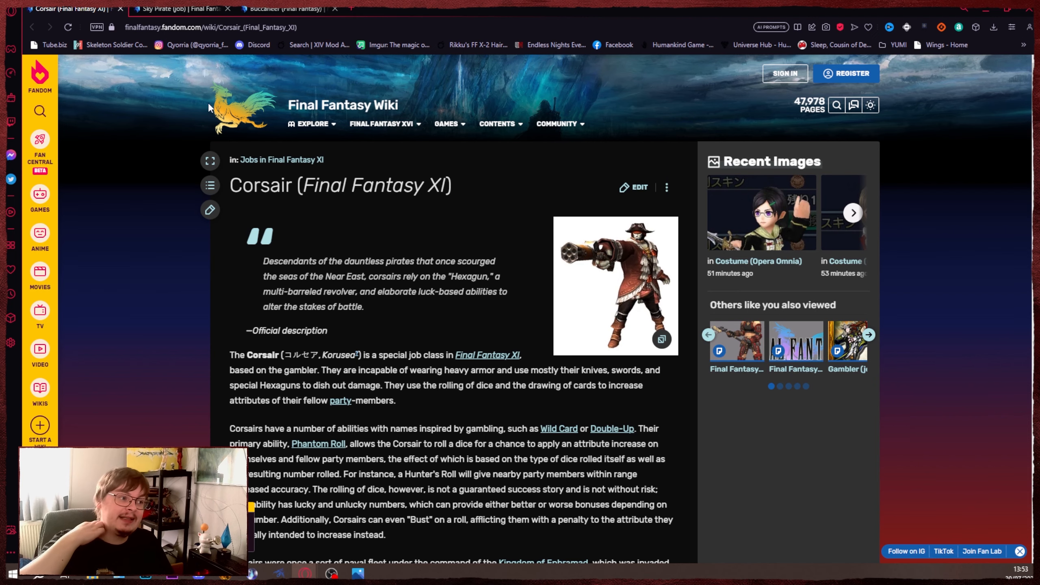
Switch to the Sky Pirate (job) article, read its appearances, and return to the top.
{"action": "left_click", "coordinate": [179, 9]}
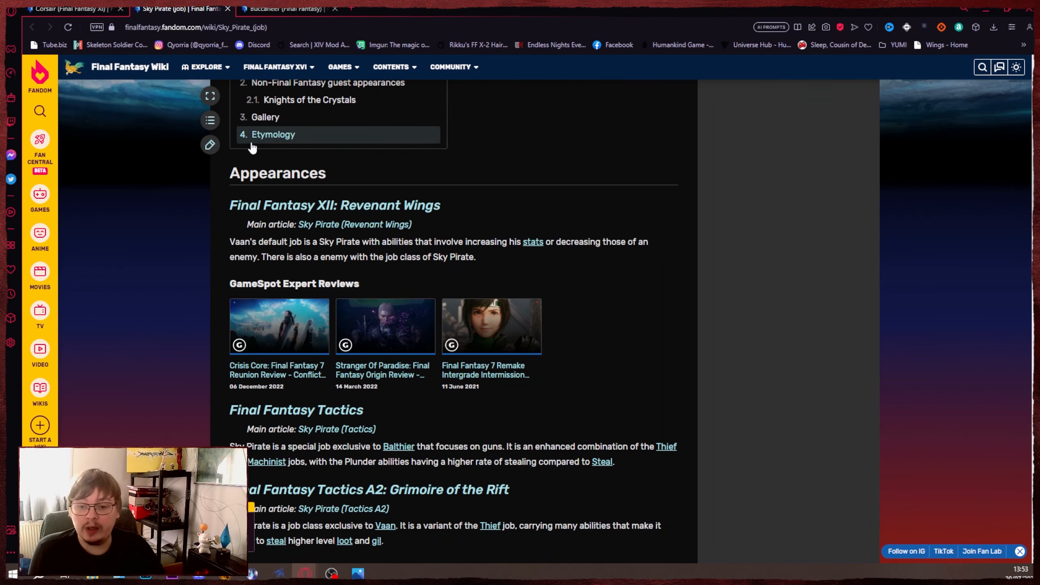
{"action": "scroll", "scroll_direction": "down", "scroll_amount": 3}
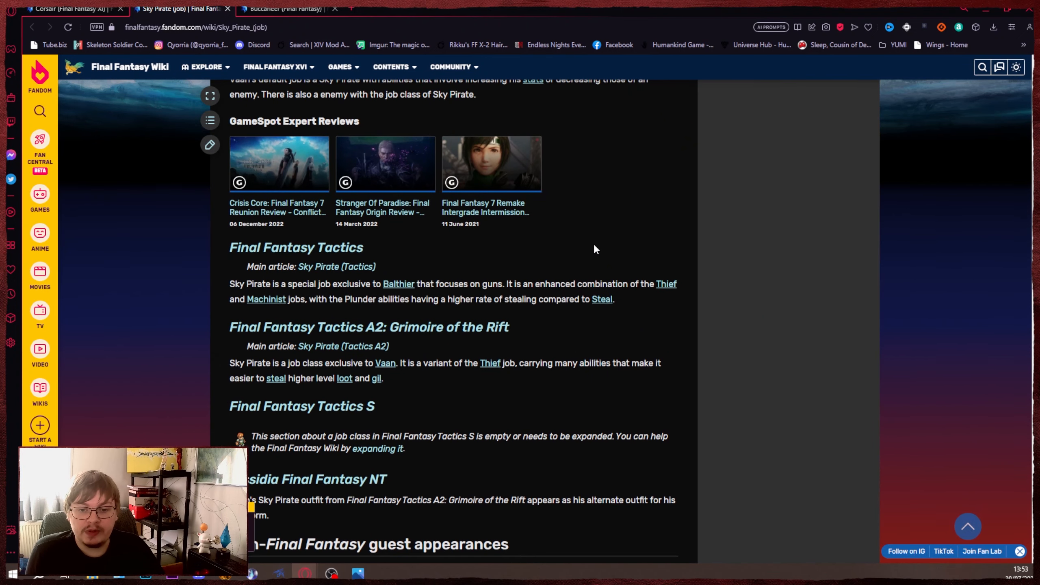
{"action": "mouse_move", "coordinate": [252, 280]}
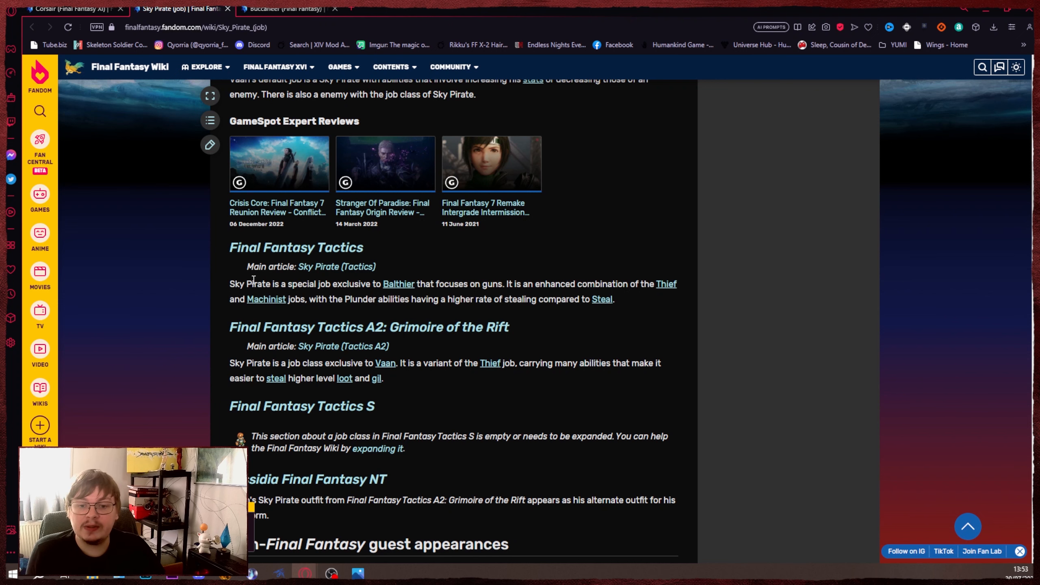
{"action": "scroll", "scroll_direction": "down", "scroll_amount": 3}
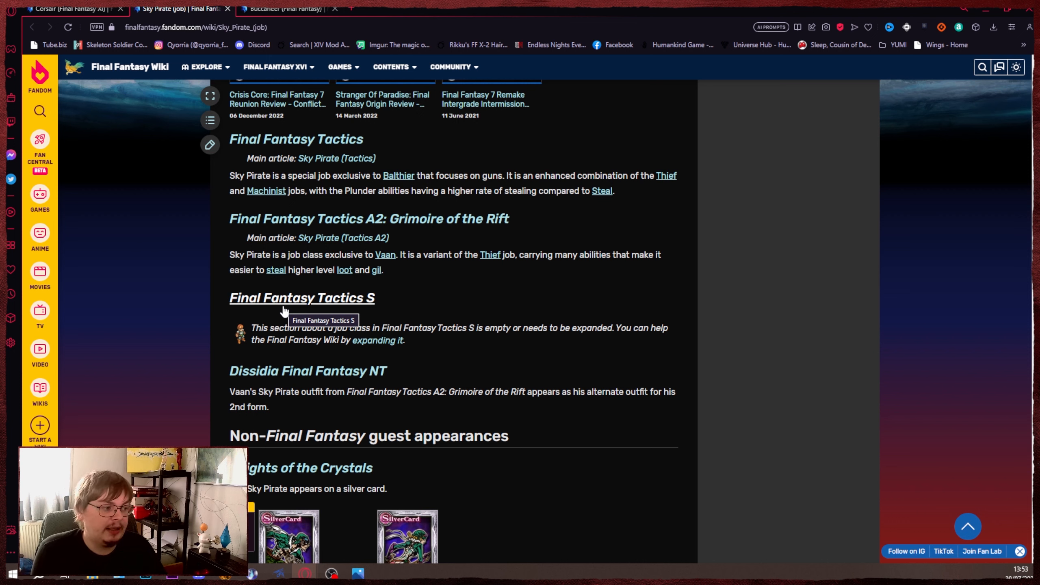
{"action": "scroll", "scroll_direction": "up", "scroll_amount": 3}
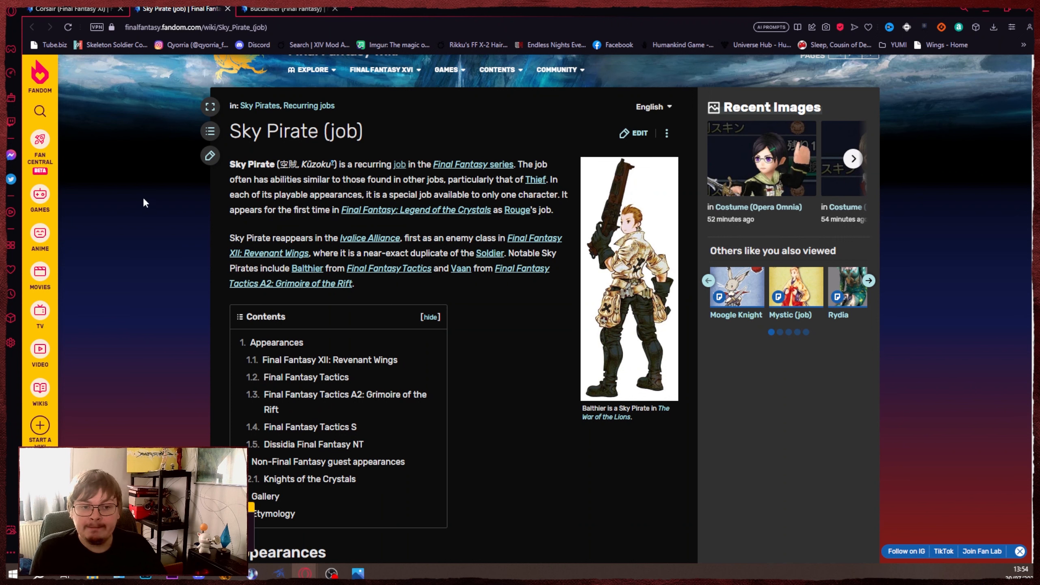
{"action": "mouse_move", "coordinate": [641, 201]}
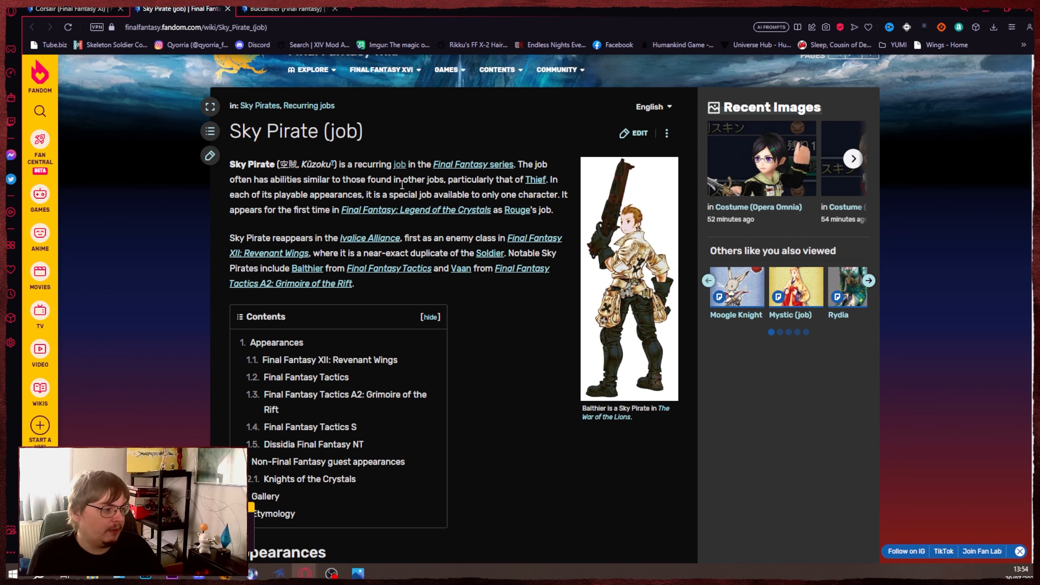
{"action": "mouse_move", "coordinate": [393, 154]}
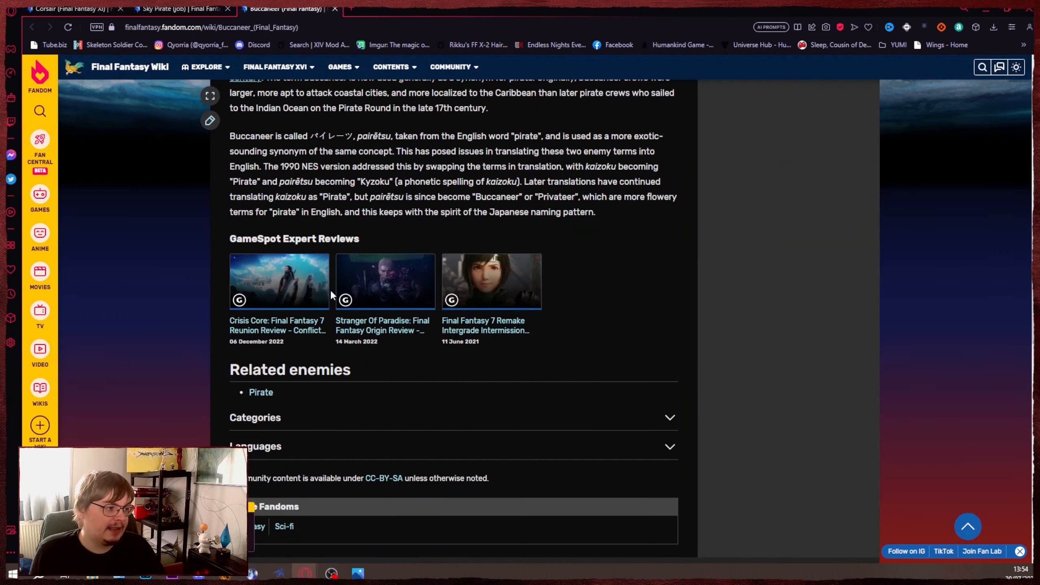
{"action": "scroll", "scroll_direction": "up", "scroll_amount": 3}
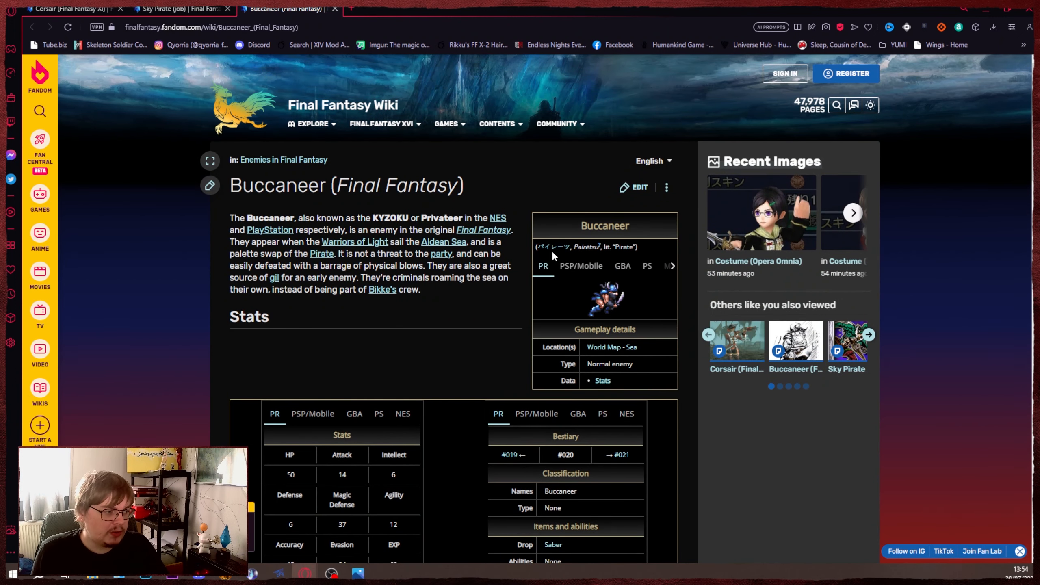
{"action": "mouse_move", "coordinate": [564, 259]}
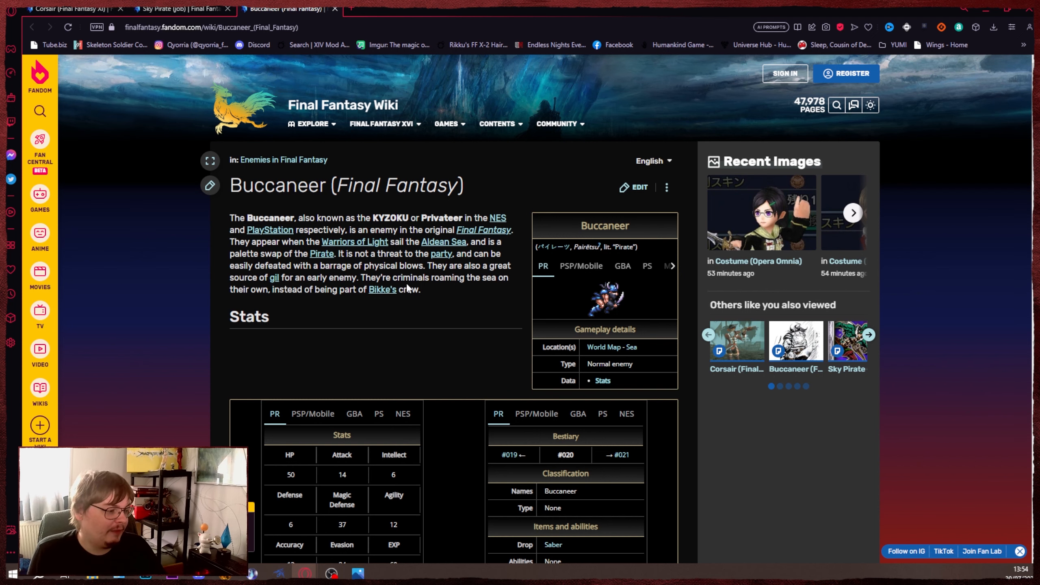
{"action": "scroll", "scroll_direction": "down", "scroll_amount": 3}
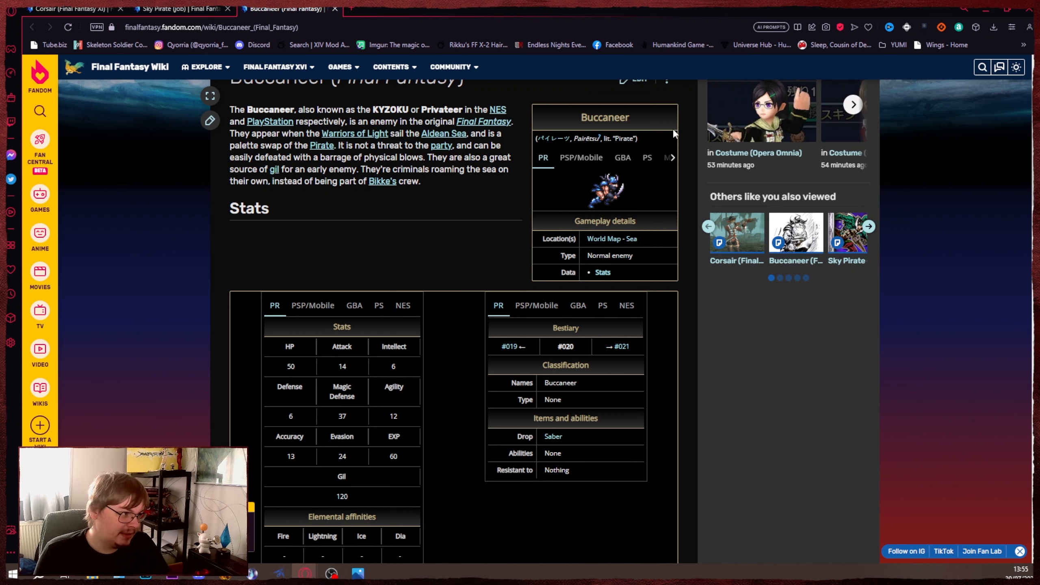
{"action": "mouse_move", "coordinate": [627, 130]}
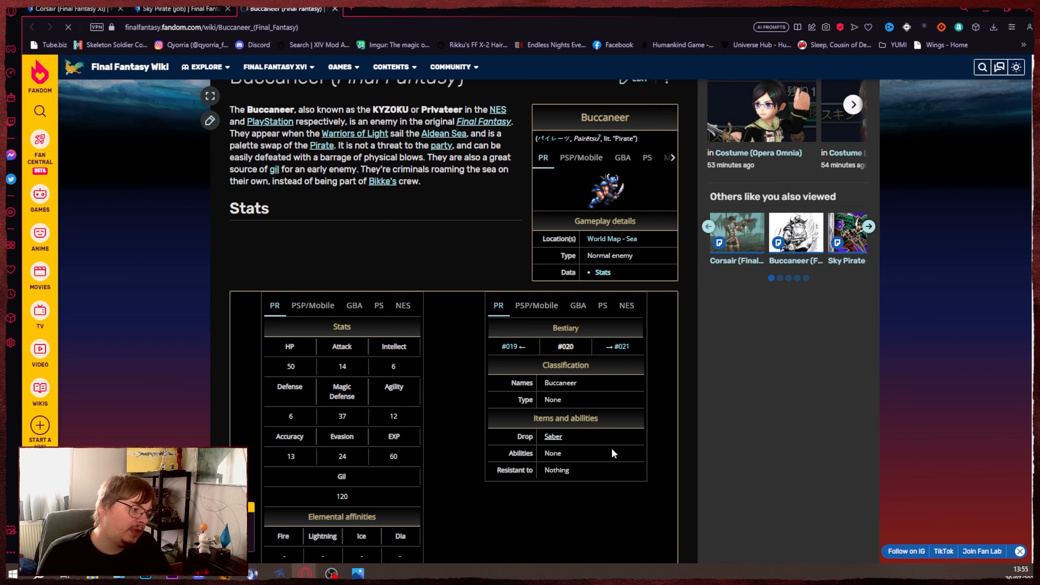
{"action": "left_click", "coordinate": [552, 437]}
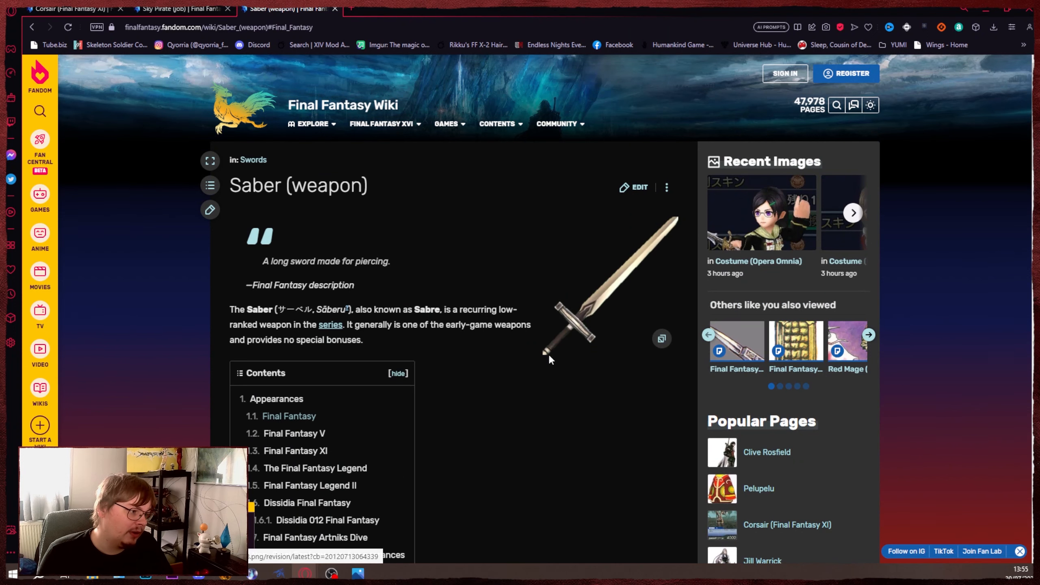
{"action": "scroll", "scroll_direction": "down", "scroll_amount": 3}
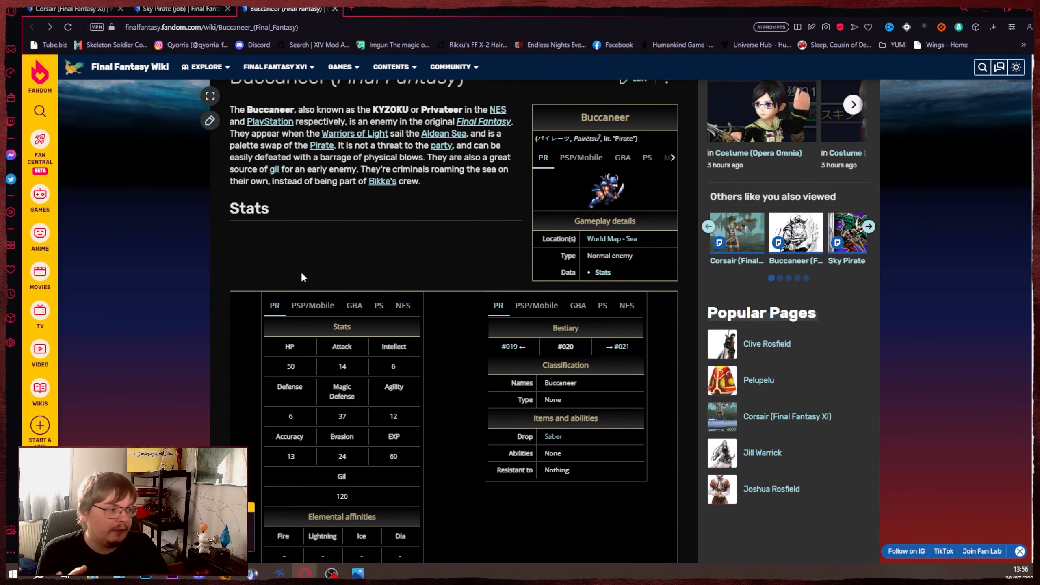
Scroll the Buccaneer page to Related enemies and go to the Pirate (Final Fantasy) page.
{"action": "scroll", "scroll_direction": "down", "scroll_amount": 3}
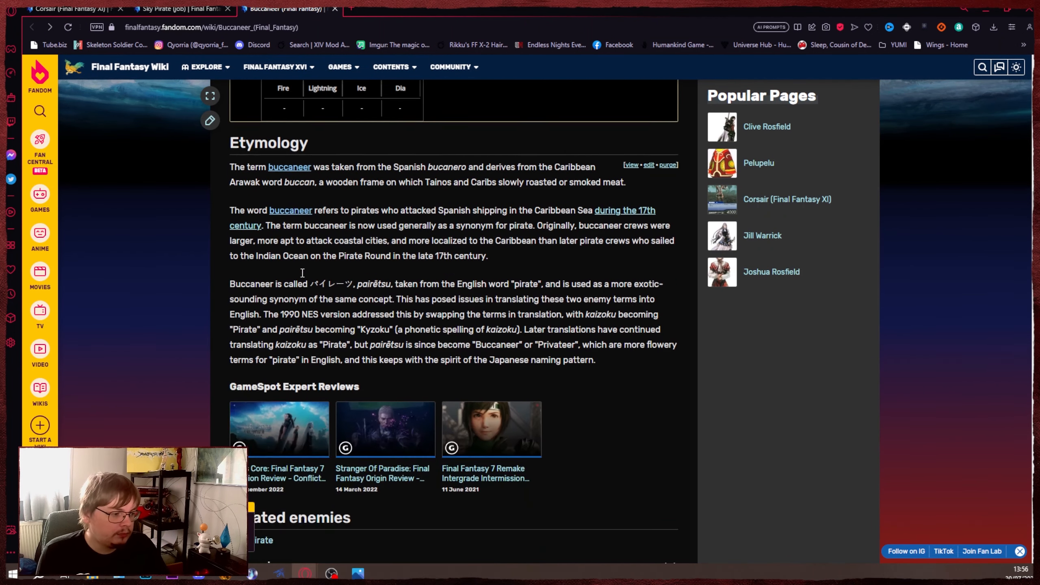
{"action": "scroll", "scroll_direction": "down", "scroll_amount": 3}
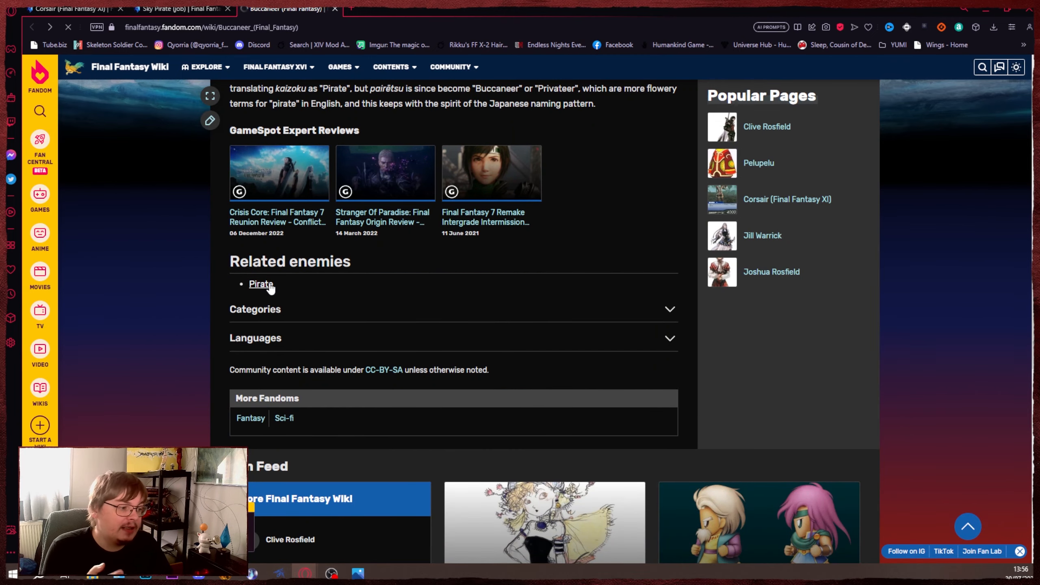
{"action": "left_click", "coordinate": [260, 284]}
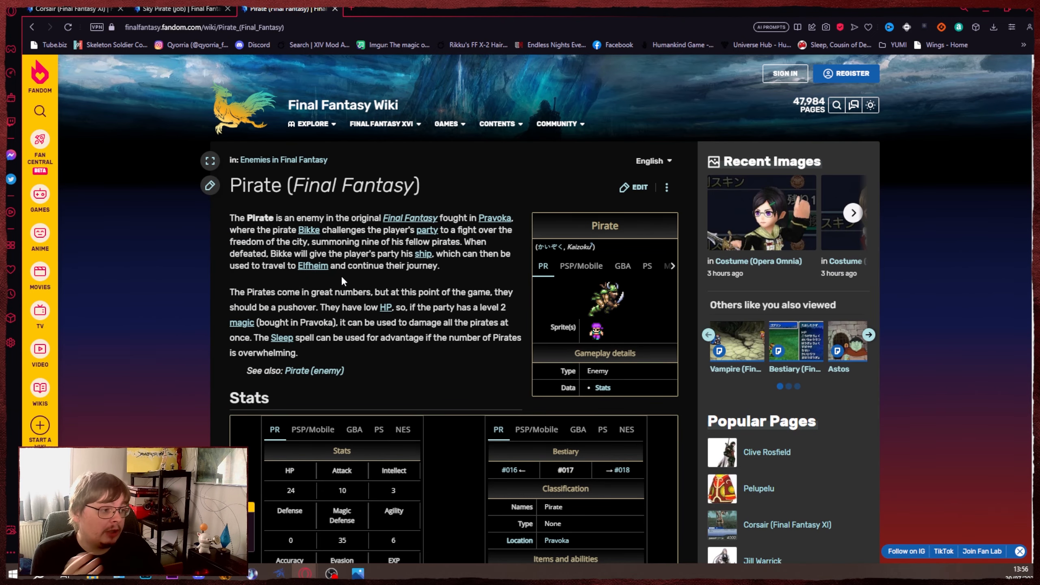
{"action": "scroll", "scroll_direction": "down", "scroll_amount": 3}
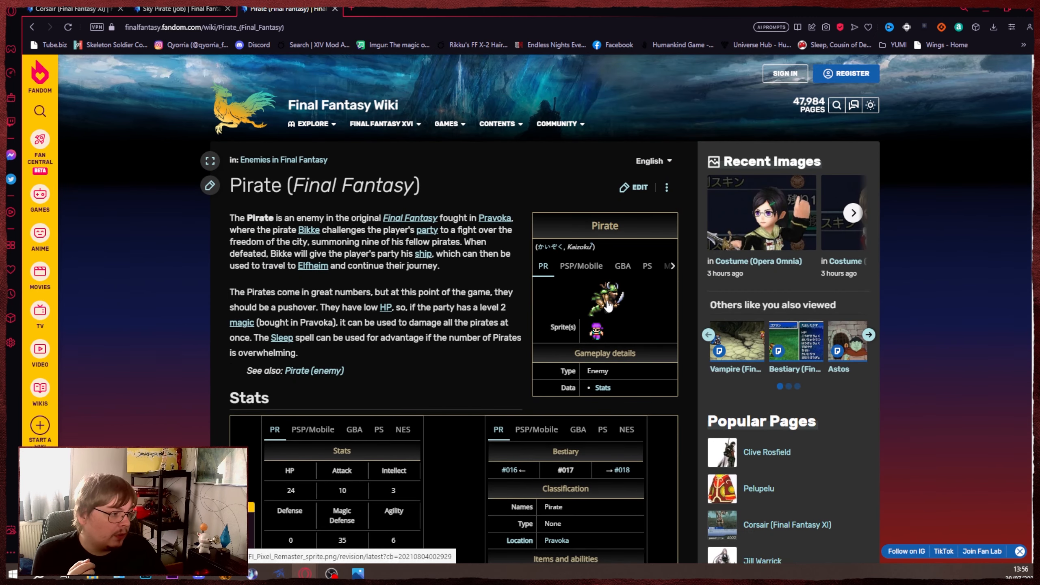
{"action": "mouse_move", "coordinate": [62, 53]}
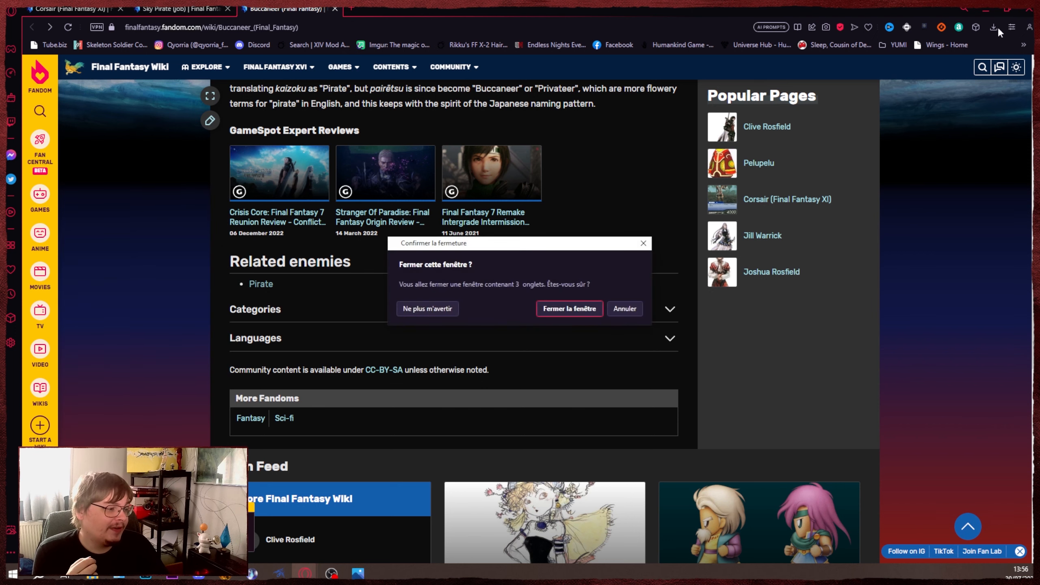
Confirm 'Fermer la fenêtre' to close the wiki window, returning to the YouTube trailer.
{"action": "left_click", "coordinate": [569, 308]}
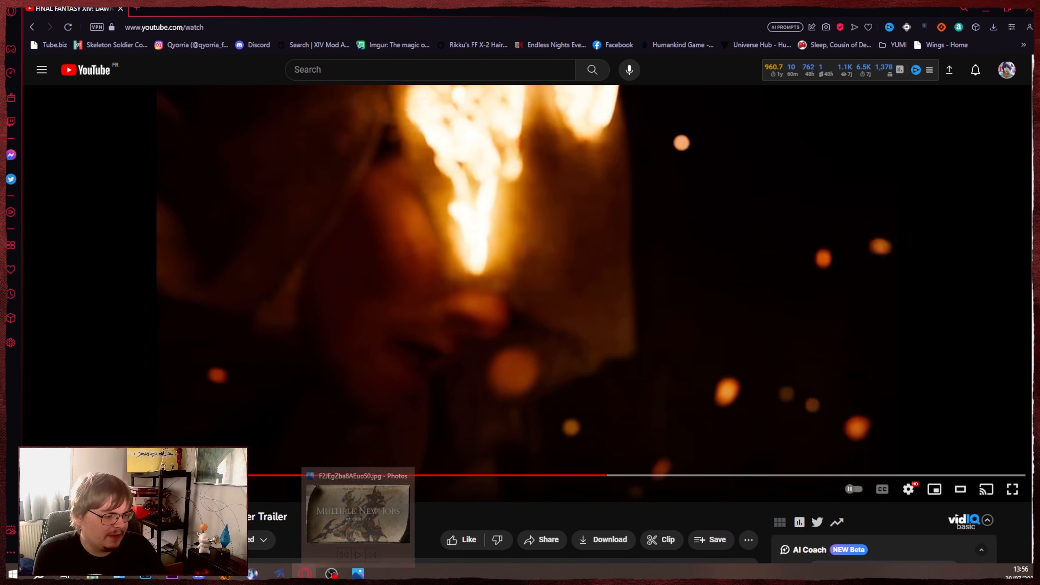
{"action": "left_click", "coordinate": [1011, 489]}
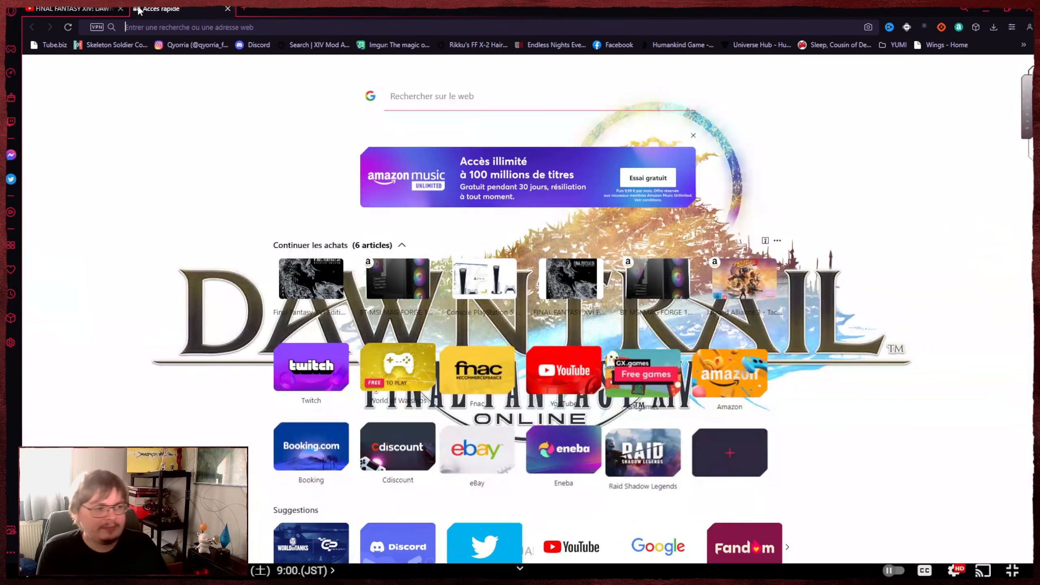
Enter the search 'ninja tr' for the Ninja Turtles' names in the new tab.
{"action": "type", "text": "ninja tr"}
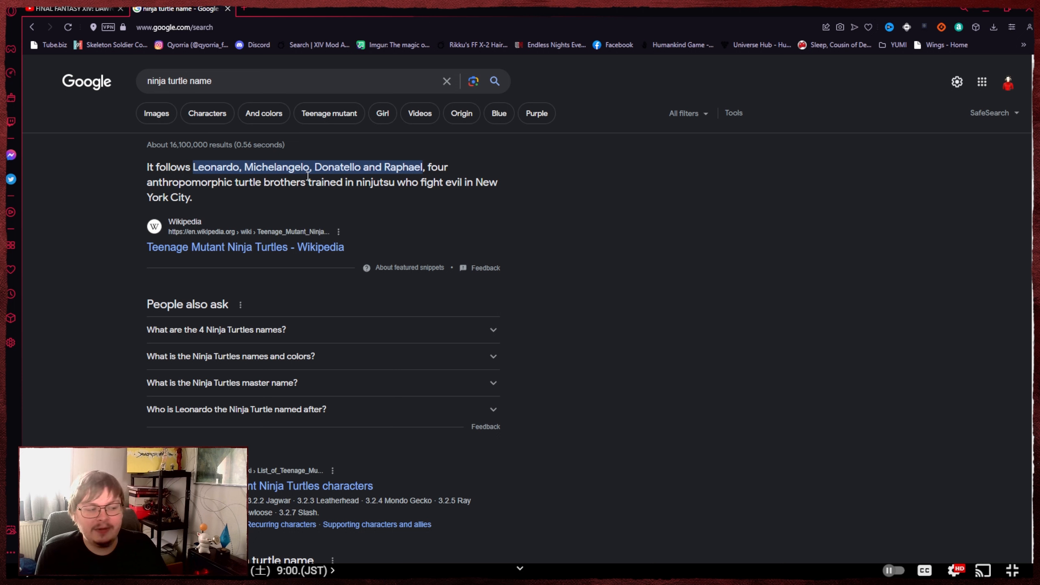
{"action": "mouse_move", "coordinate": [156, 113]}
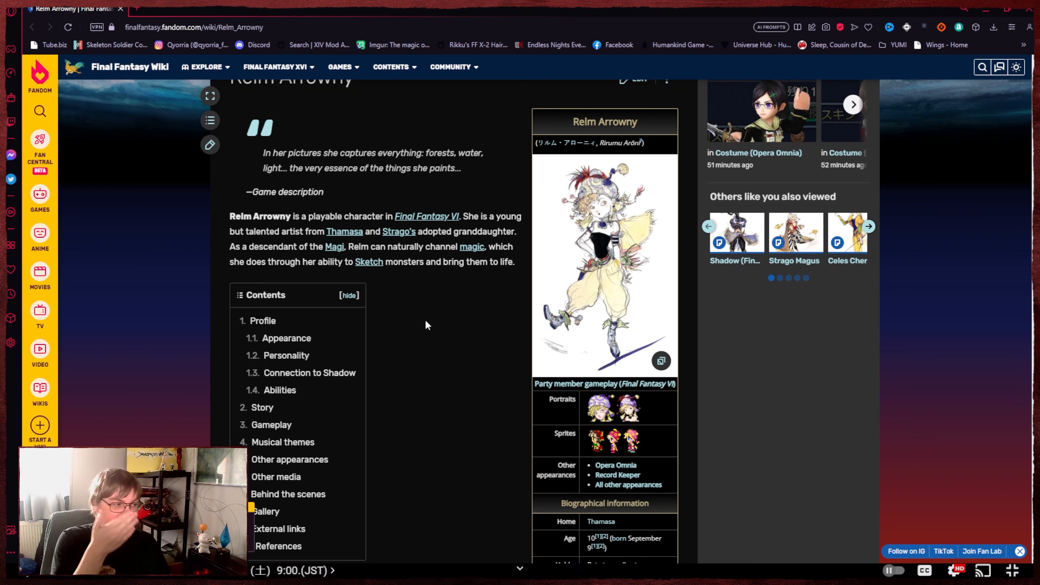
{"action": "mouse_move", "coordinate": [410, 309]}
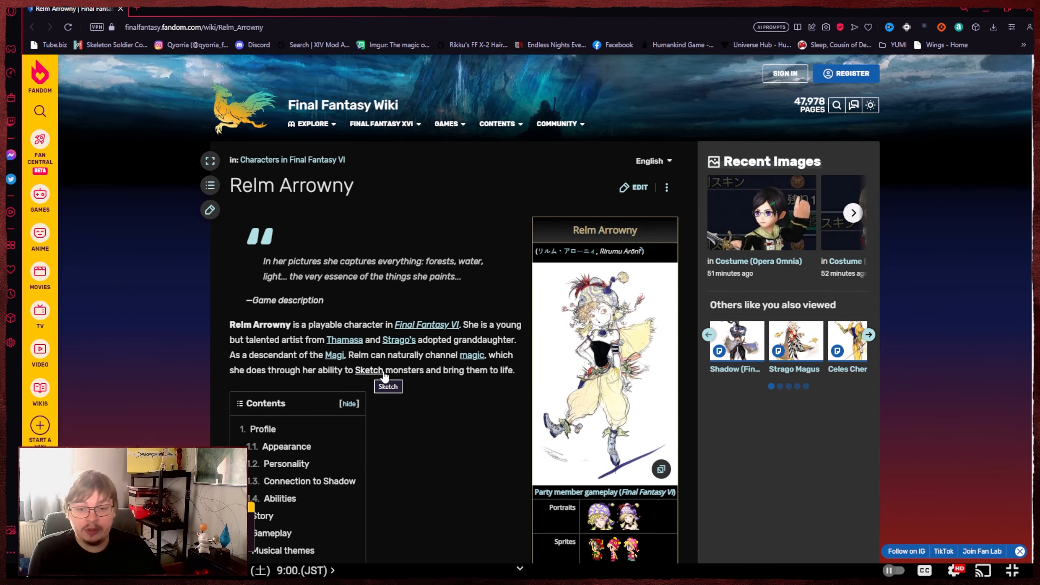
{"action": "scroll", "scroll_direction": "down", "scroll_amount": 3}
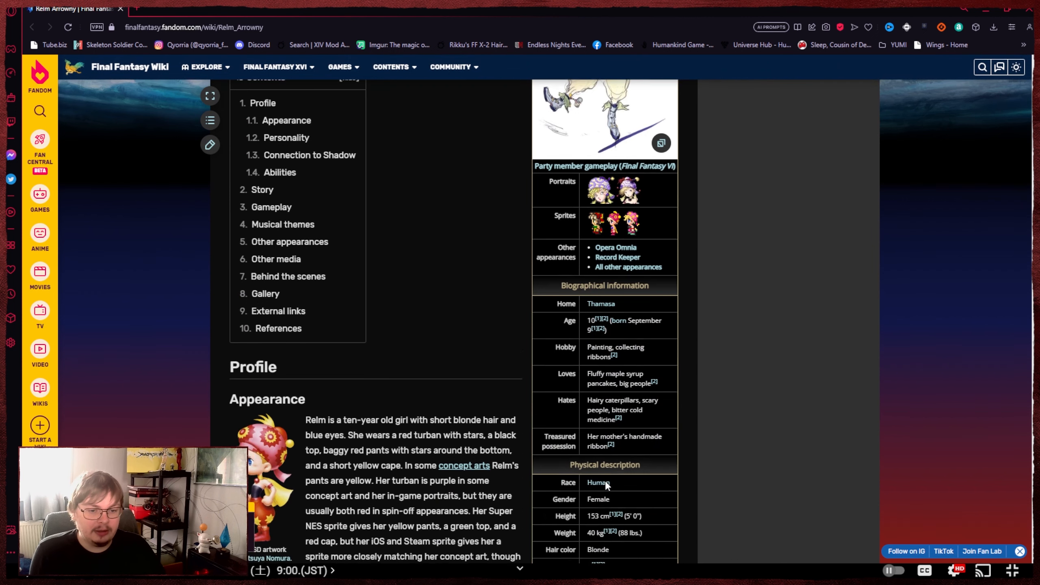
{"action": "scroll", "scroll_direction": "down", "scroll_amount": 3}
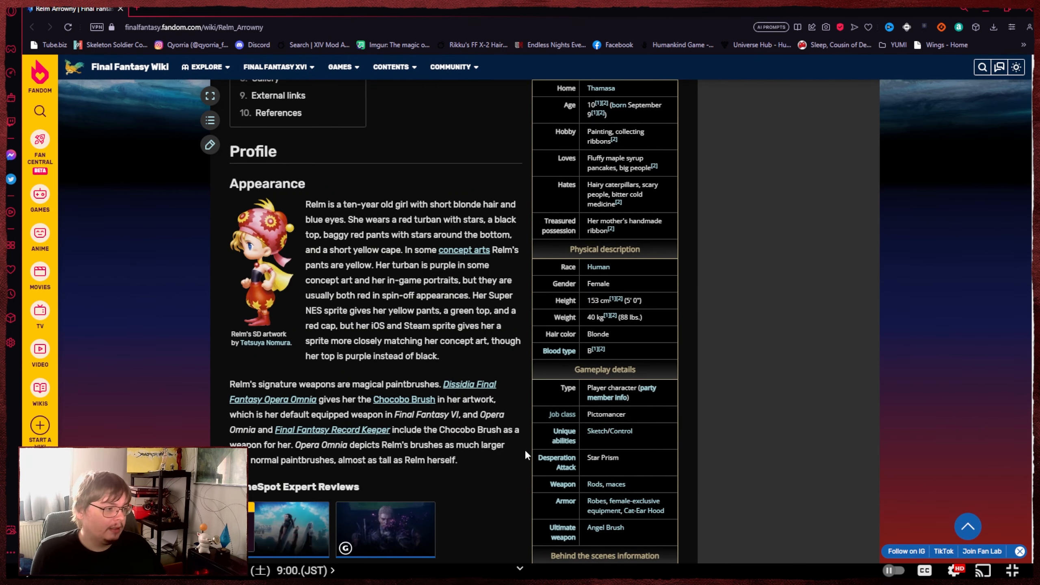
{"action": "scroll", "scroll_direction": "down", "scroll_amount": 3}
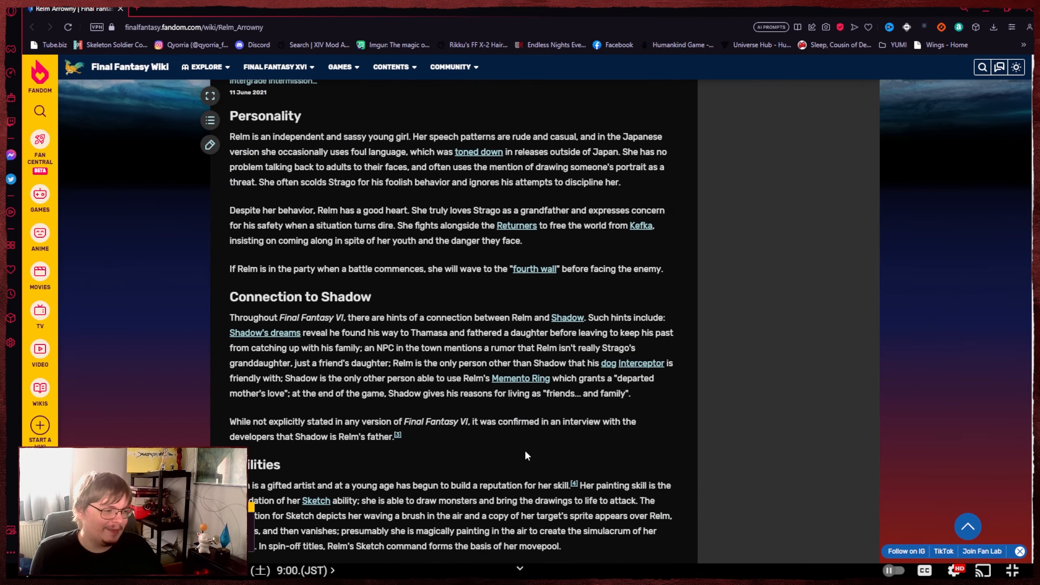
{"action": "scroll", "scroll_direction": "down", "scroll_amount": 3}
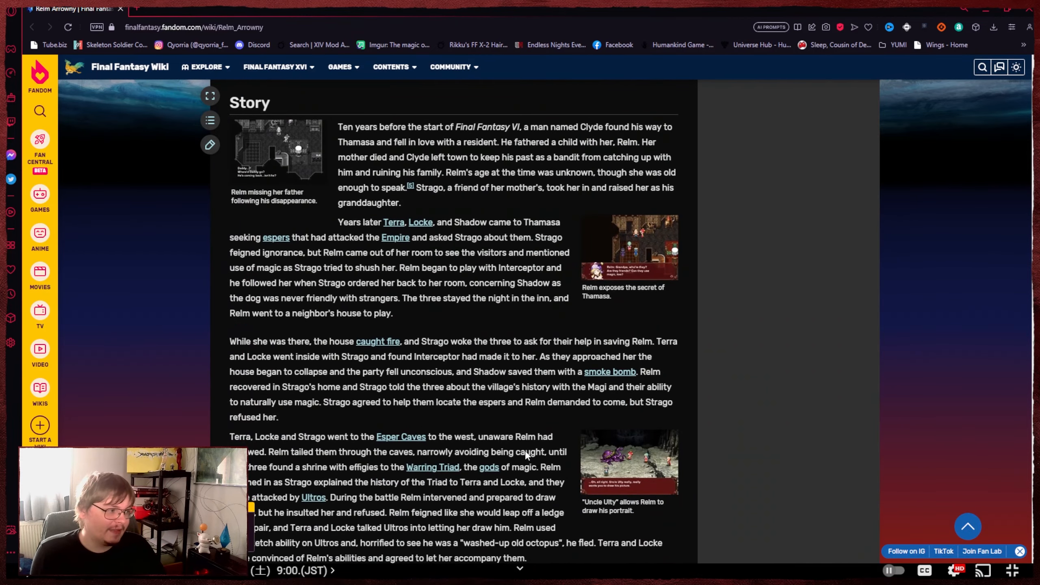
{"action": "scroll", "scroll_direction": "down", "scroll_amount": 3}
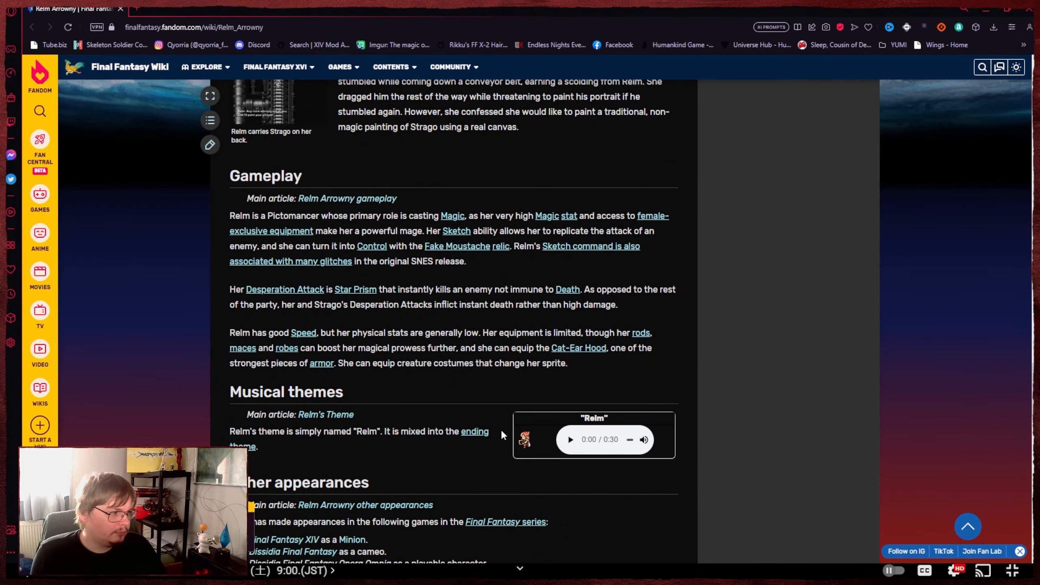
{"action": "mouse_move", "coordinate": [257, 226]}
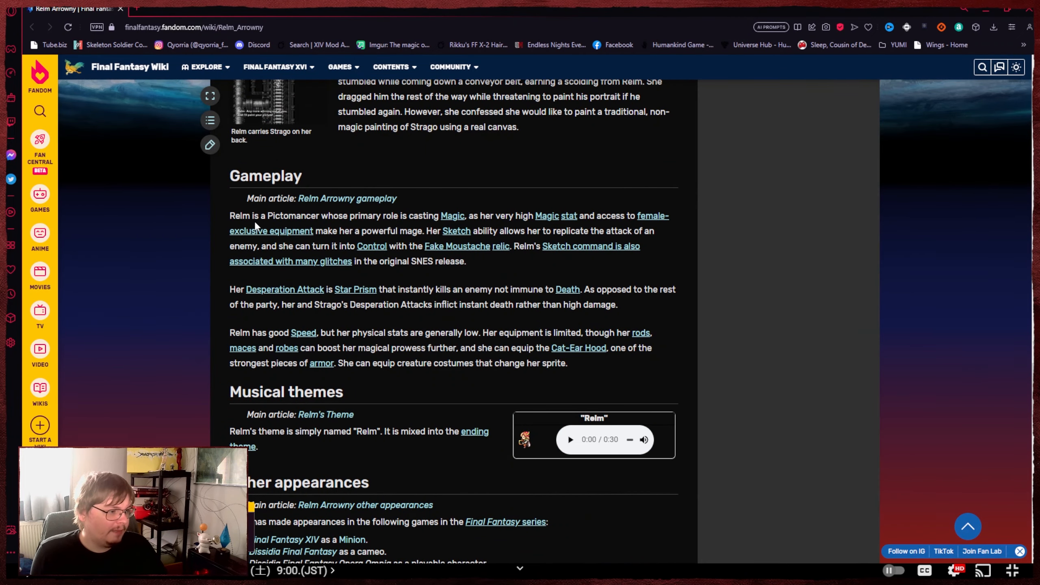
{"action": "mouse_move", "coordinate": [384, 229]}
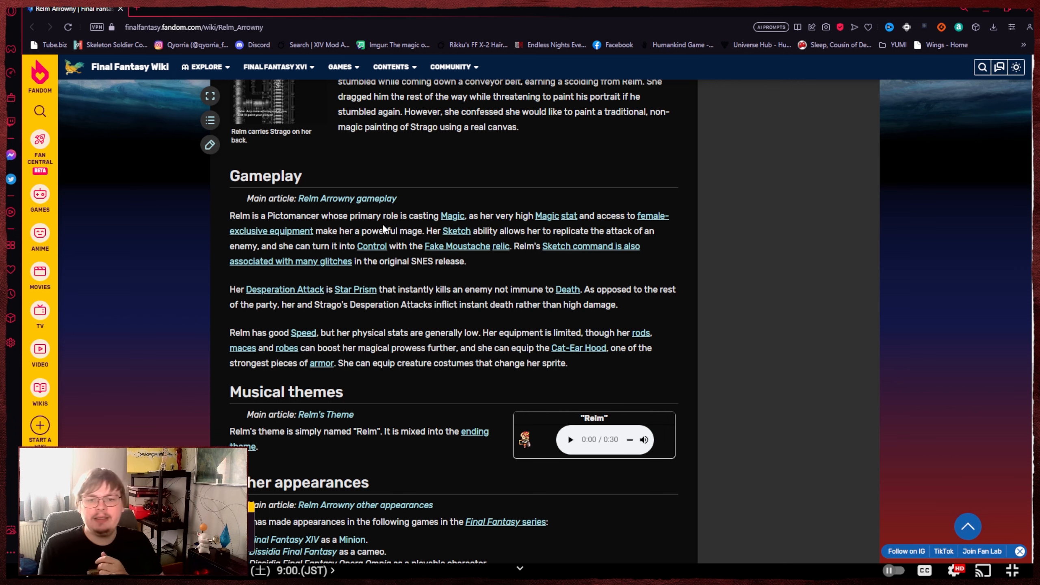
{"action": "mouse_move", "coordinate": [447, 234]}
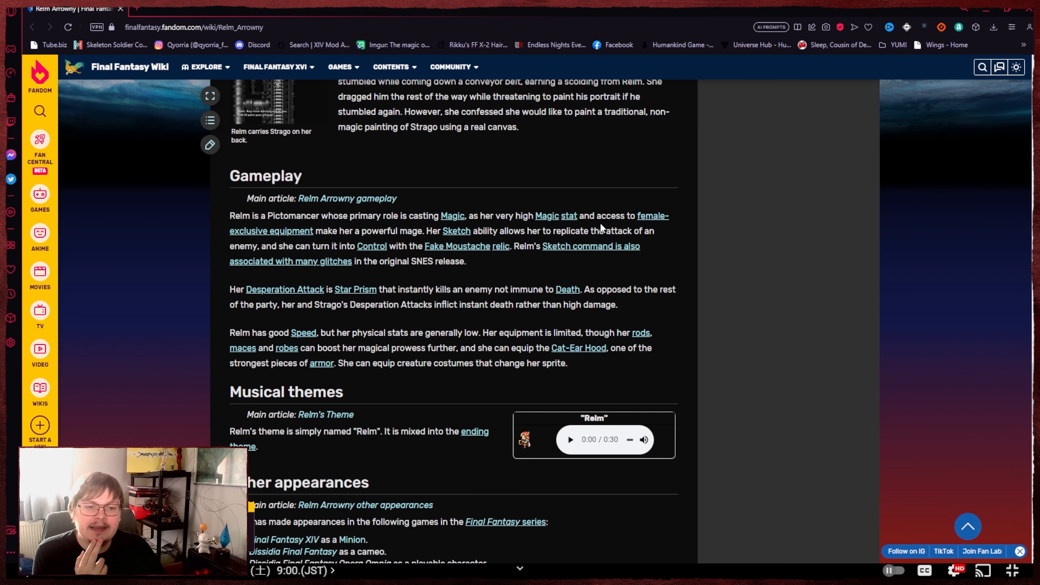
{"action": "mouse_move", "coordinate": [363, 243]}
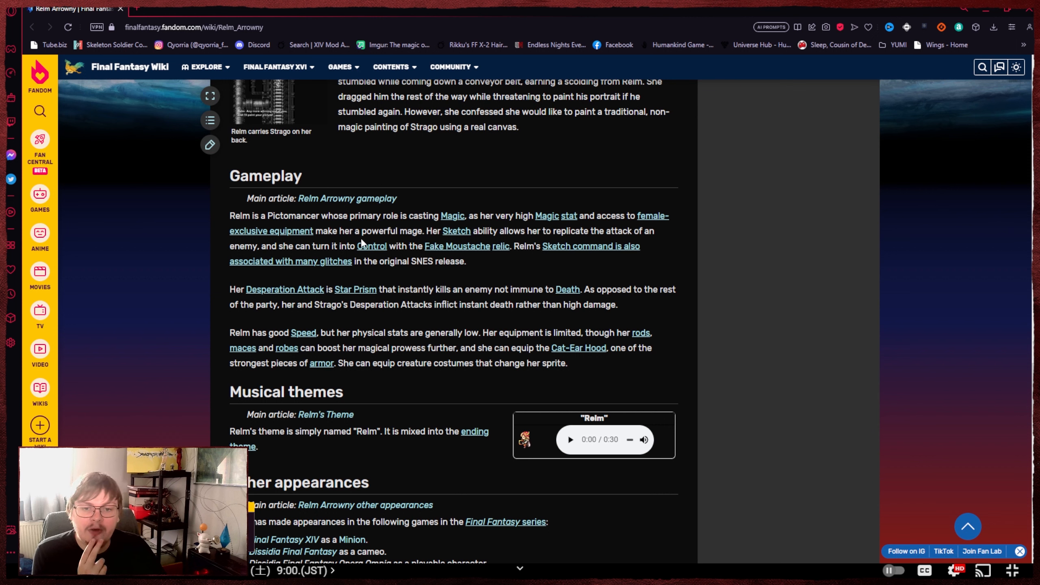
{"action": "mouse_move", "coordinate": [428, 259]}
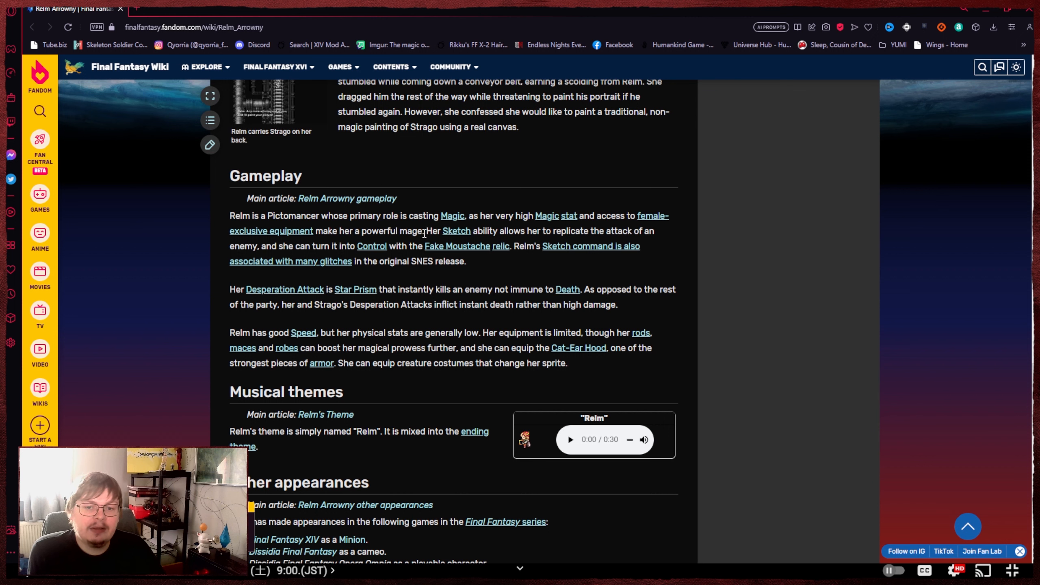
{"action": "mouse_move", "coordinate": [392, 245]}
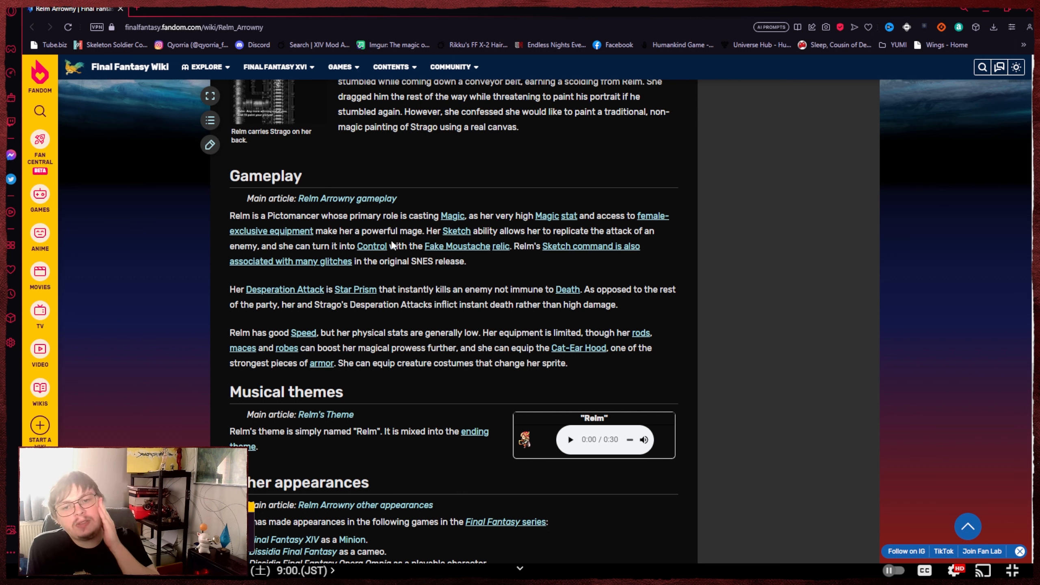
{"action": "mouse_move", "coordinate": [450, 264]}
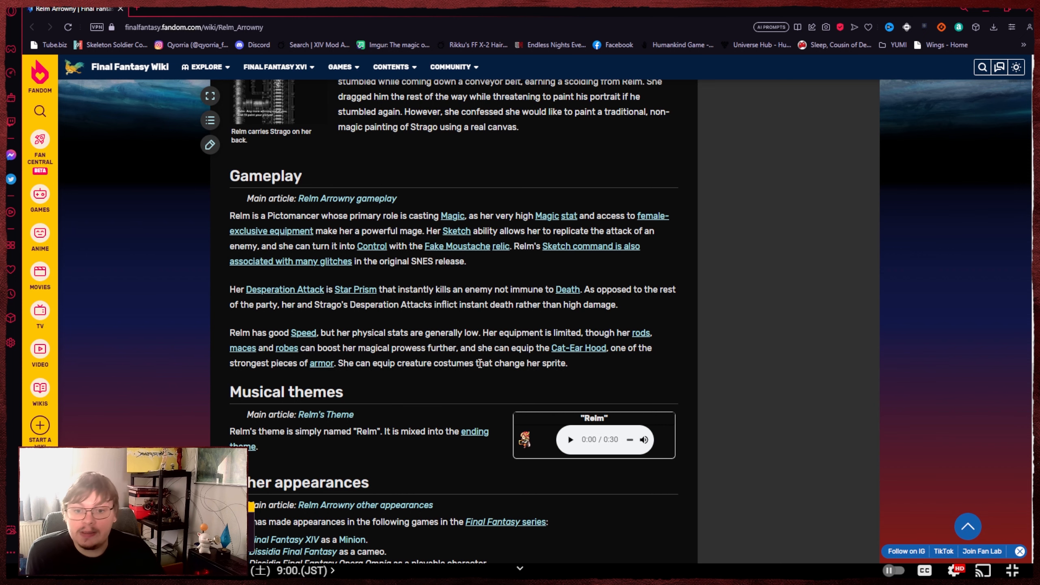
{"action": "scroll", "scroll_direction": "down", "scroll_amount": 3}
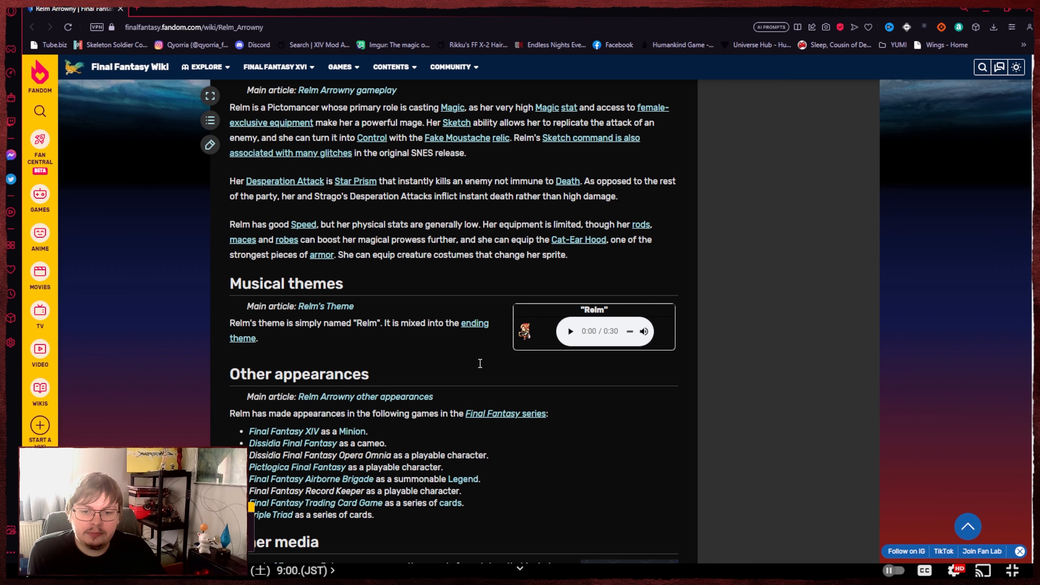
{"action": "scroll", "scroll_direction": "down", "scroll_amount": 3}
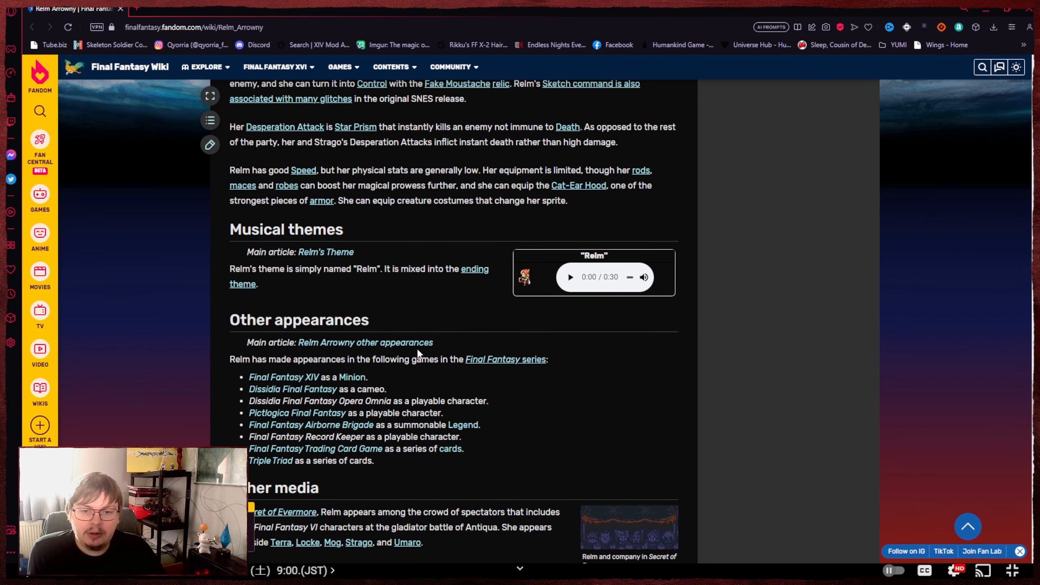
{"action": "mouse_move", "coordinate": [284, 376]}
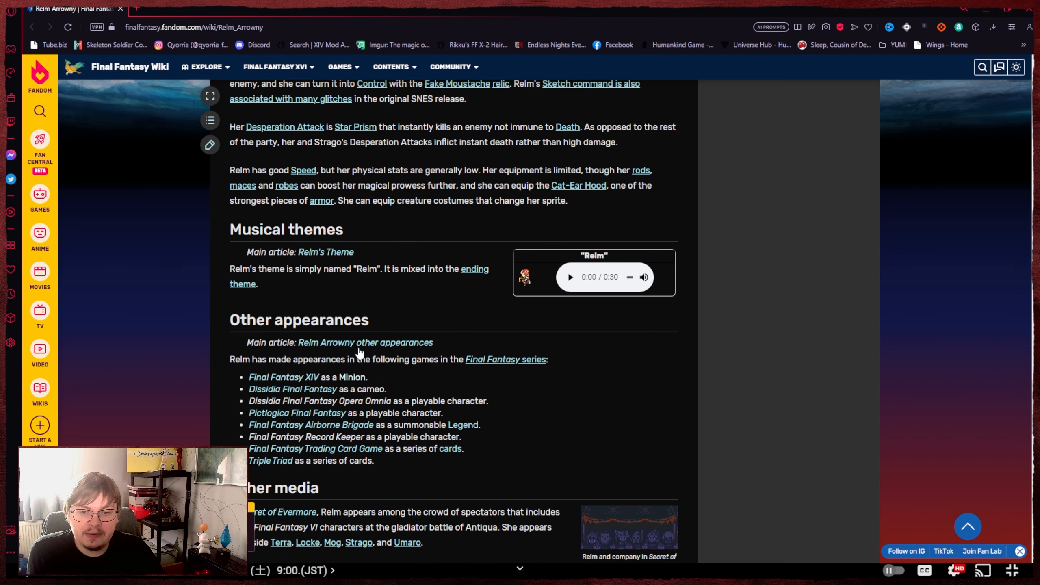
{"action": "scroll", "scroll_direction": "down", "scroll_amount": 3}
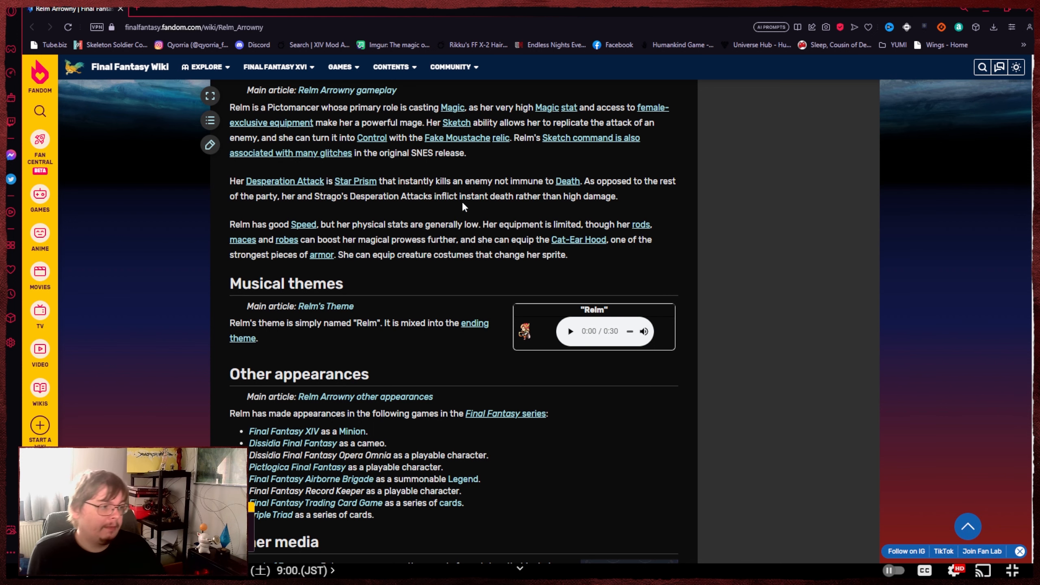
{"action": "scroll", "scroll_direction": "up", "scroll_amount": 3}
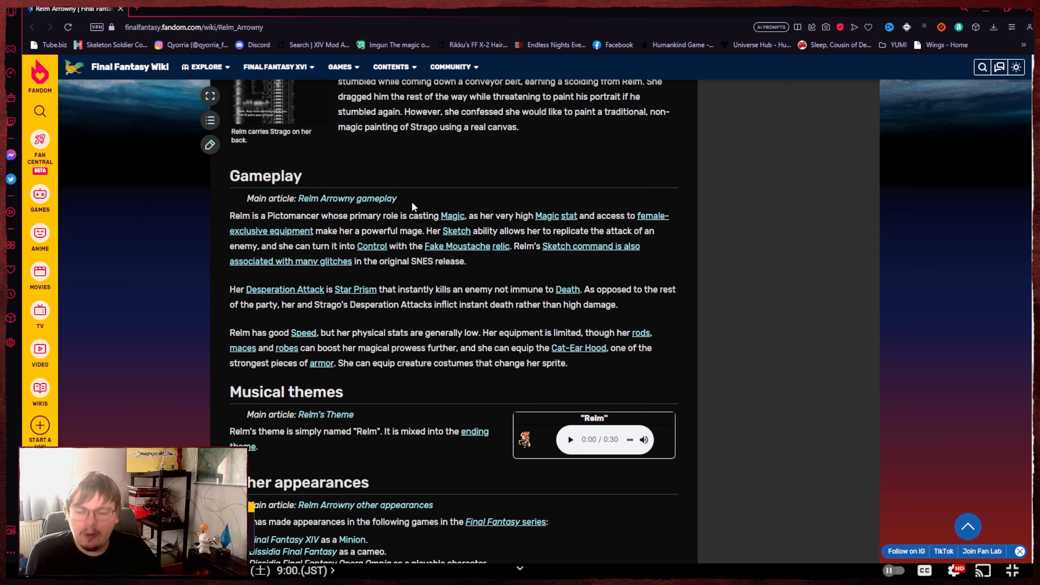
{"action": "mouse_move", "coordinate": [476, 231]}
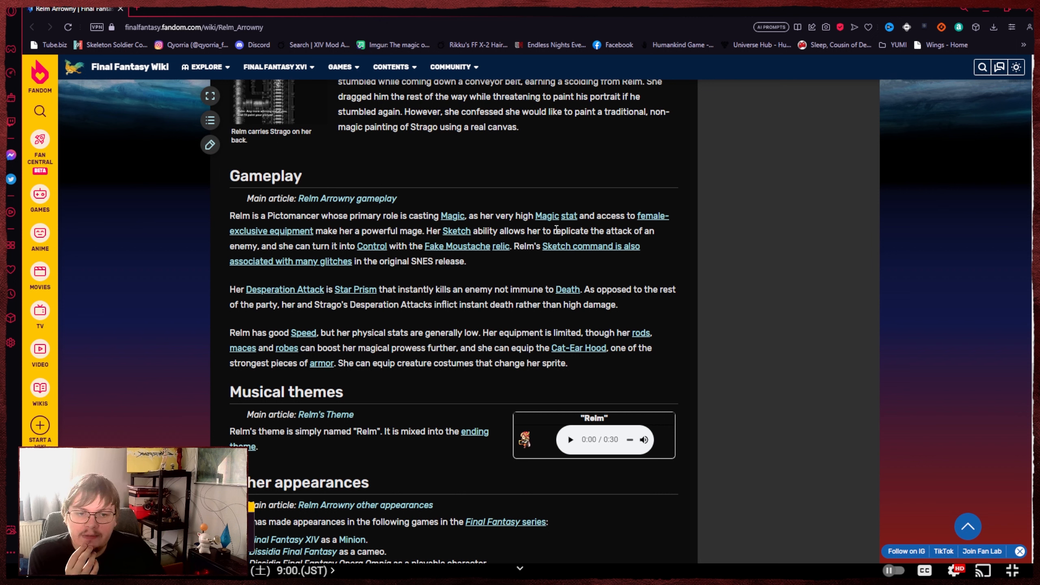
{"action": "left_click_drag", "start_coordinate": [514, 231], "coordinate": [620, 231]}
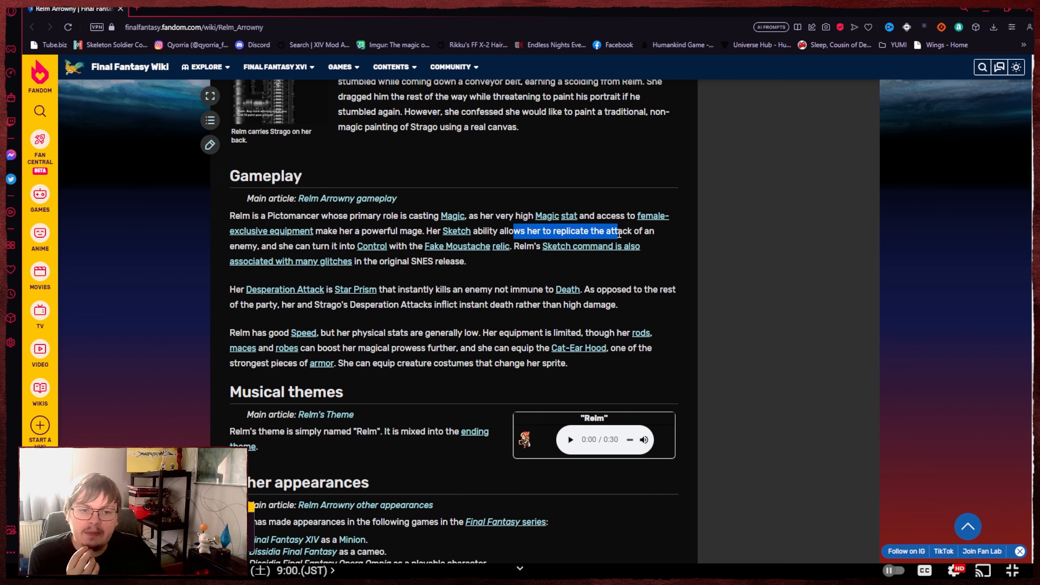
{"action": "left_click_drag", "start_coordinate": [616, 230], "coordinate": [259, 246]}
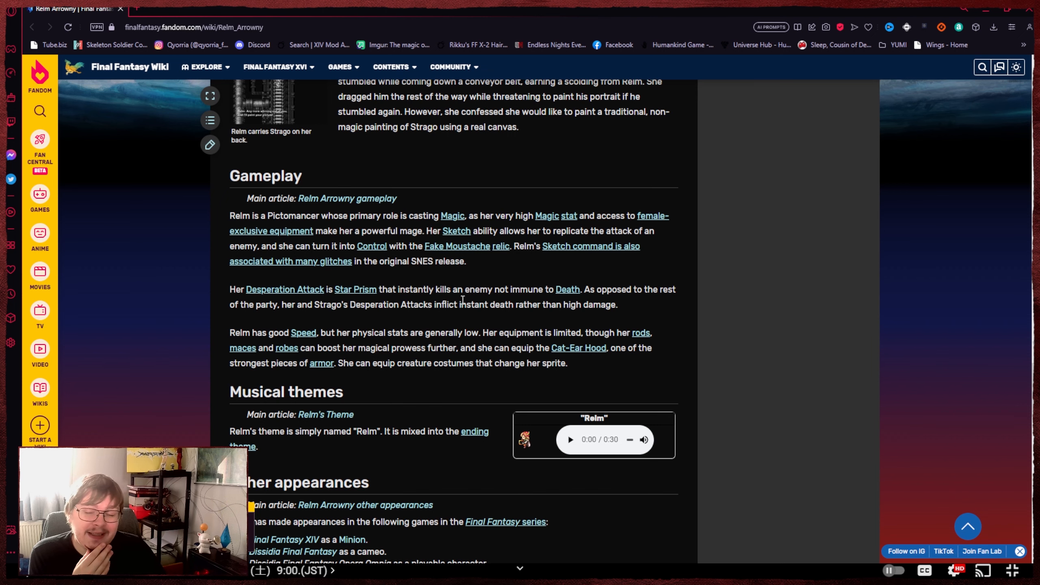
{"action": "scroll", "scroll_direction": "down", "scroll_amount": 3}
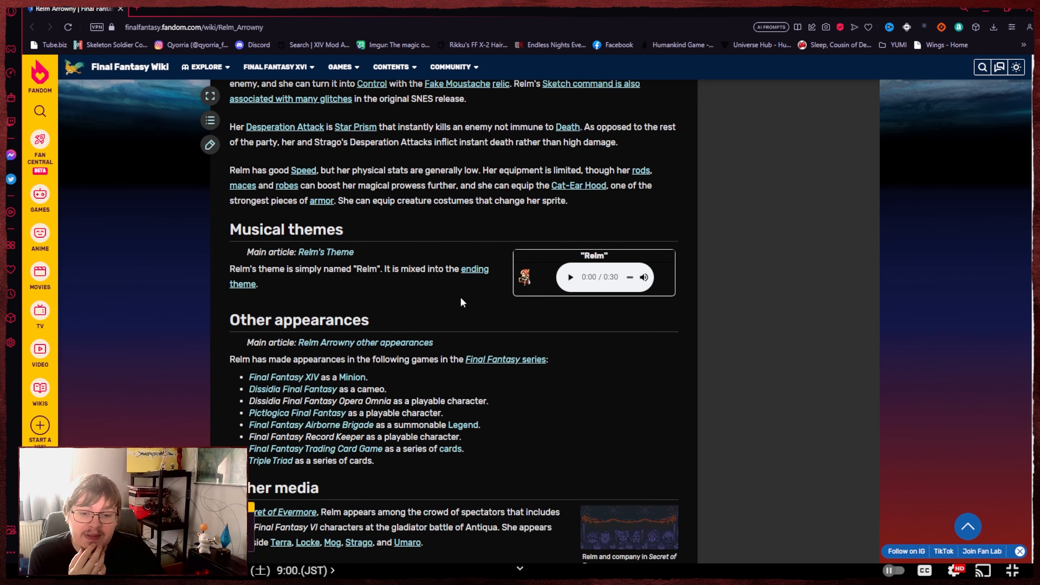
{"action": "scroll", "scroll_direction": "up", "scroll_amount": 3}
{"action": "type", "text": "pictoma"}
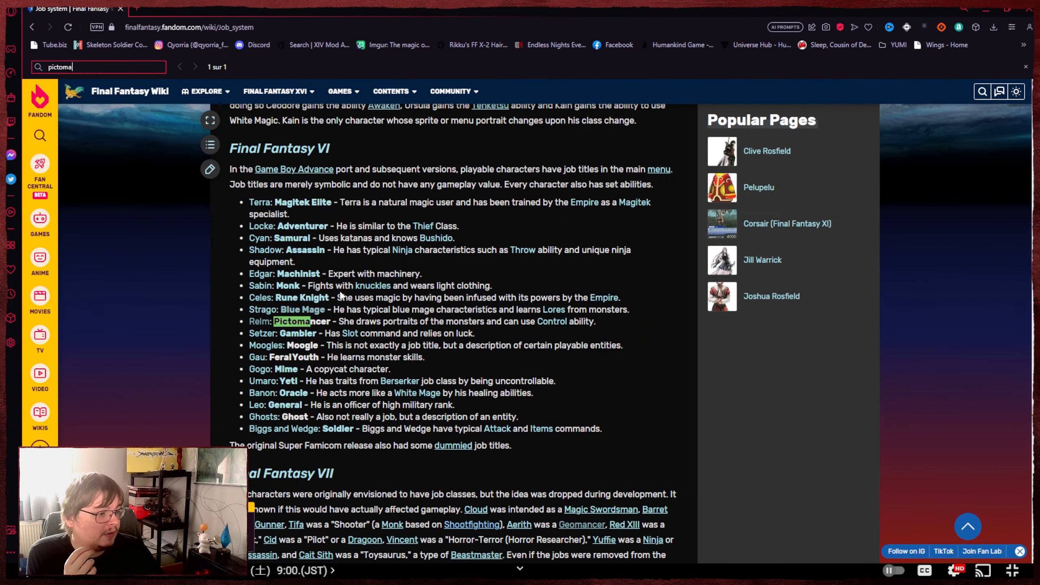
{"action": "mouse_move", "coordinate": [339, 299]}
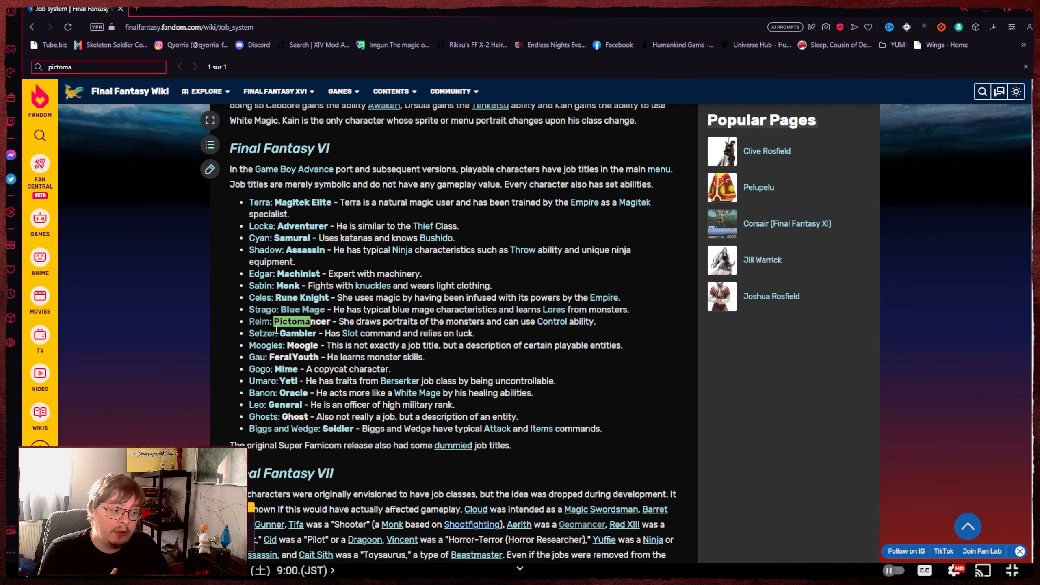
{"action": "mouse_move", "coordinate": [331, 186]}
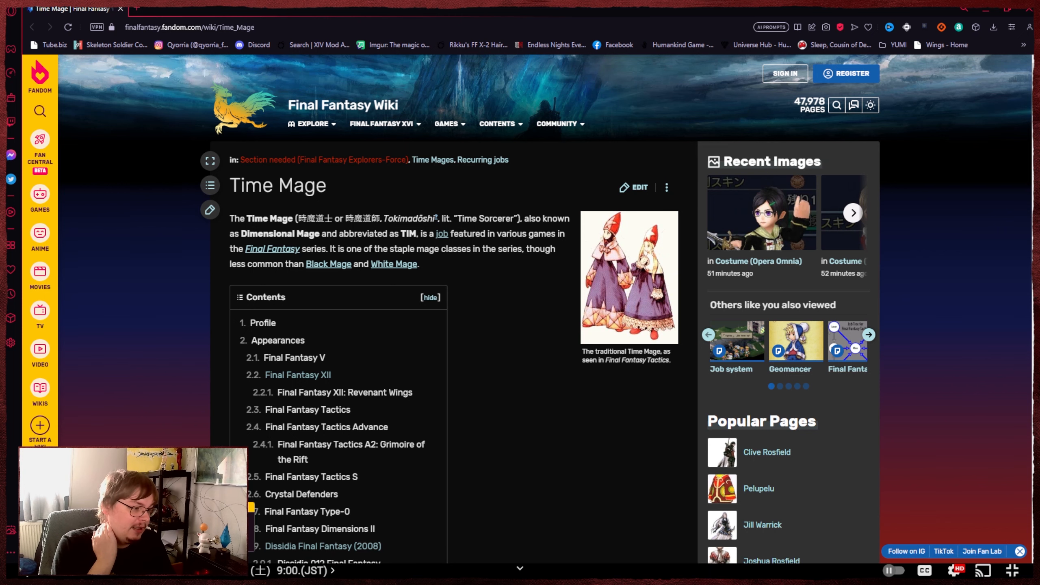
Scroll the Time Mage article through its long contents list of game appearances.
{"action": "scroll", "scroll_direction": "down", "scroll_amount": 3}
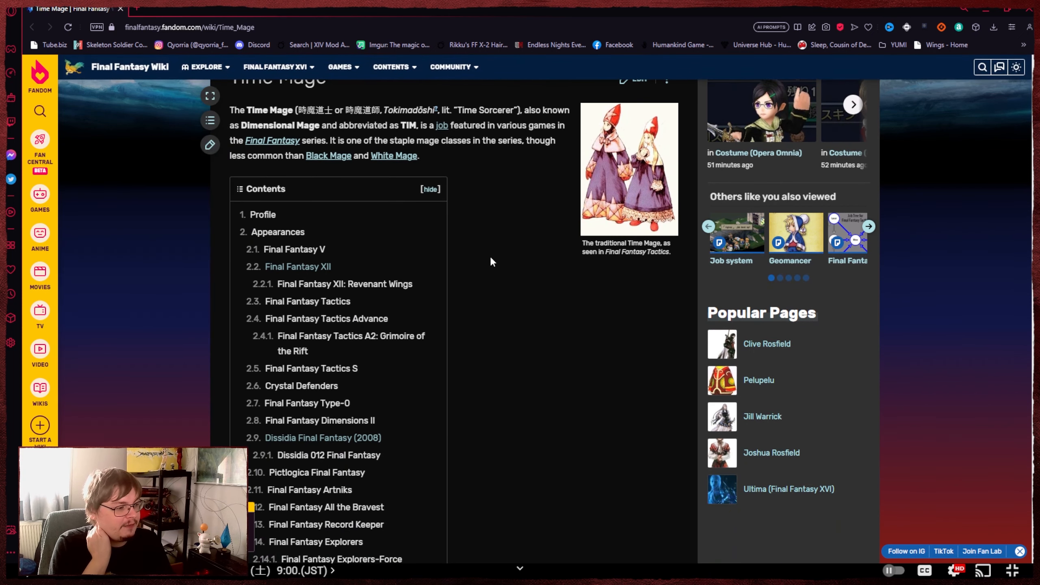
{"action": "scroll", "scroll_direction": "down", "scroll_amount": 3}
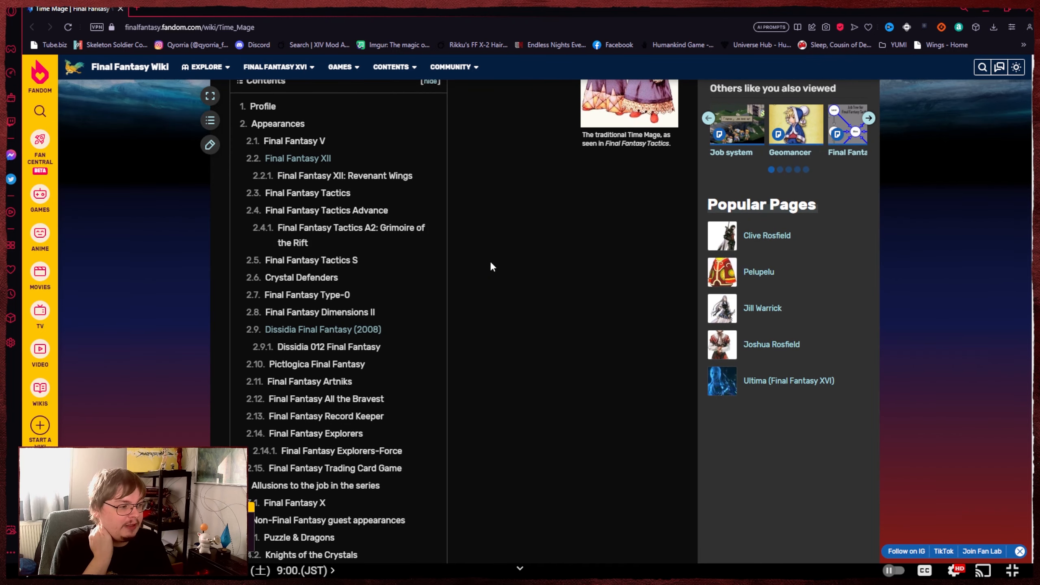
{"action": "mouse_move", "coordinate": [223, 310]}
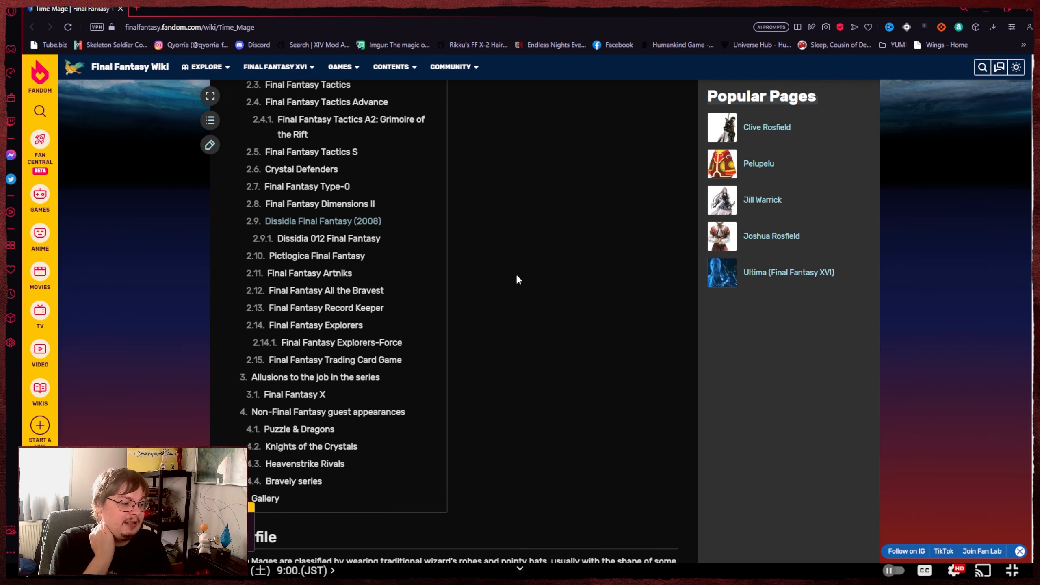
{"action": "mouse_move", "coordinate": [529, 398]}
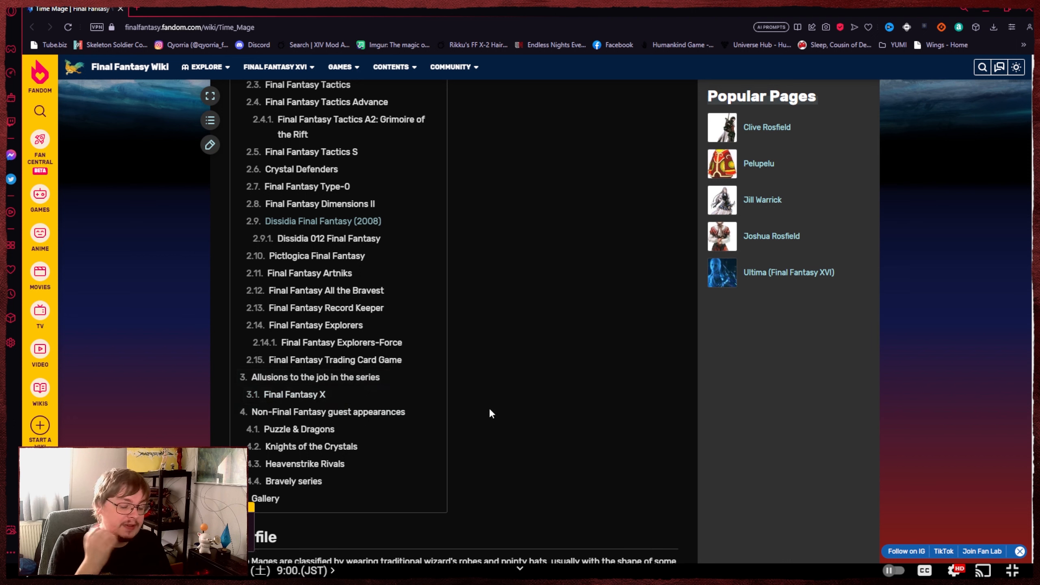
{"action": "mouse_move", "coordinate": [481, 405]}
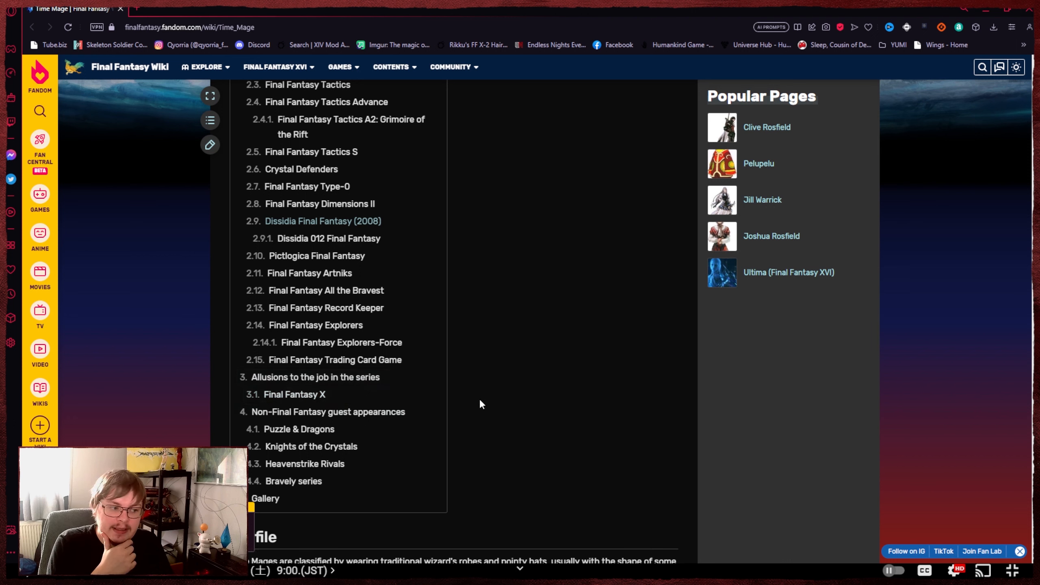
{"action": "mouse_move", "coordinate": [474, 406]}
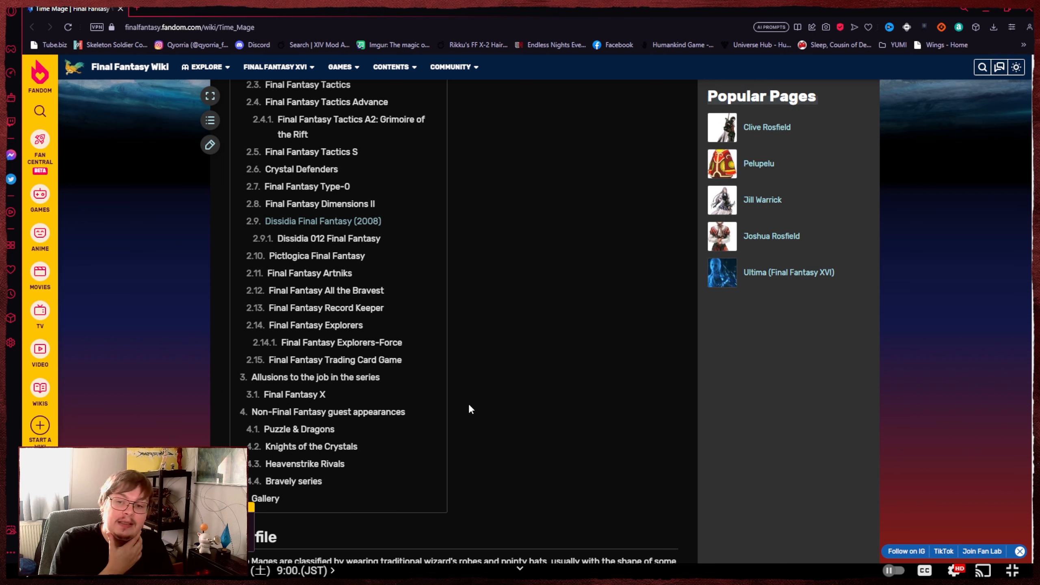
{"action": "mouse_move", "coordinate": [473, 398]}
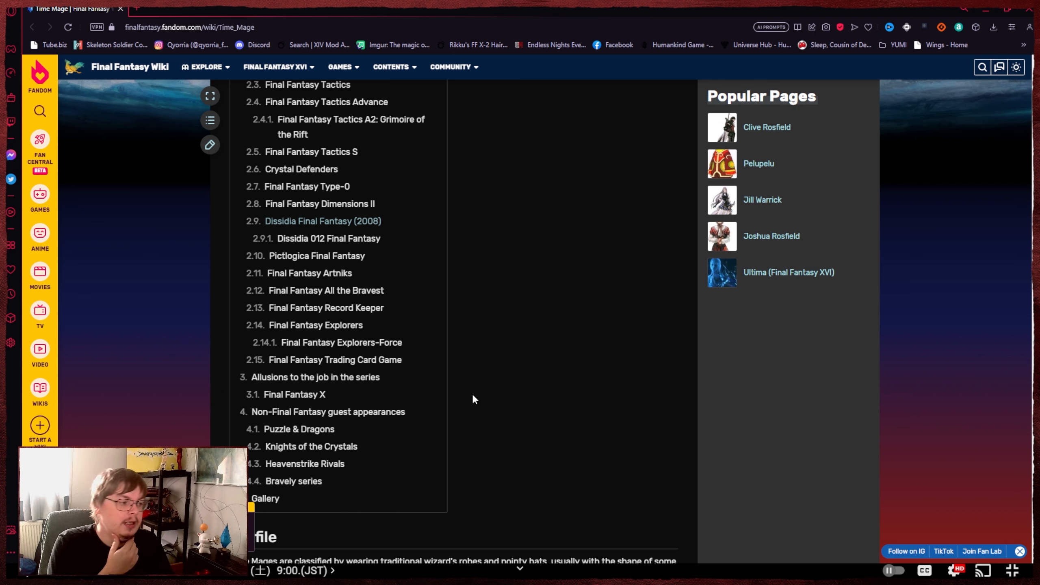
{"action": "mouse_move", "coordinate": [362, 402]}
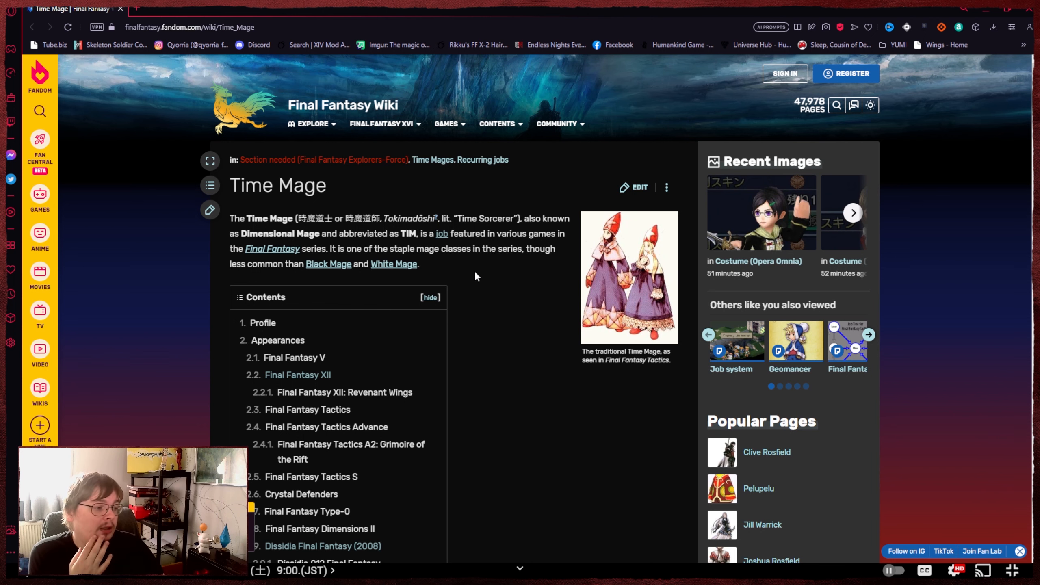
Scroll the Time Mage article past Profile and Explorers-Force to the Trading Card Game section.
{"action": "scroll", "scroll_direction": "down", "scroll_amount": 3}
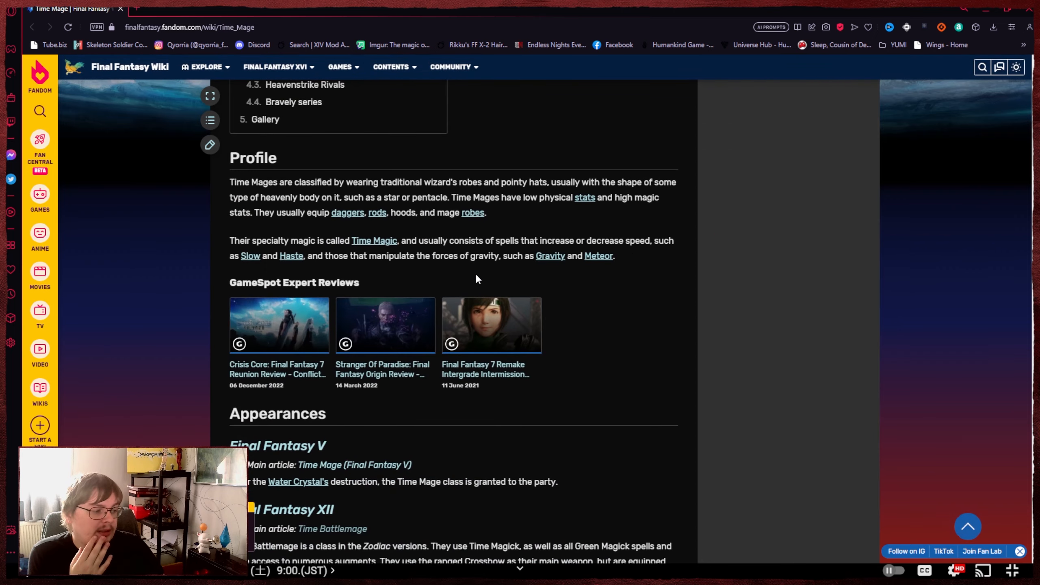
{"action": "scroll", "scroll_direction": "down", "scroll_amount": 3}
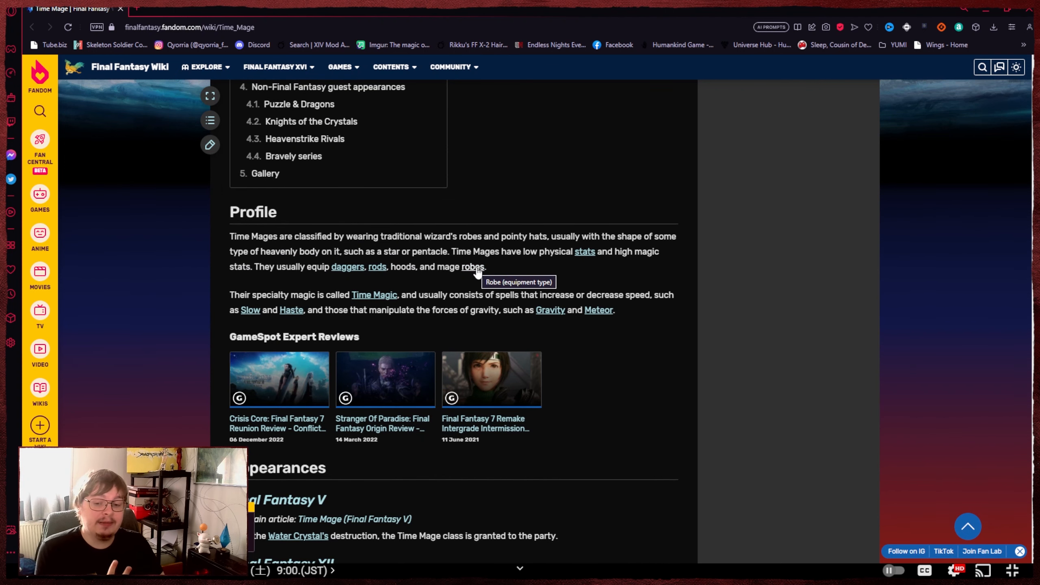
{"action": "scroll", "scroll_direction": "down", "scroll_amount": 3}
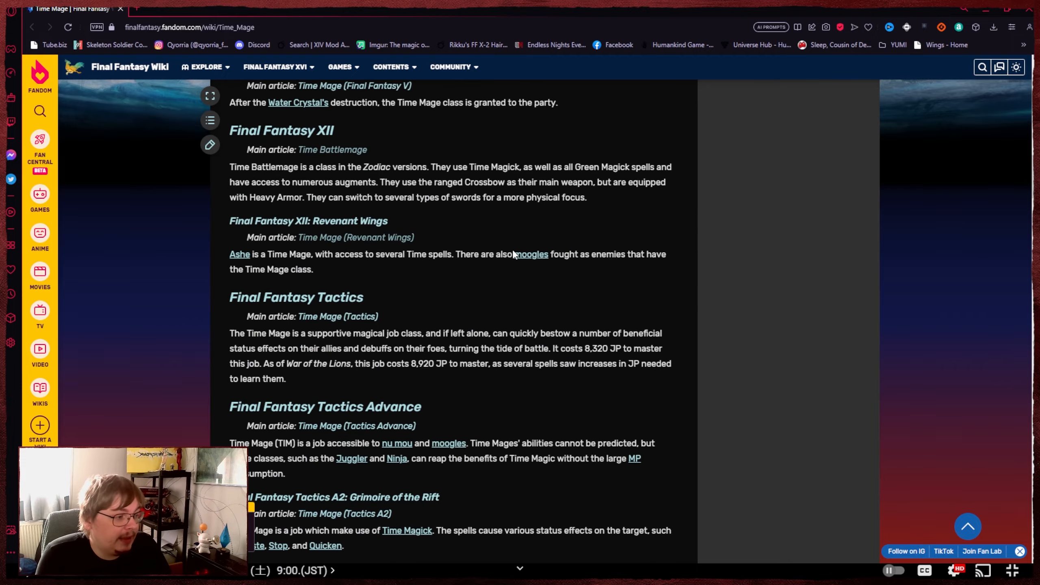
{"action": "scroll", "scroll_direction": "down", "scroll_amount": 3}
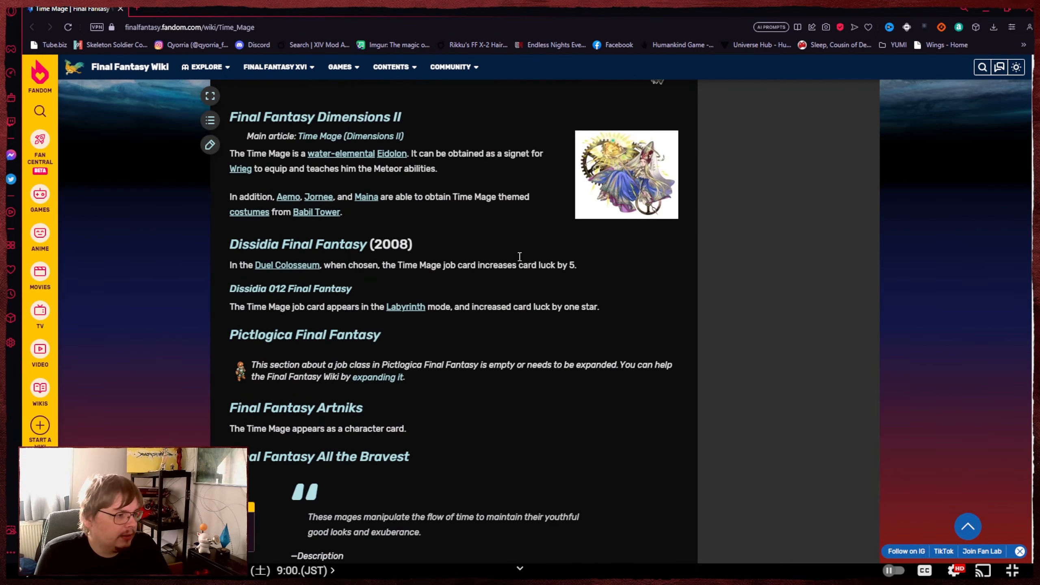
{"action": "scroll", "scroll_direction": "down", "scroll_amount": 3}
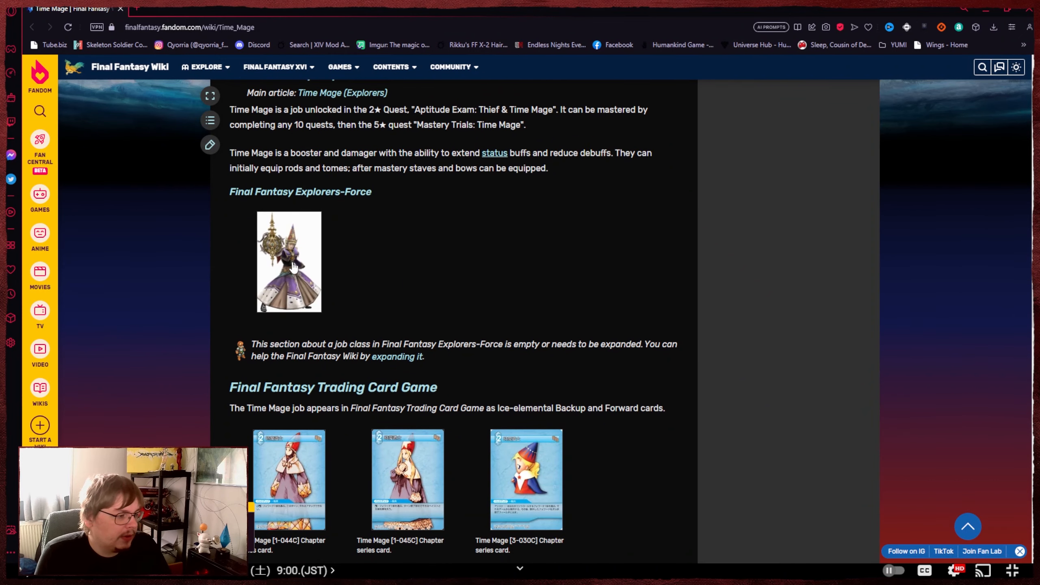
{"action": "left_click", "coordinate": [289, 261]}
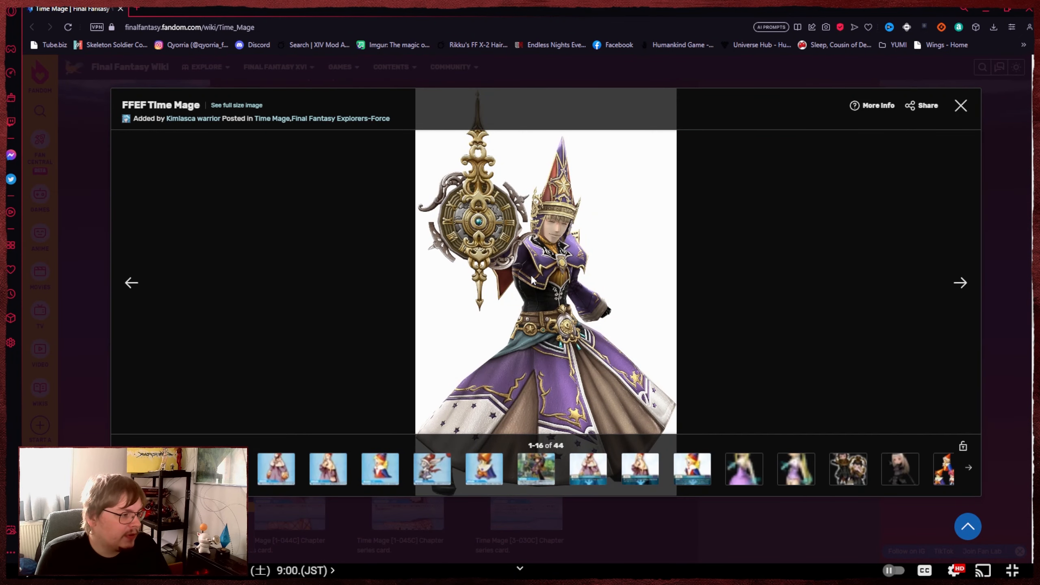
{"action": "mouse_move", "coordinate": [488, 223]}
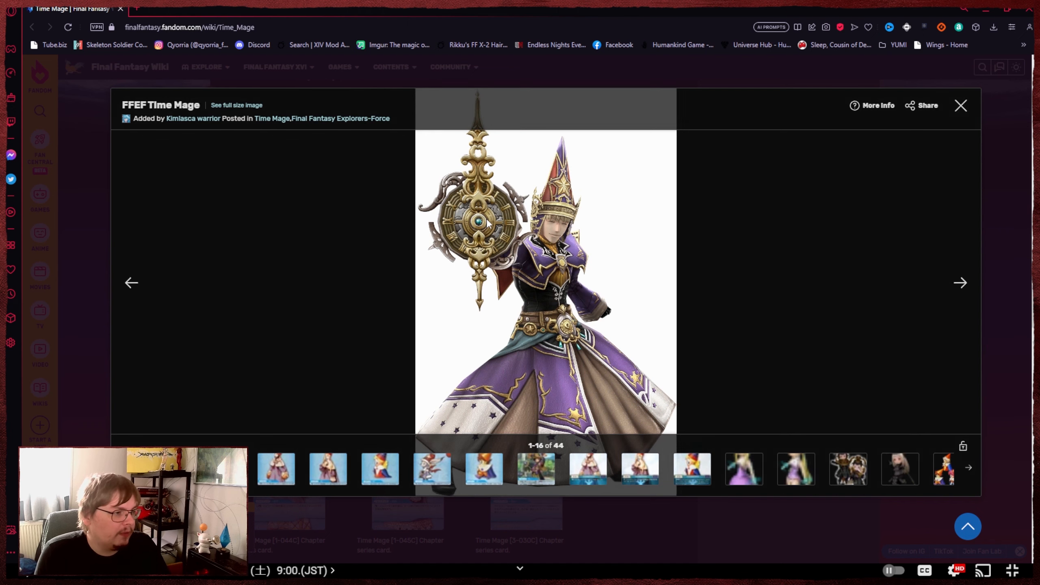
{"action": "mouse_move", "coordinate": [448, 205]}
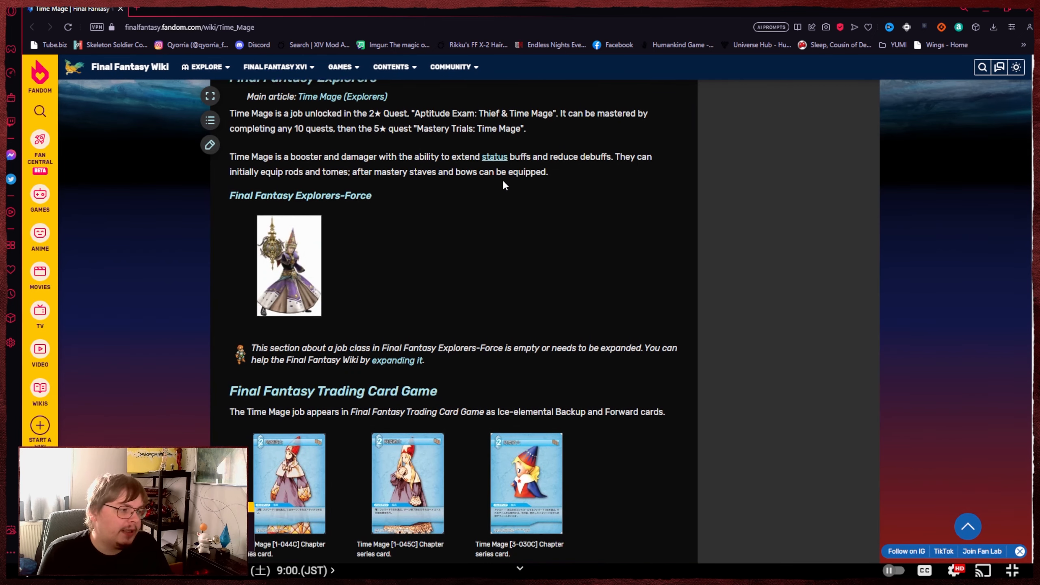
Scroll the Time Mage article back up to the Dimensions II and Dissidia sections.
{"action": "scroll", "scroll_direction": "up", "scroll_amount": 3}
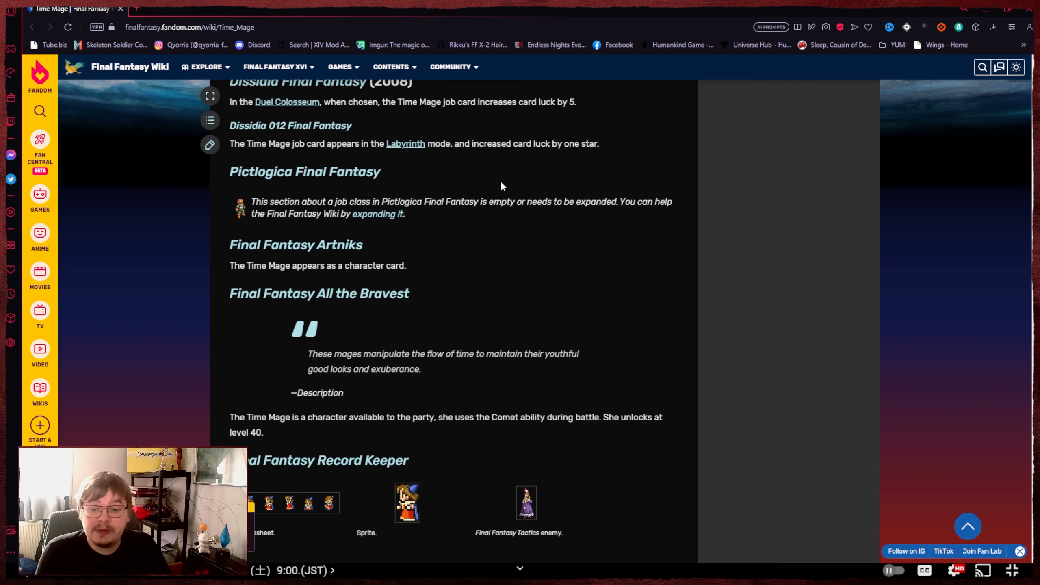
{"action": "scroll", "scroll_direction": "up", "scroll_amount": 3}
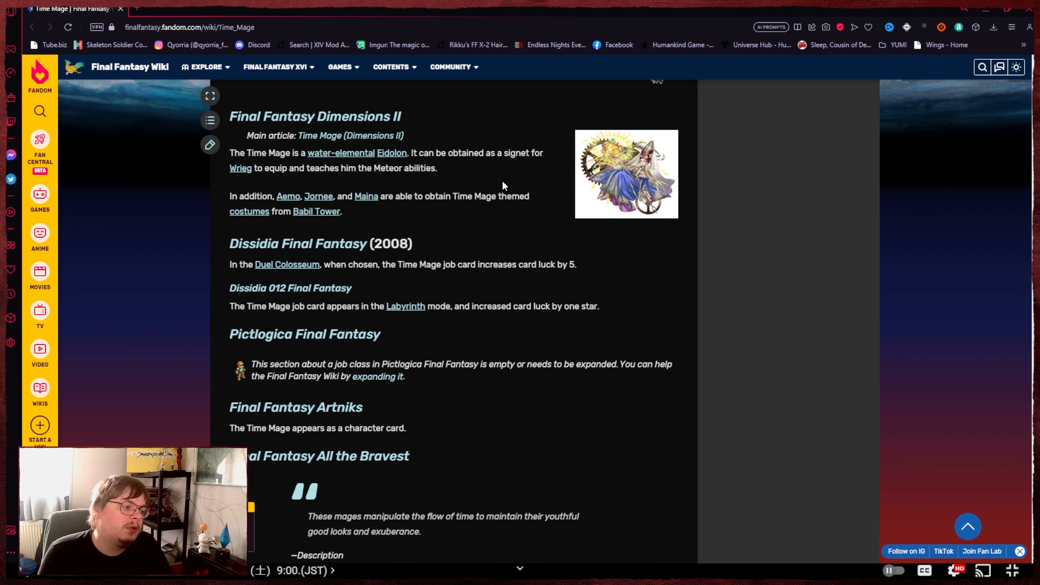
{"action": "mouse_move", "coordinate": [601, 331]}
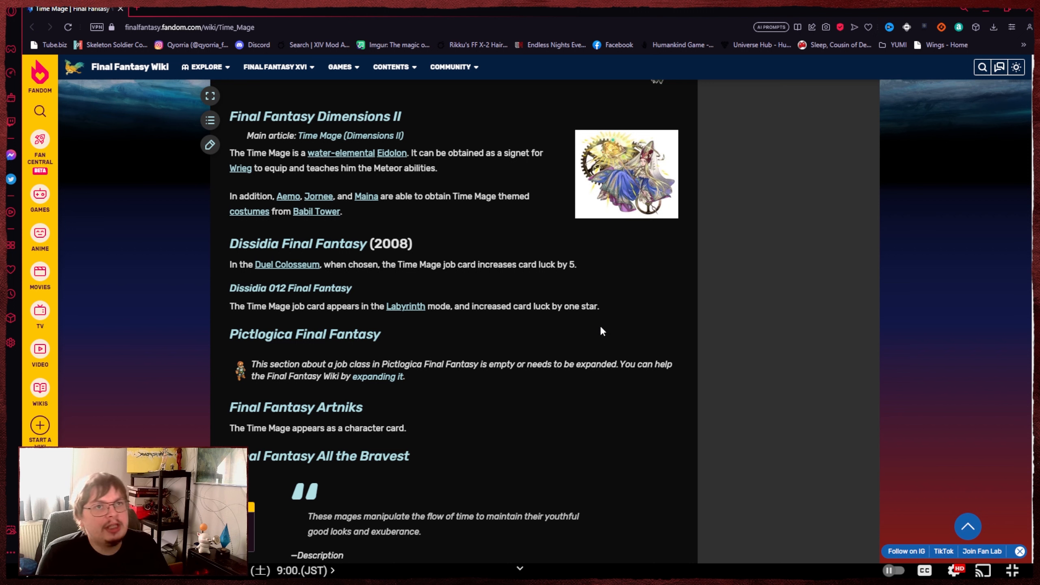
{"action": "mouse_move", "coordinate": [585, 318]}
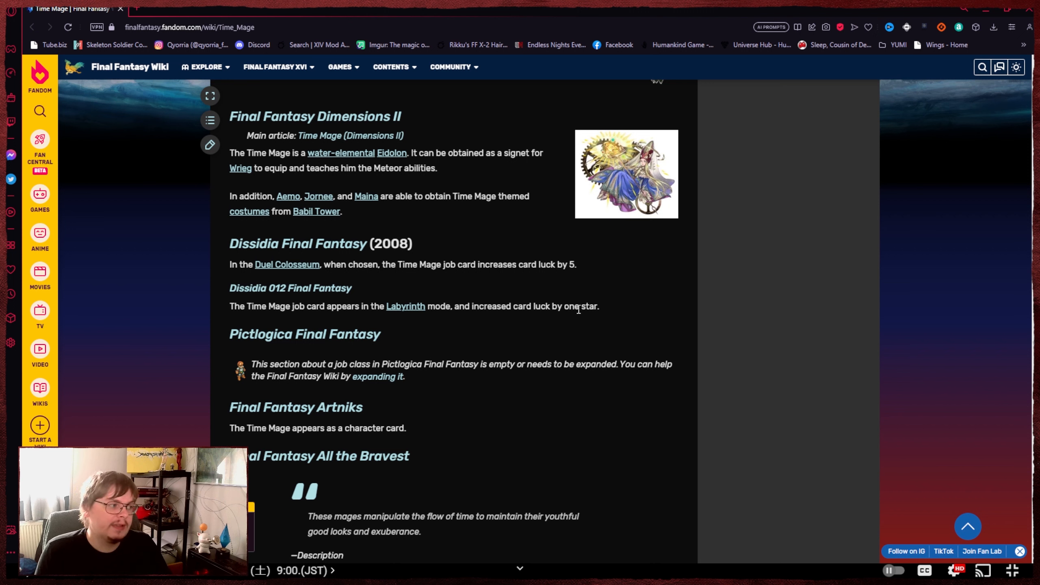
{"action": "mouse_move", "coordinate": [585, 300]}
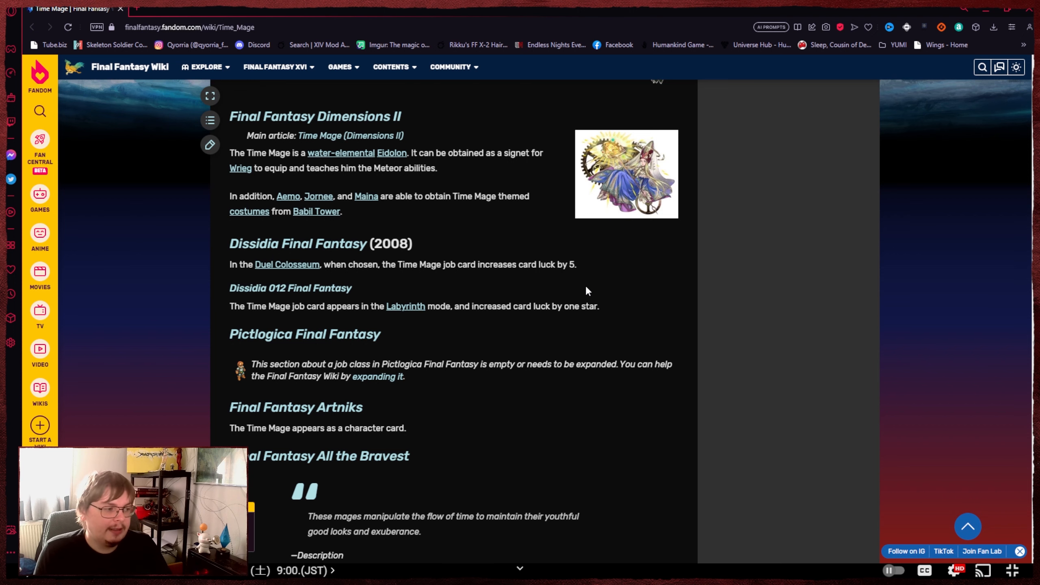
{"action": "scroll", "scroll_direction": "down", "scroll_amount": 3}
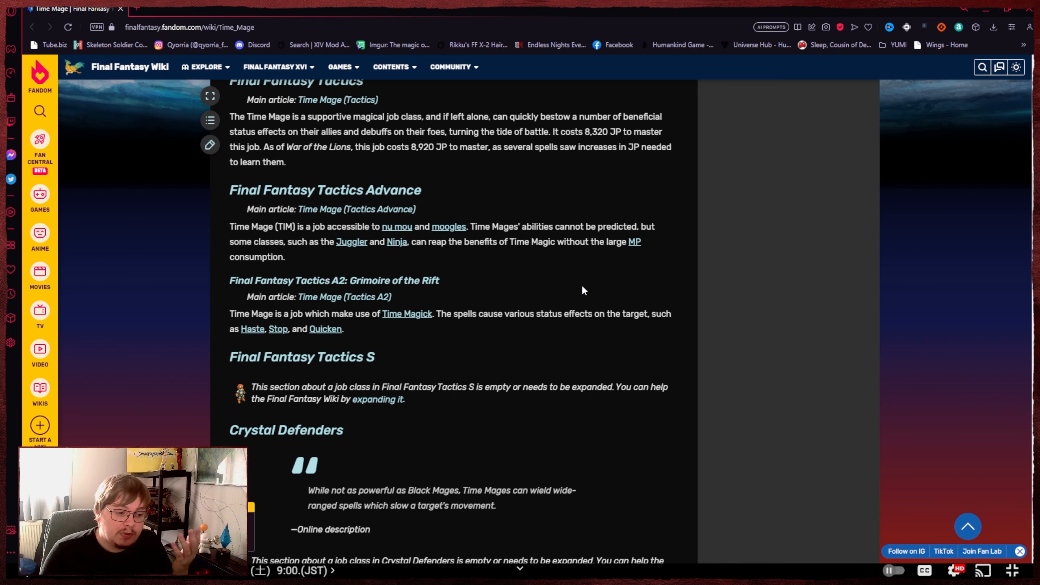
{"action": "mouse_move", "coordinate": [646, 284]}
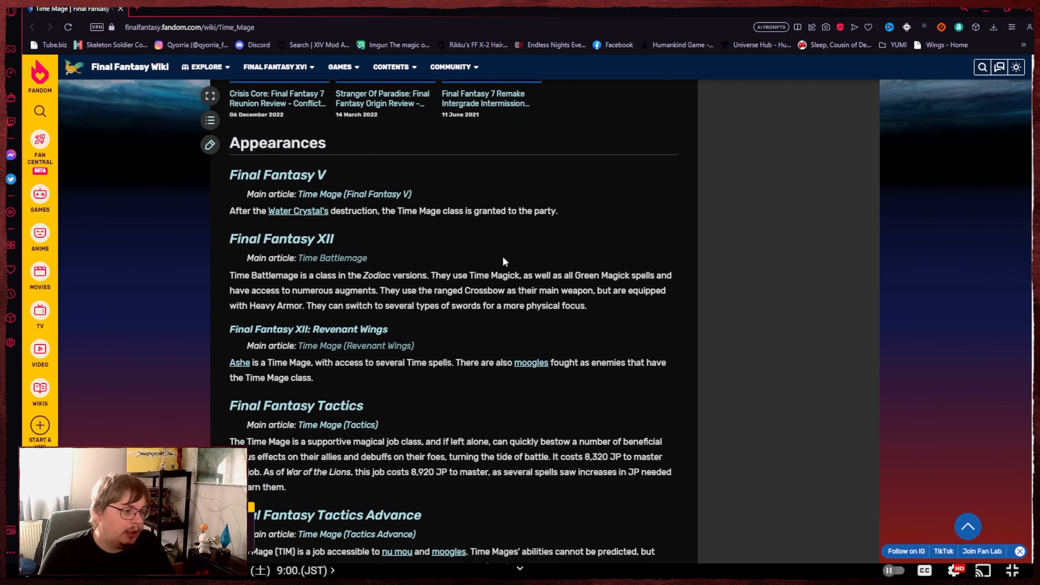
{"action": "mouse_move", "coordinate": [485, 267]}
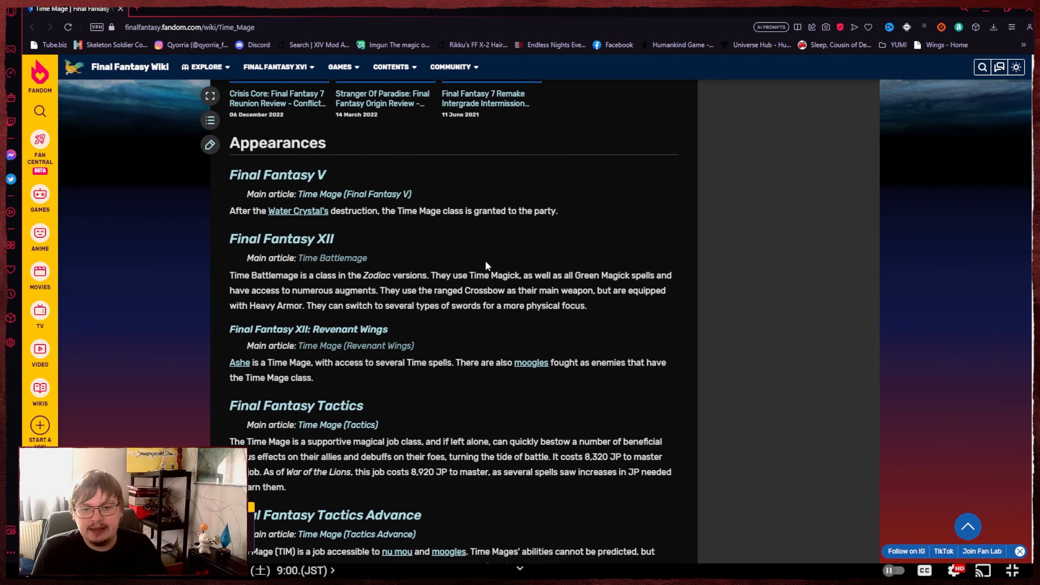
{"action": "mouse_move", "coordinate": [438, 264]}
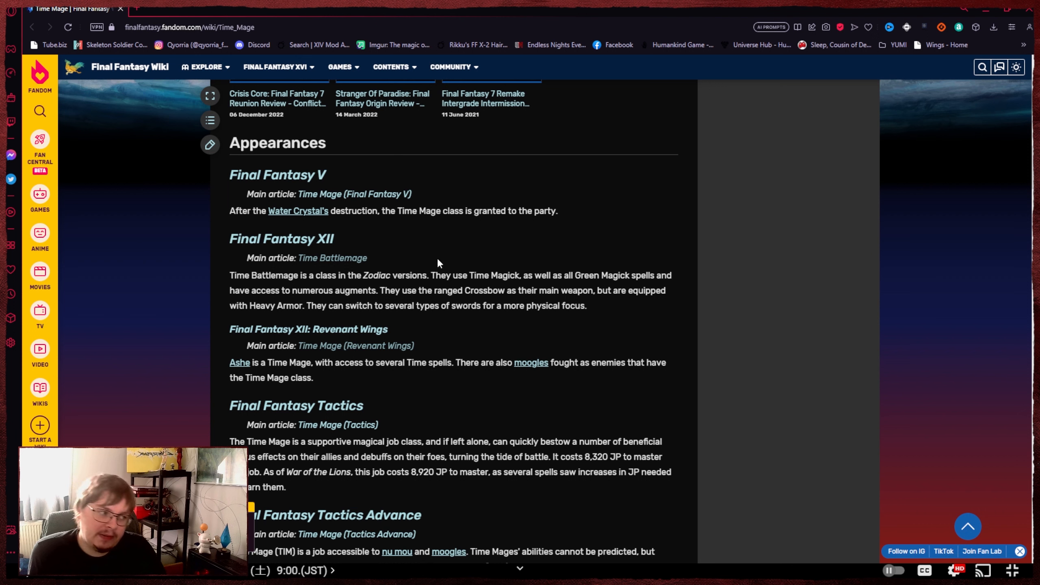
{"action": "mouse_move", "coordinate": [332, 258]}
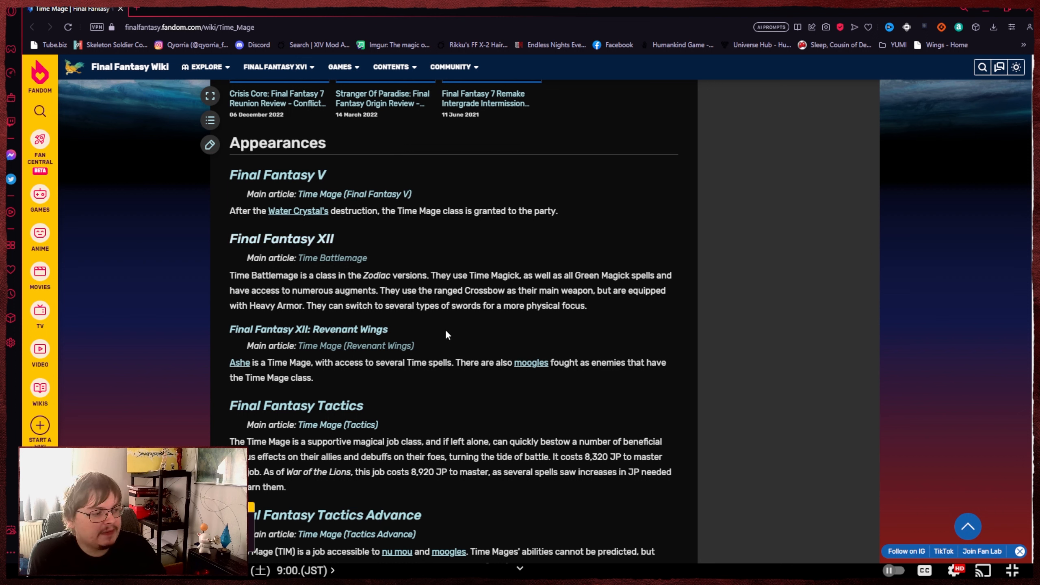
{"action": "mouse_move", "coordinate": [309, 330]}
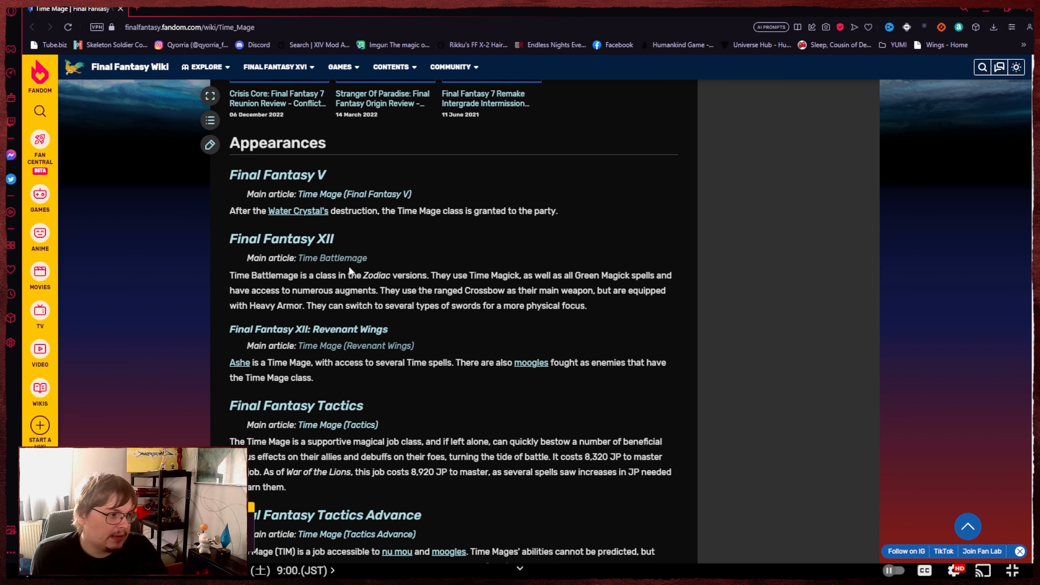
Follow the 'Time Battlemage' main article link under Final Fantasy XII.
{"action": "left_click", "coordinate": [333, 257]}
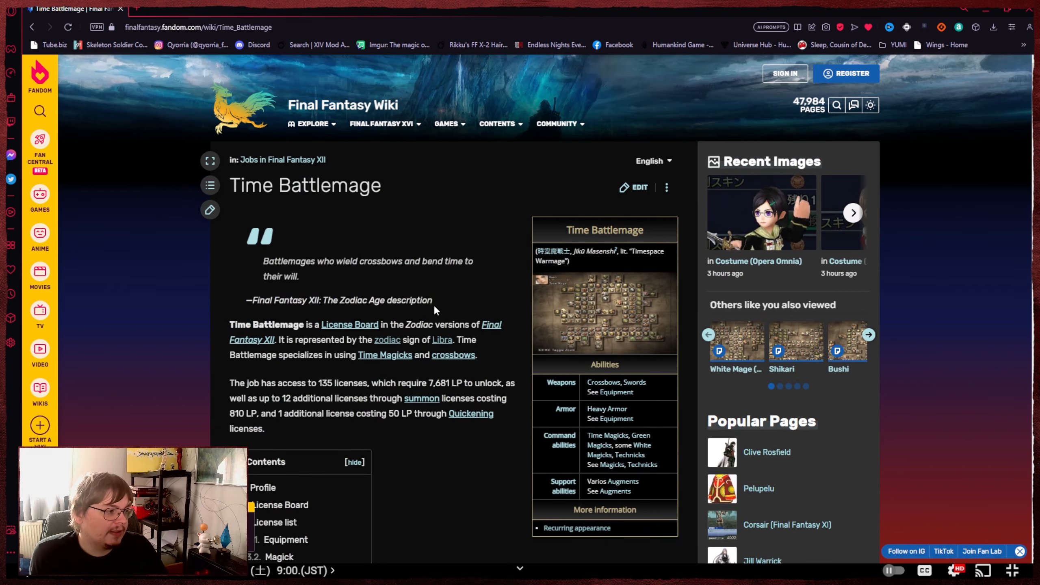
{"action": "mouse_move", "coordinate": [436, 313]}
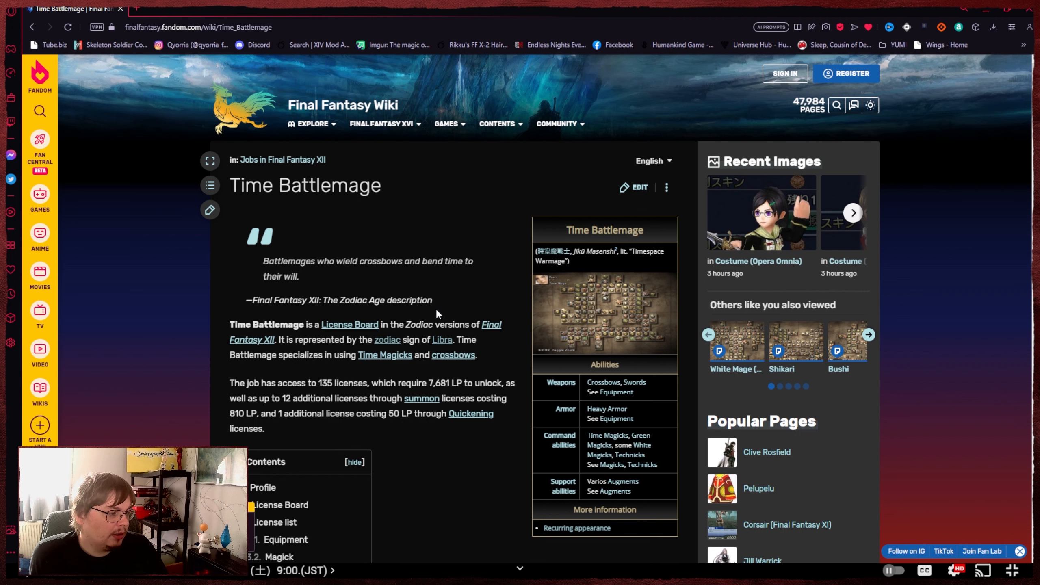
{"action": "mouse_move", "coordinate": [492, 331]}
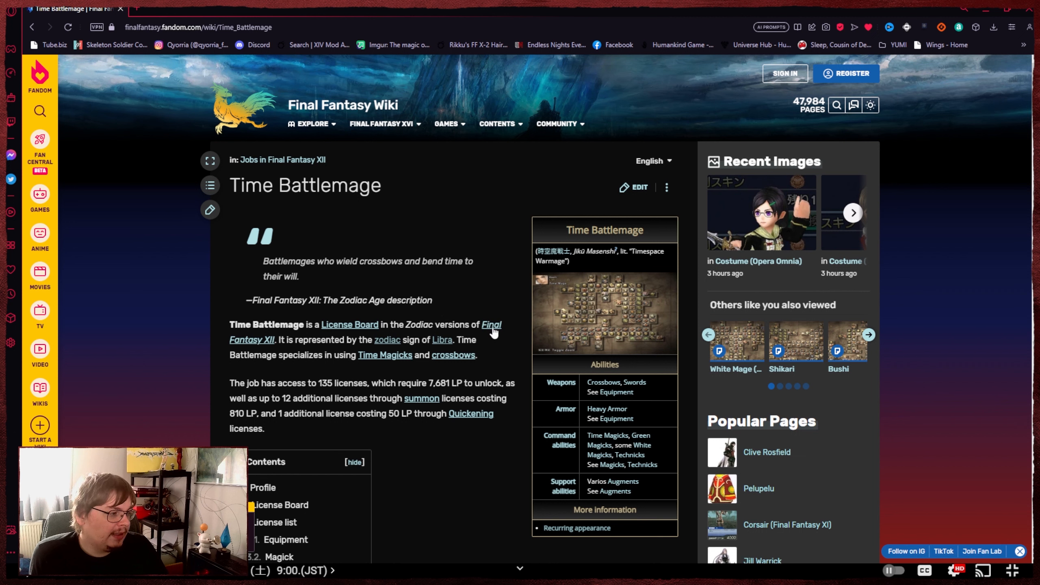
{"action": "mouse_move", "coordinate": [609, 392]}
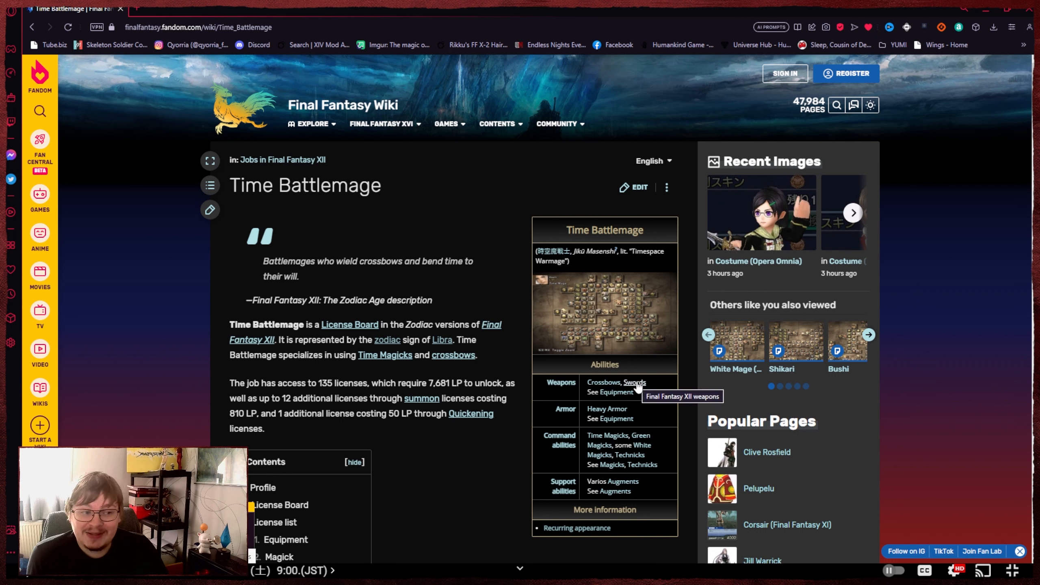
{"action": "mouse_move", "coordinate": [635, 390]}
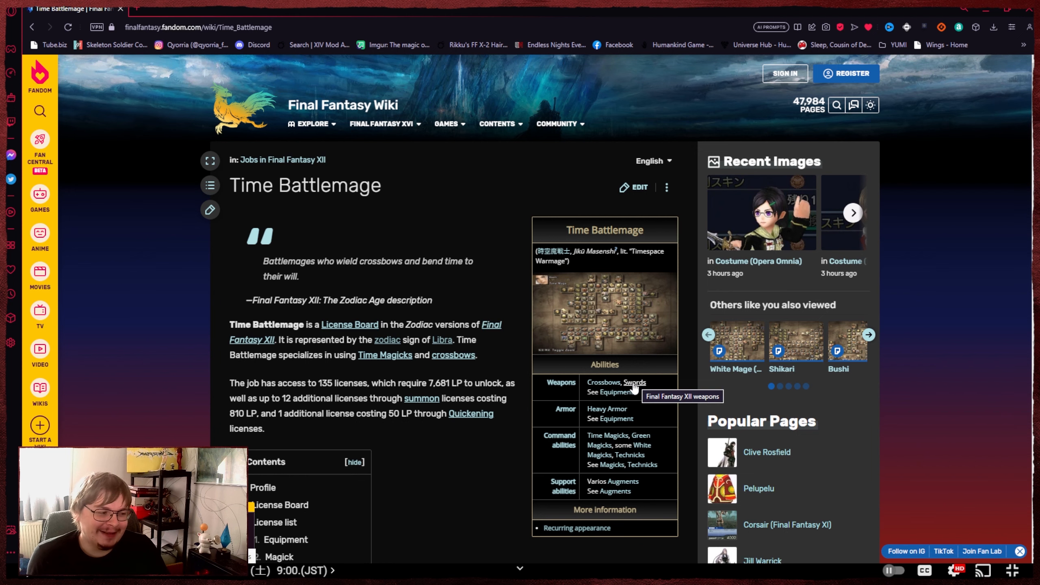
{"action": "mouse_move", "coordinate": [424, 355]}
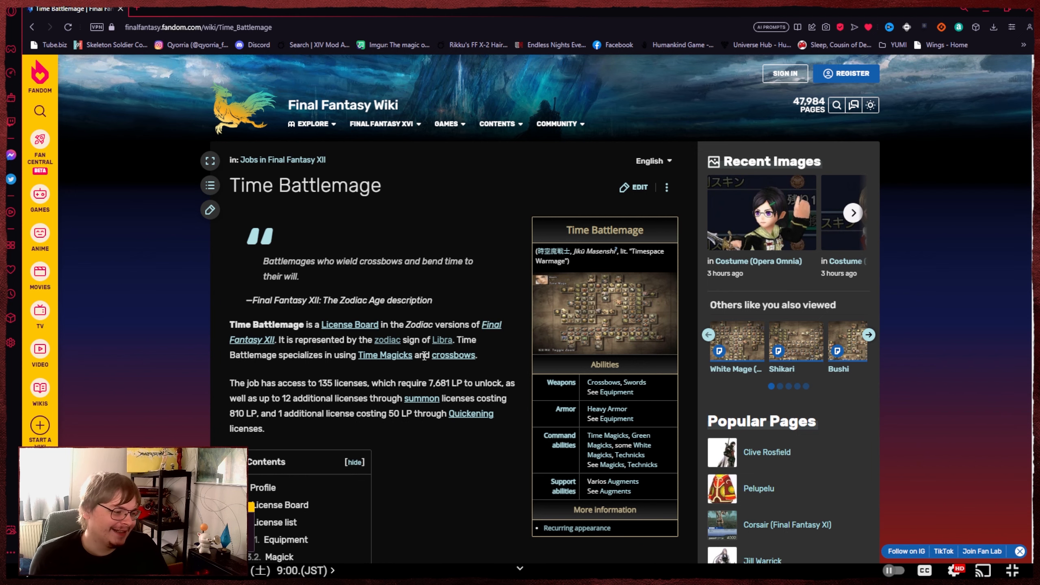
Jump via the Contents box to section 3.2 Magick on the Time Battlemage page.
{"action": "scroll", "scroll_direction": "down", "scroll_amount": 3}
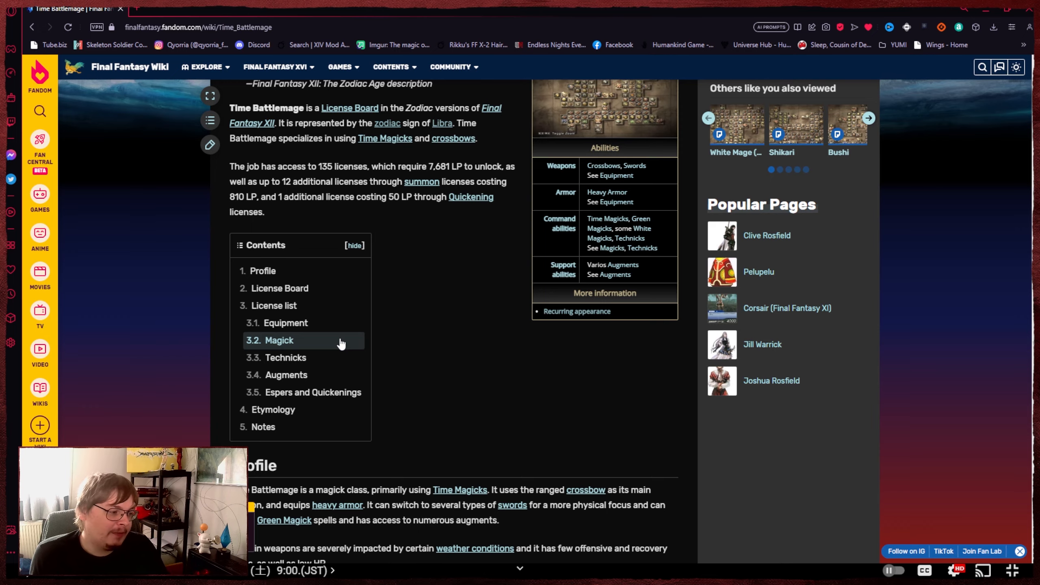
{"action": "left_click", "coordinate": [279, 339]}
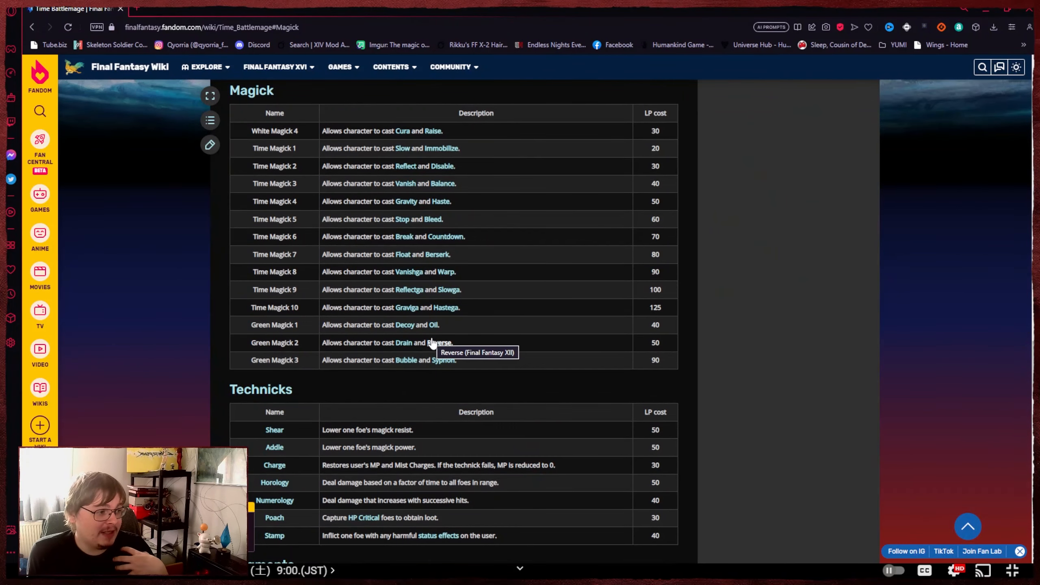
{"action": "mouse_move", "coordinate": [357, 318]}
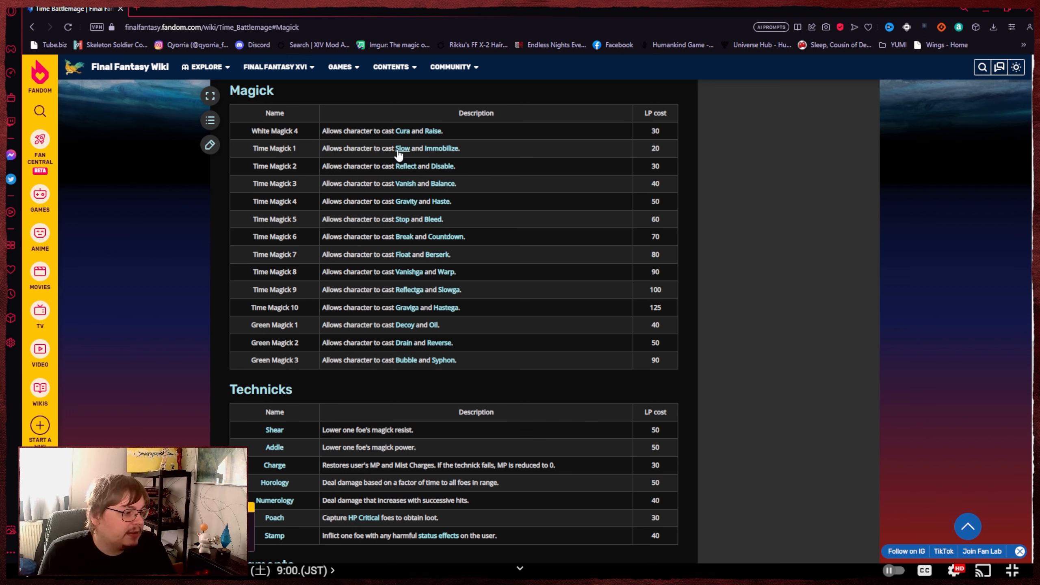
{"action": "mouse_move", "coordinate": [414, 249]}
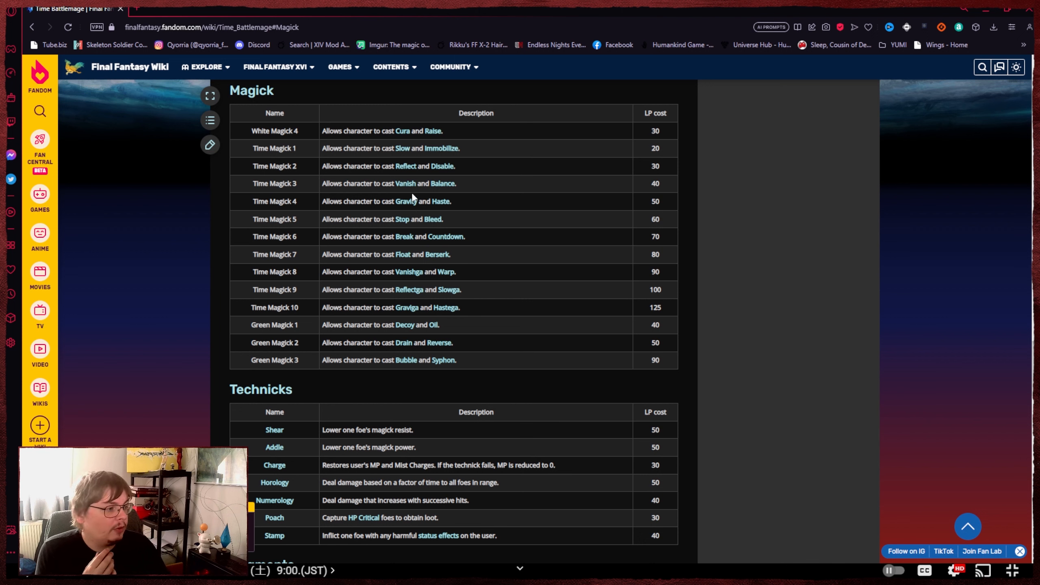
{"action": "mouse_move", "coordinate": [438, 175]}
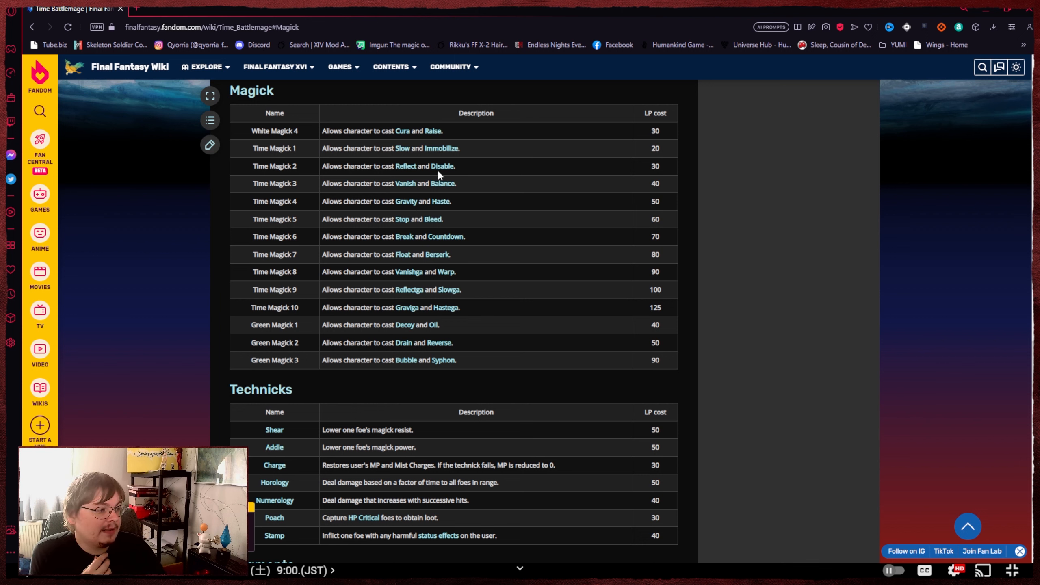
{"action": "mouse_move", "coordinate": [456, 198]}
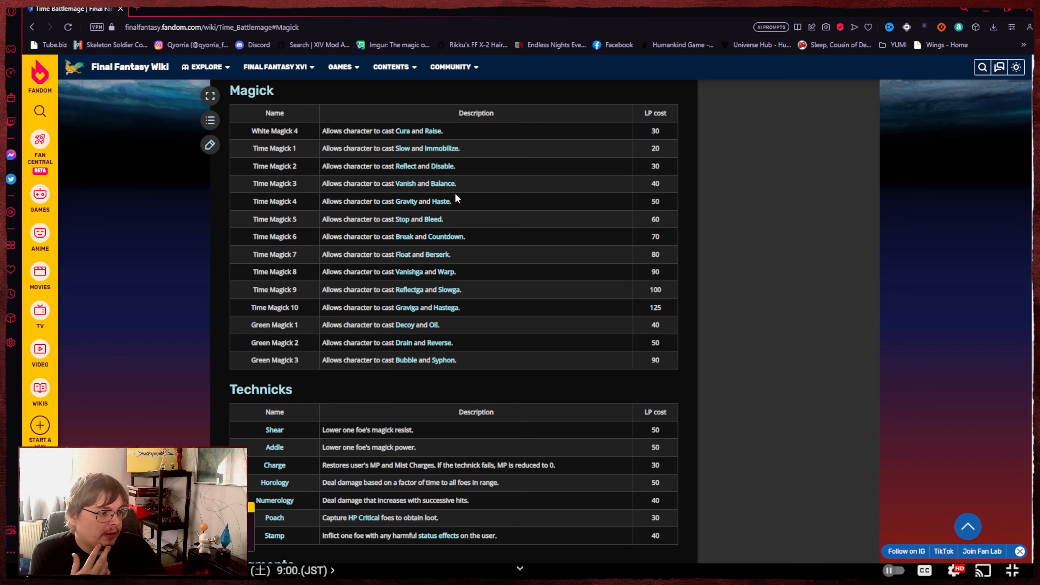
{"action": "mouse_move", "coordinate": [406, 202]}
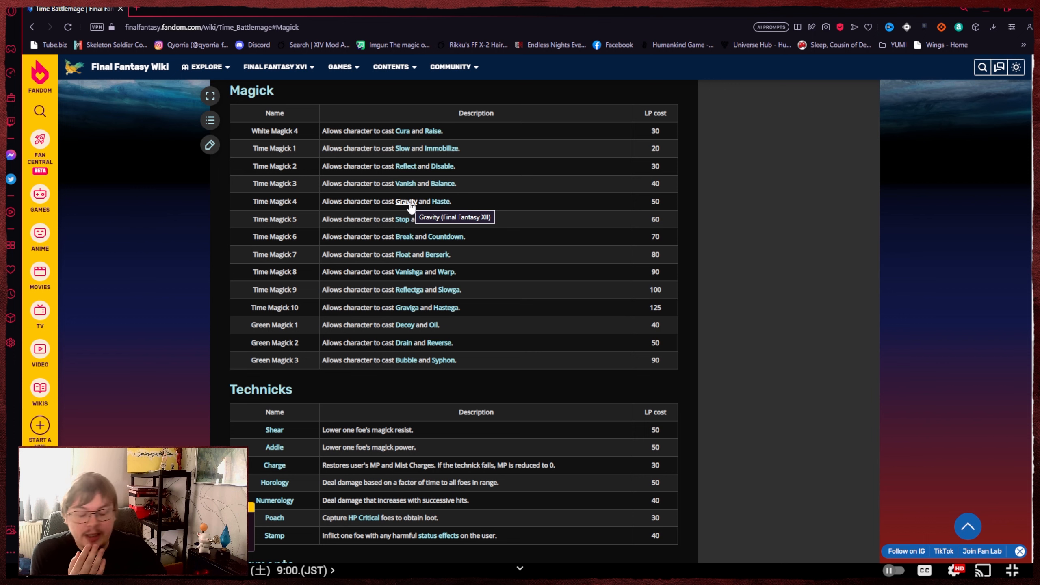
{"action": "mouse_move", "coordinate": [487, 251]}
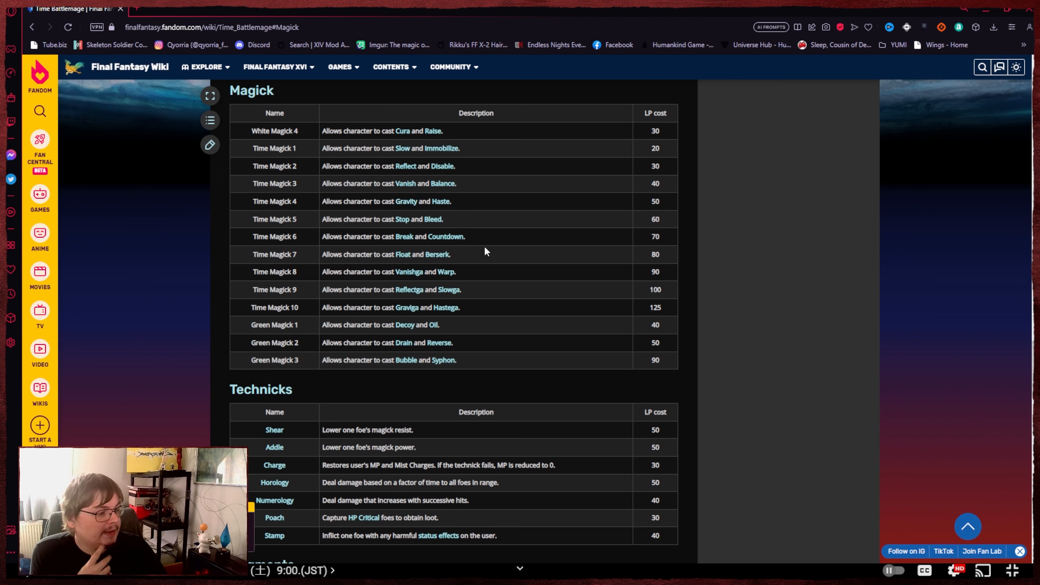
{"action": "mouse_move", "coordinate": [490, 272]}
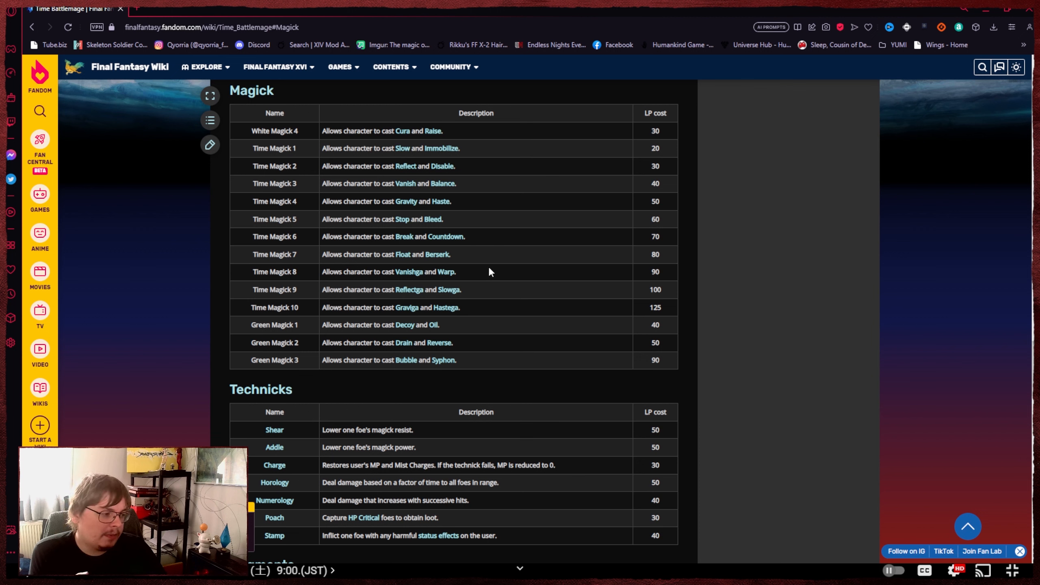
{"action": "mouse_move", "coordinate": [462, 331]}
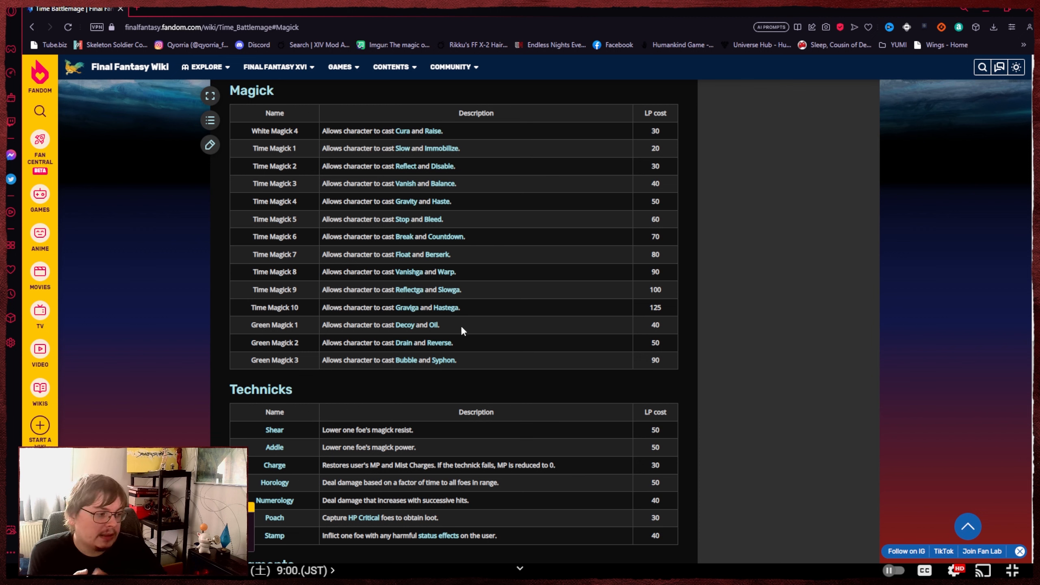
{"action": "mouse_move", "coordinate": [270, 329]}
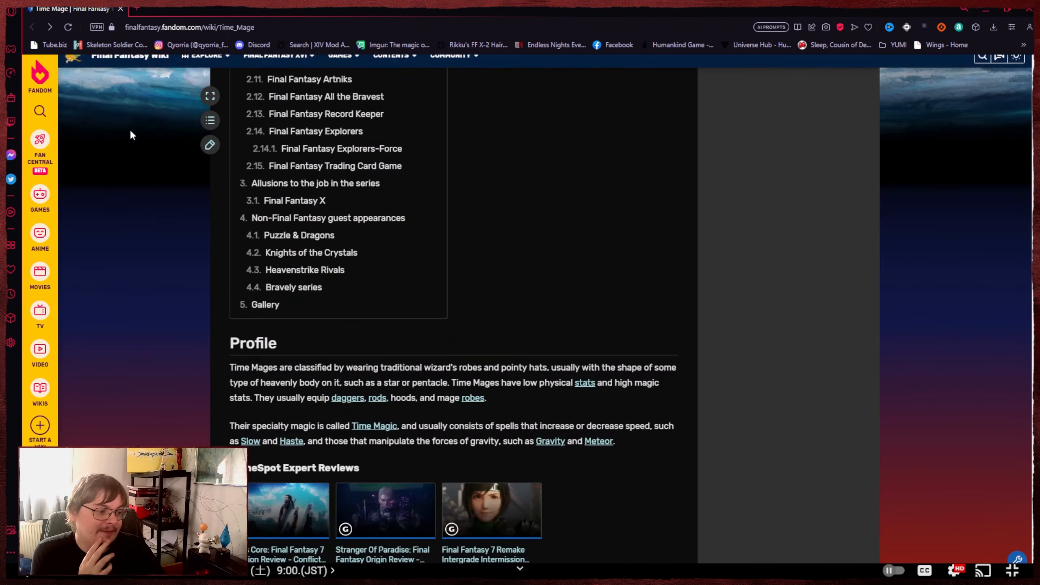
Follow the 'Time Mage (Tactics)' main article link under Final Fantasy Tactics.
{"action": "scroll", "scroll_direction": "down", "scroll_amount": 3}
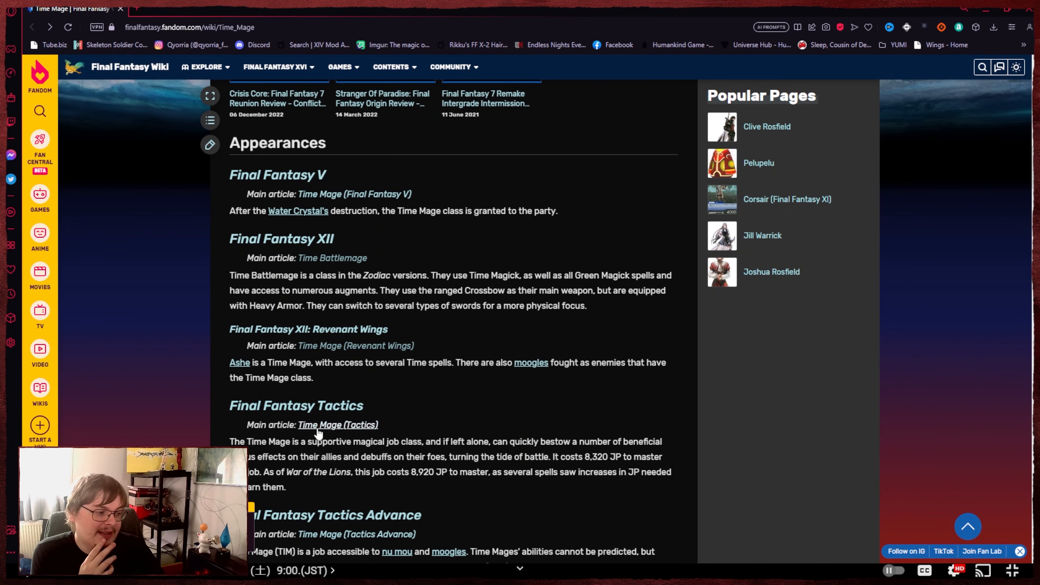
{"action": "left_click", "coordinate": [337, 425]}
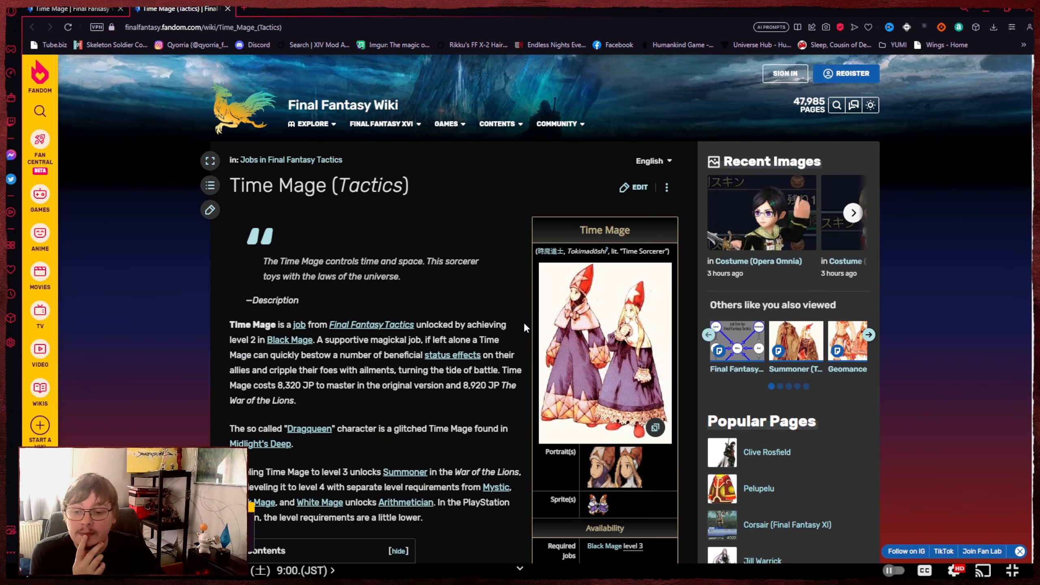
{"action": "scroll", "scroll_direction": "down", "scroll_amount": 3}
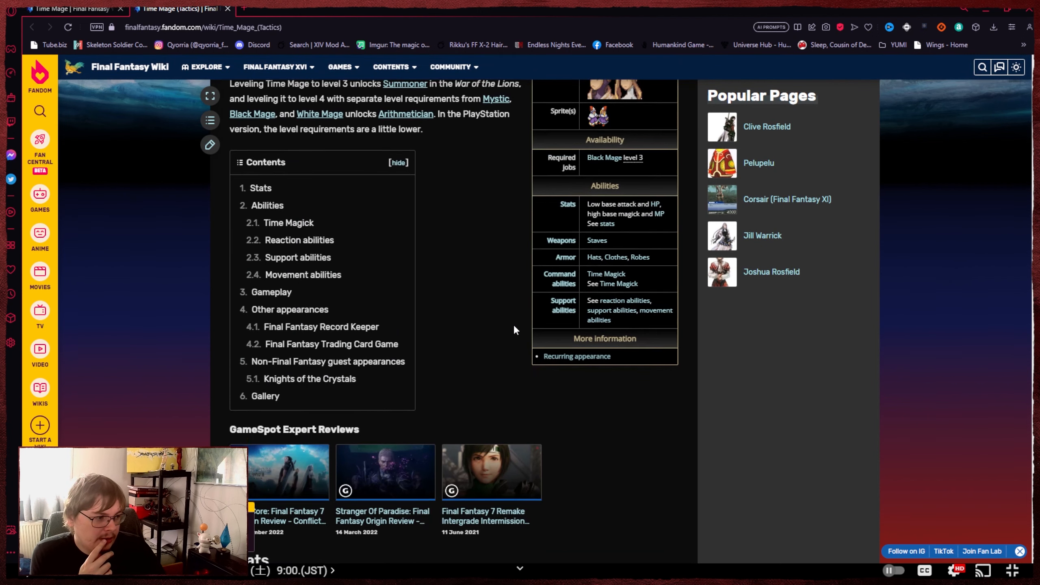
{"action": "scroll", "scroll_direction": "down", "scroll_amount": 3}
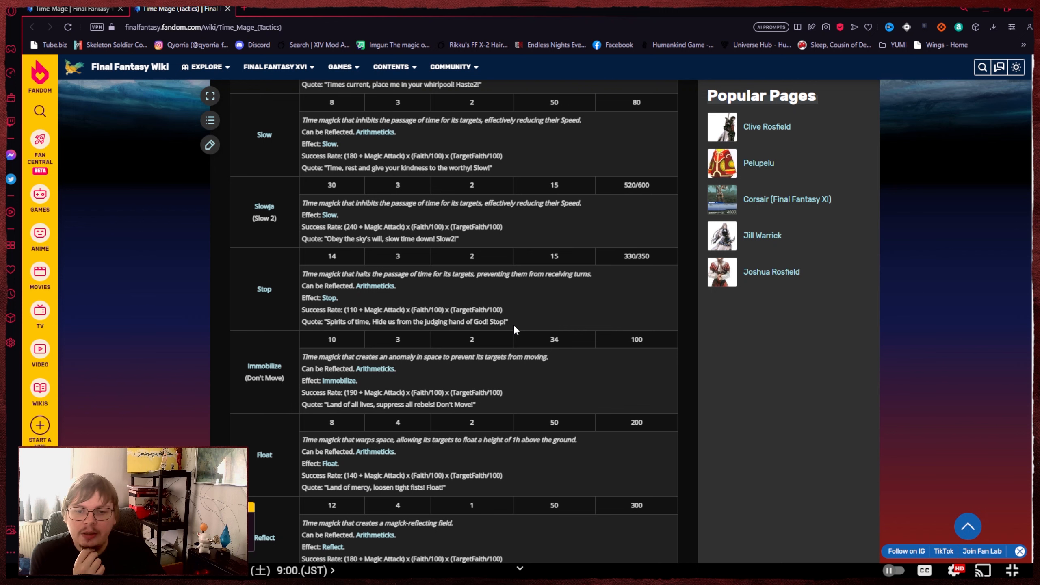
{"action": "scroll", "scroll_direction": "down", "scroll_amount": 3}
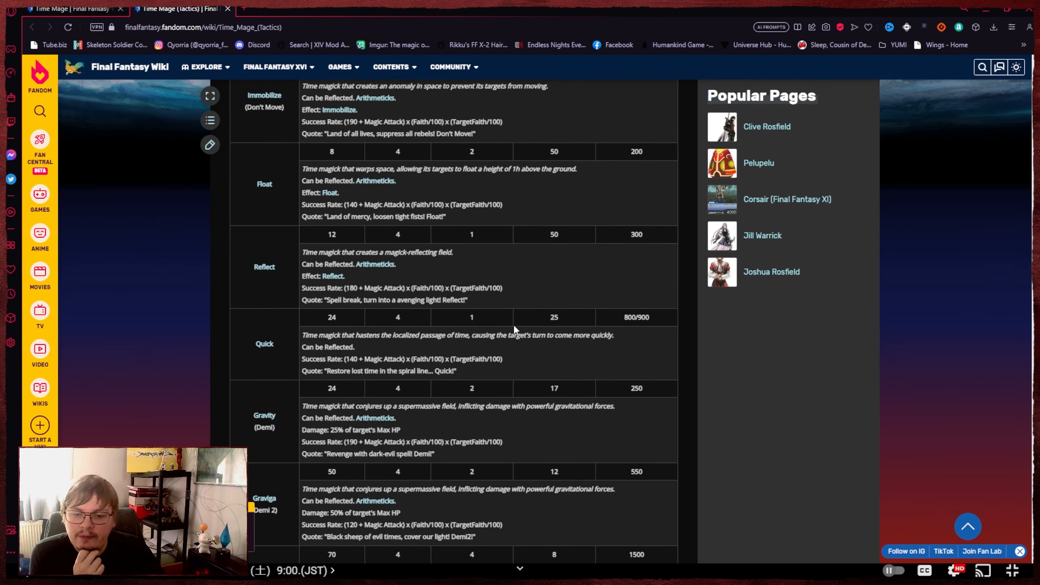
{"action": "scroll", "scroll_direction": "down", "scroll_amount": 3}
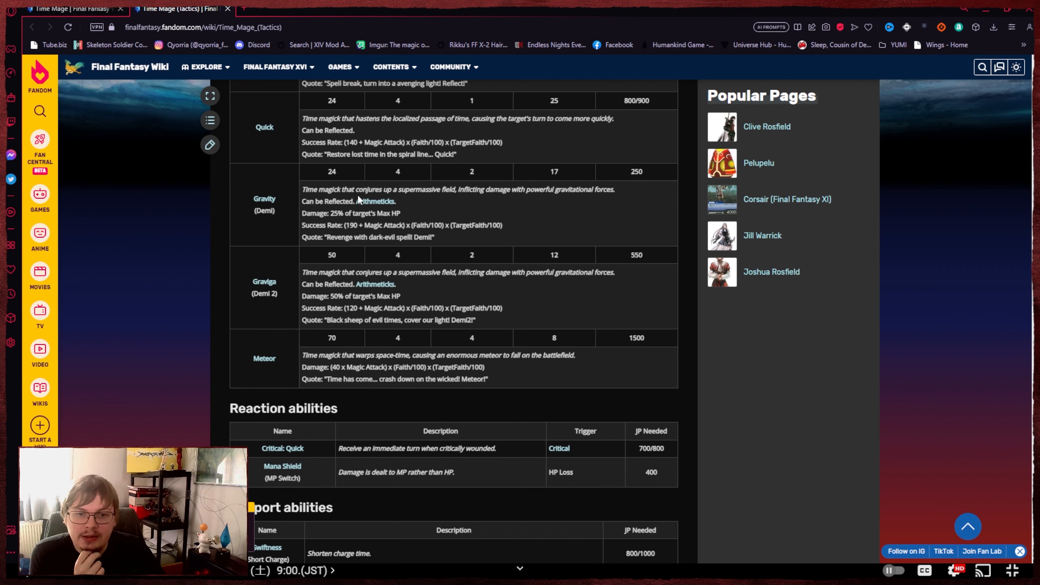
{"action": "mouse_move", "coordinate": [375, 284]}
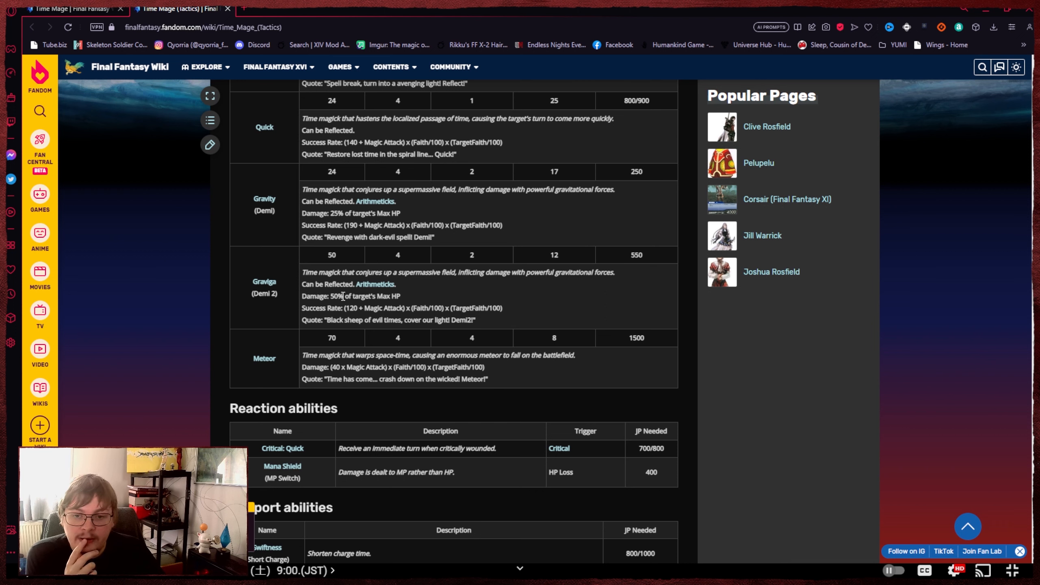
{"action": "scroll", "scroll_direction": "down", "scroll_amount": 3}
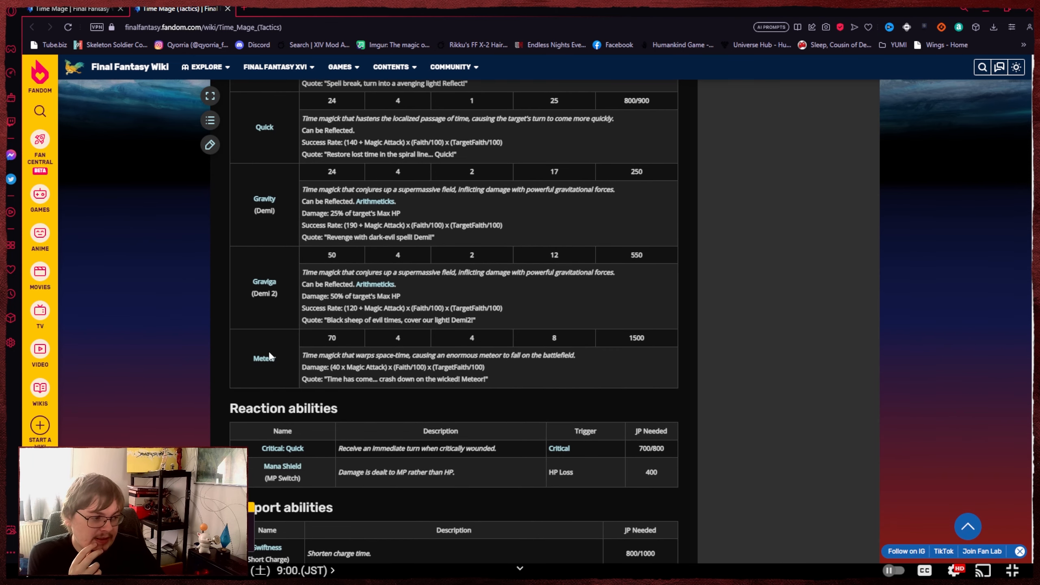
{"action": "mouse_move", "coordinate": [251, 368]}
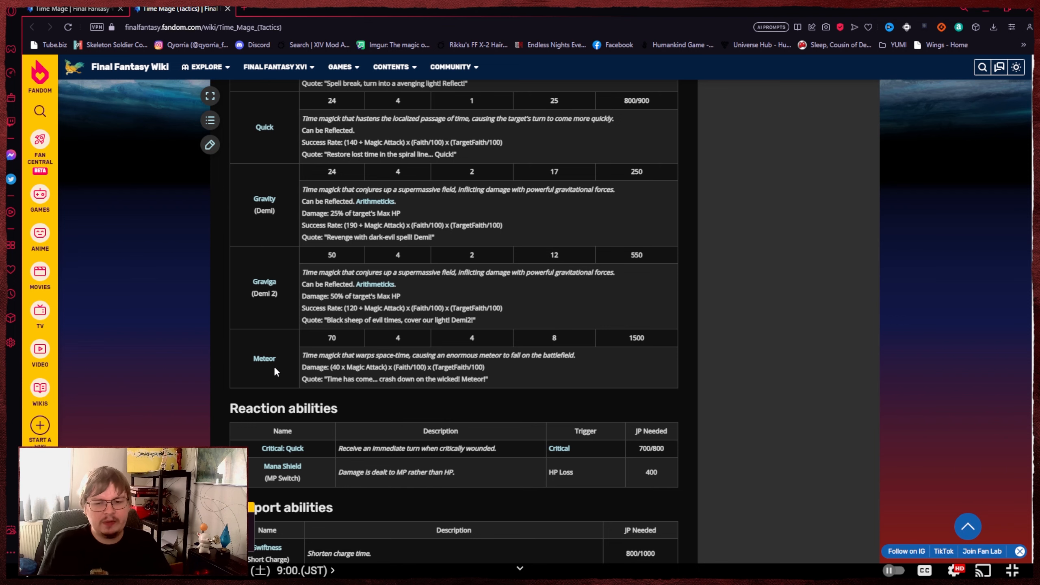
{"action": "scroll", "scroll_direction": "down", "scroll_amount": 3}
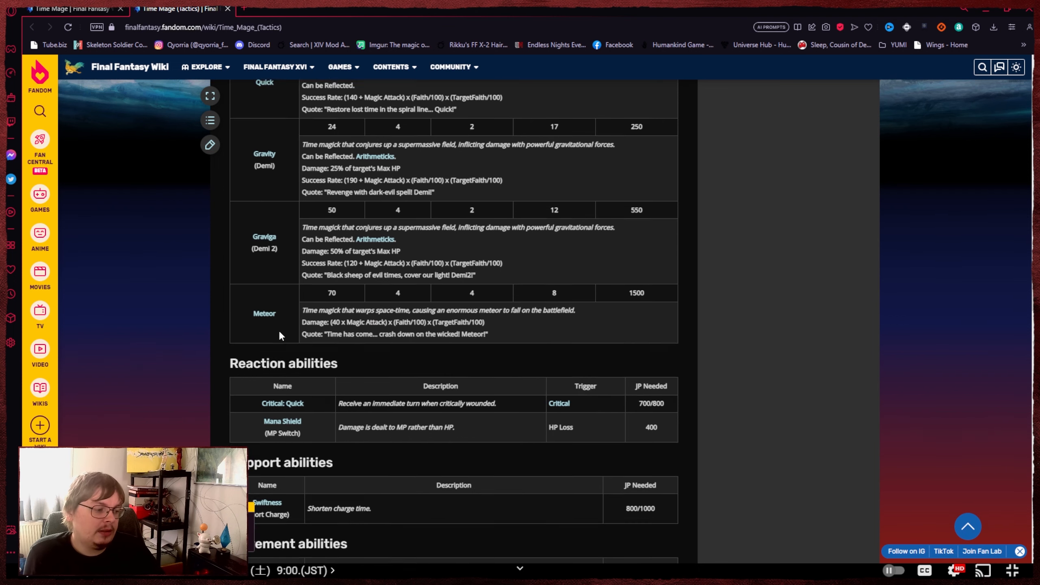
{"action": "scroll", "scroll_direction": "down", "scroll_amount": 3}
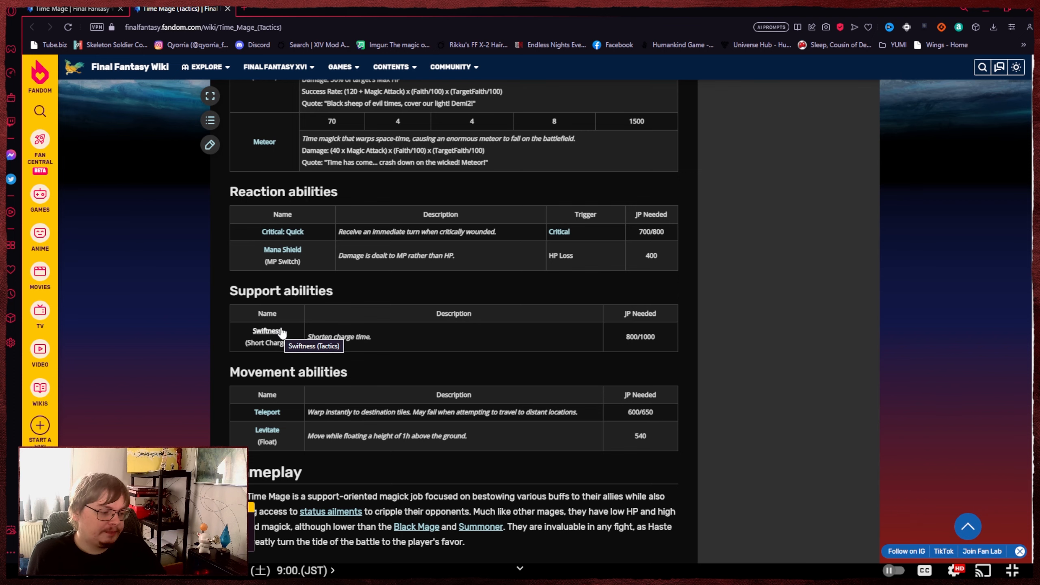
{"action": "scroll", "scroll_direction": "up", "scroll_amount": 3}
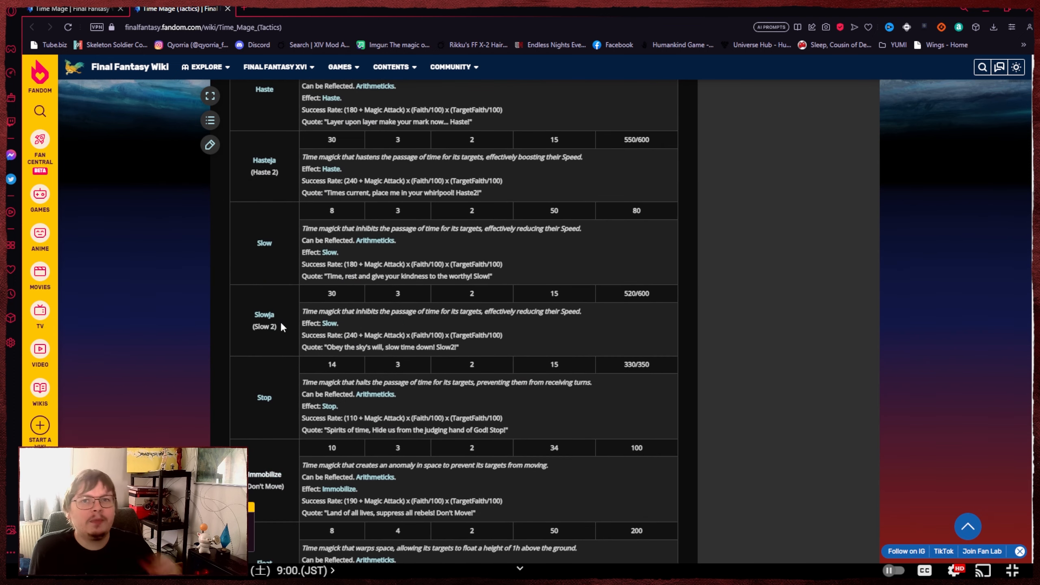